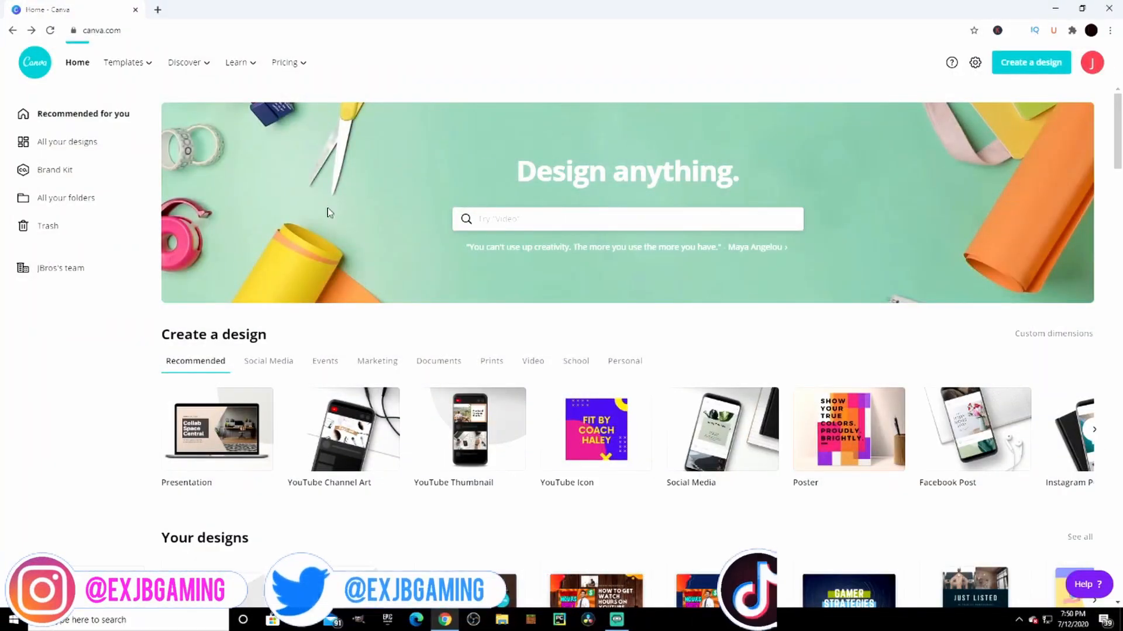
Scroll the home page down to the YouTube Thumbnails and Channel Art template rows
scroll(down, 3)
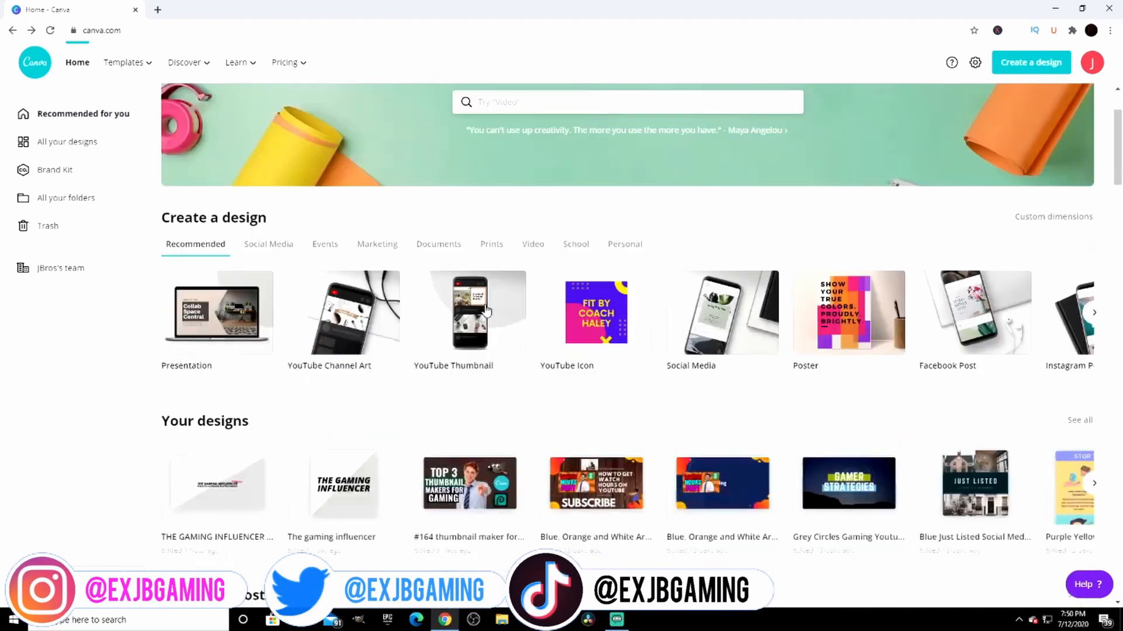
scroll(down, 3)
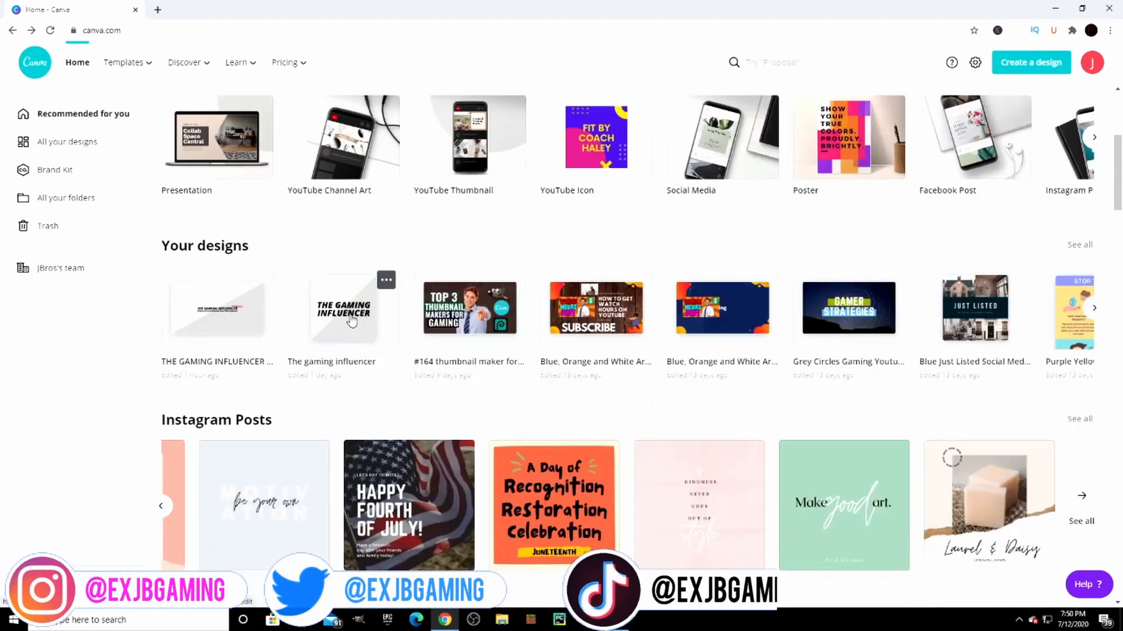
scroll(down, 3)
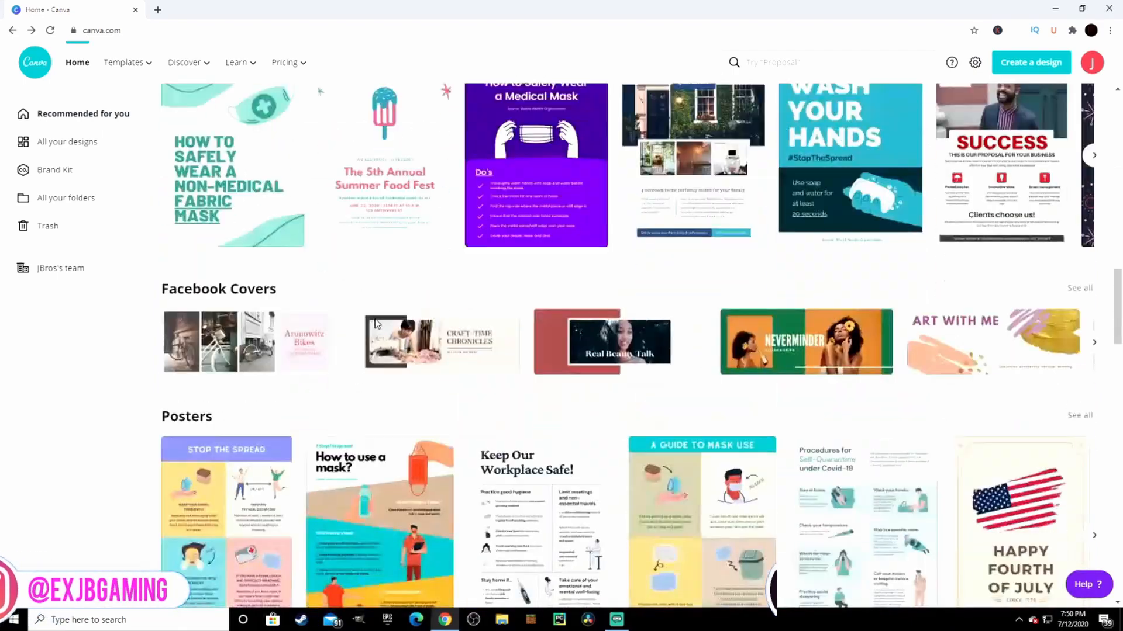
scroll(down, 3)
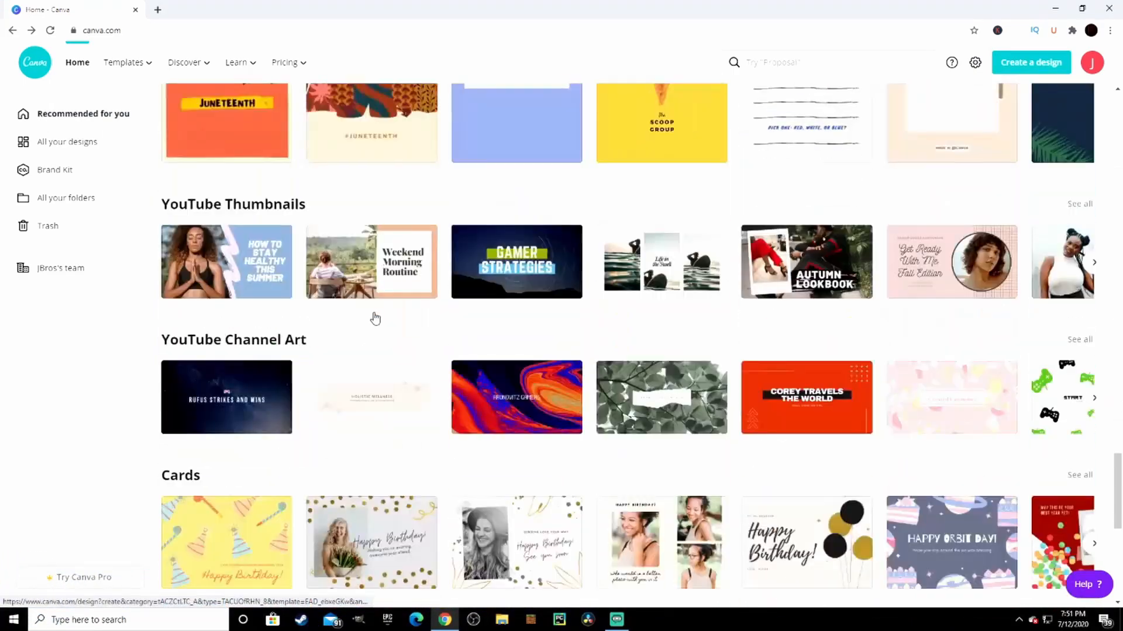
scroll(down, 3)
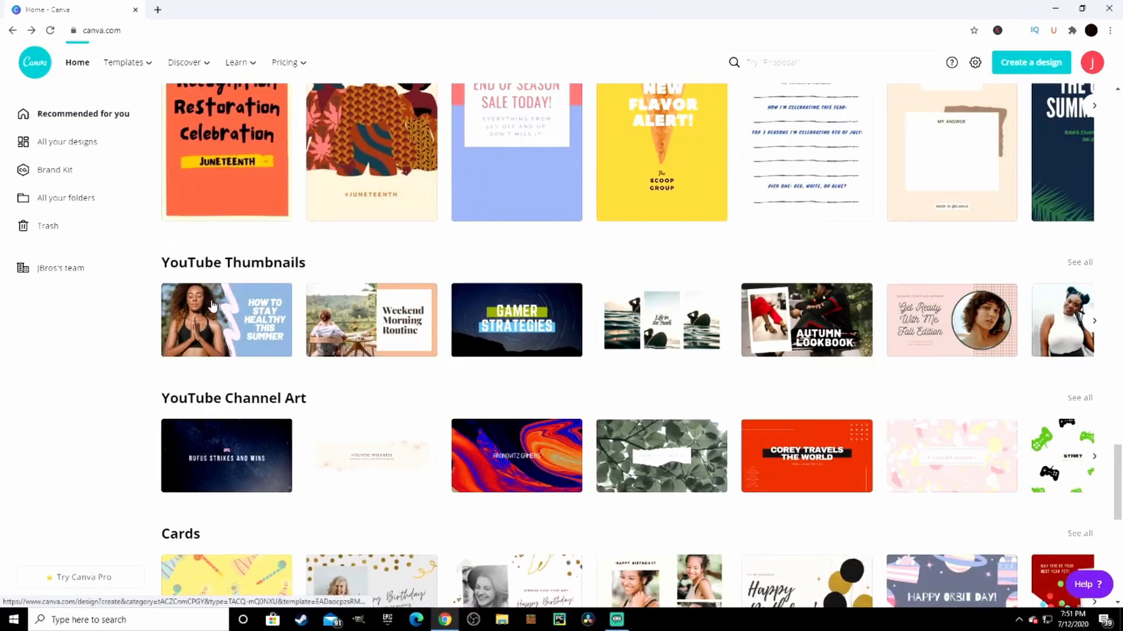
mouse_move(269, 276)
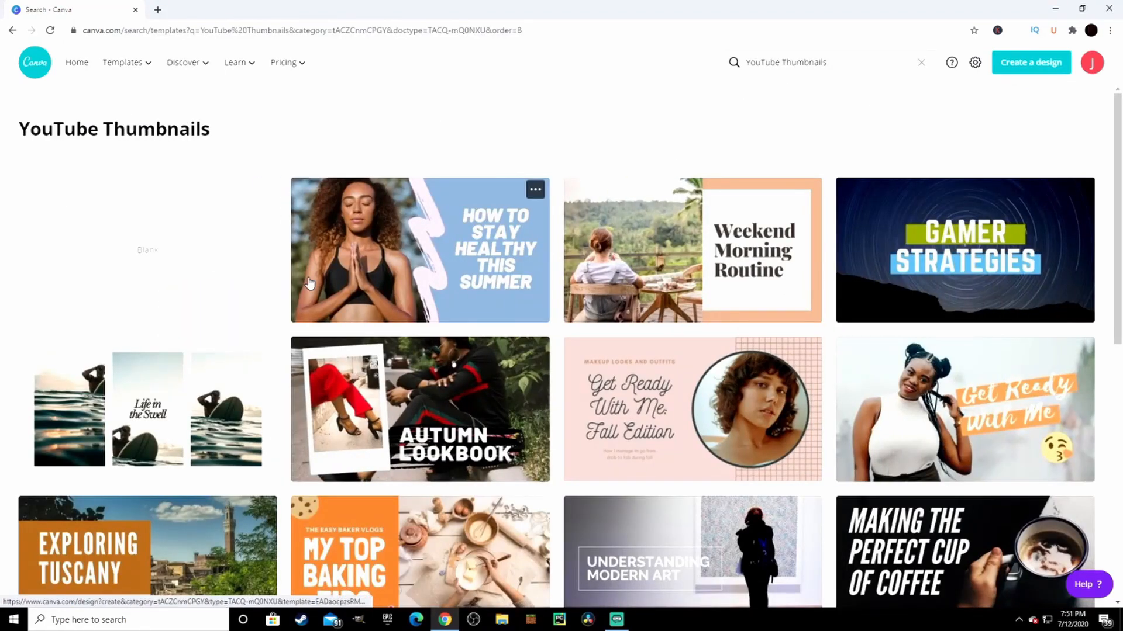
scroll(down, 3)
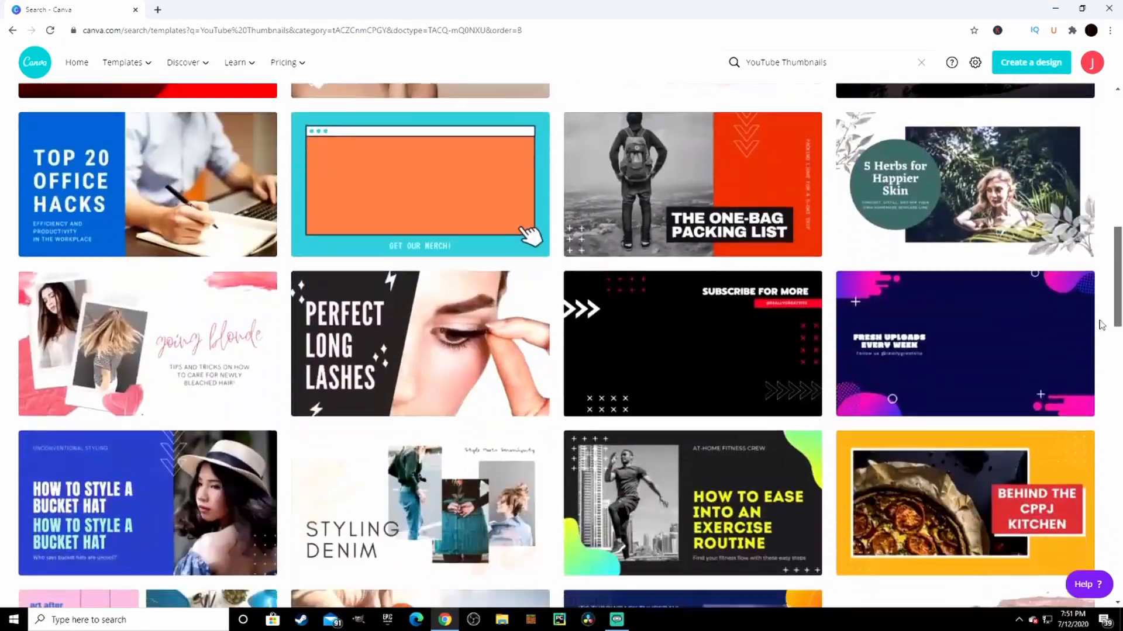
scroll(down, 3)
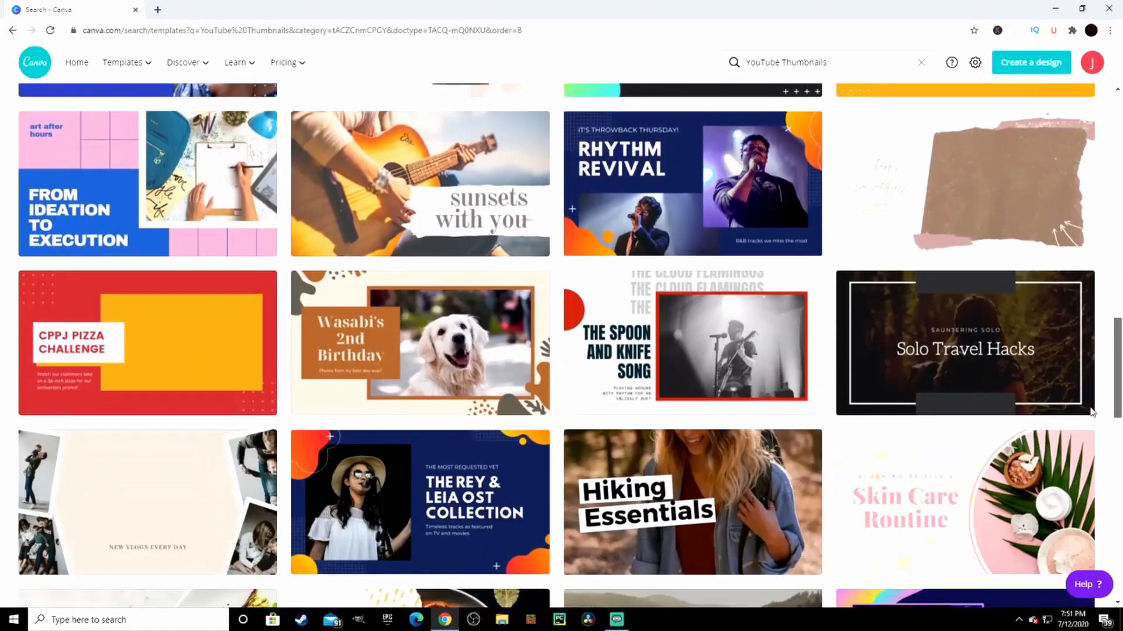
scroll(down, 3)
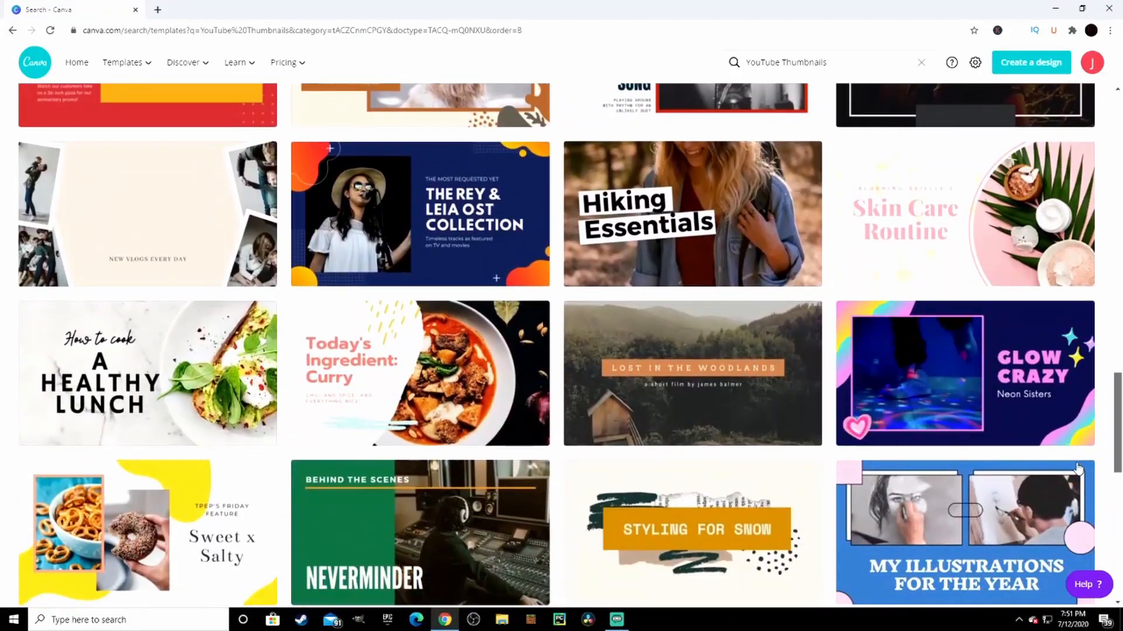
scroll(down, 3)
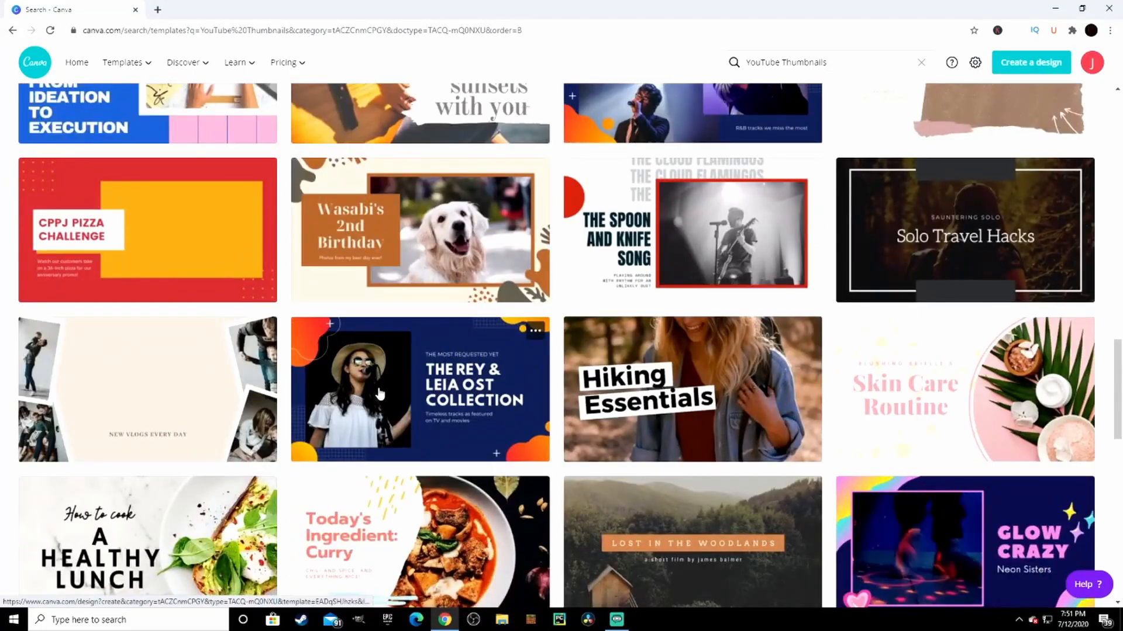
Open the Rey & Leia OST Collection template and delete its singer photo
click(418, 388)
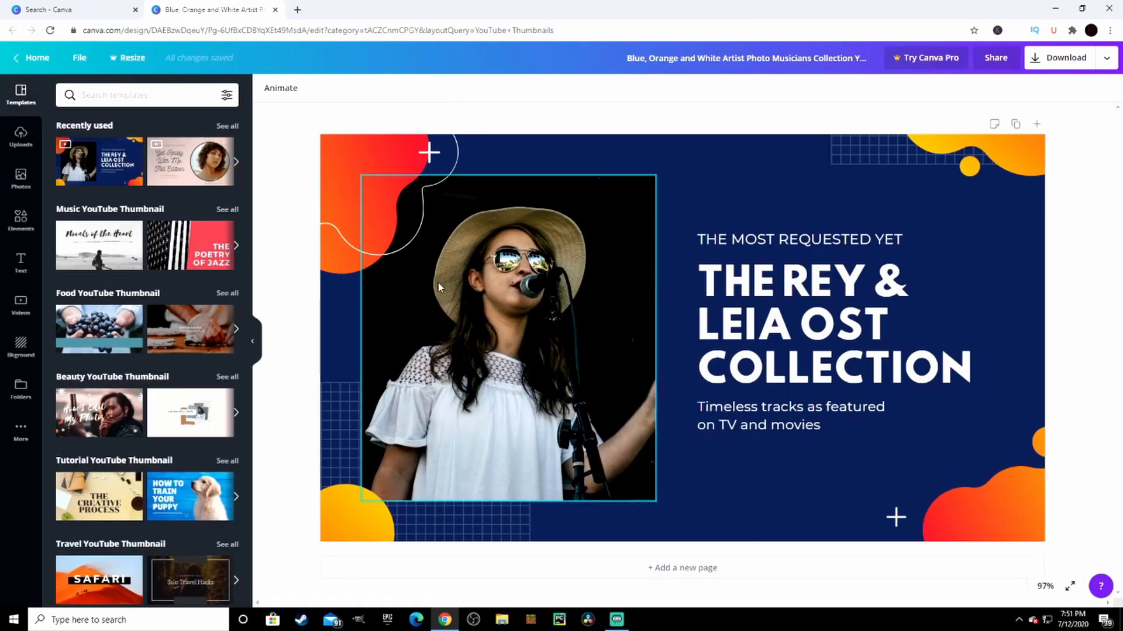
mouse_move(605, 309)
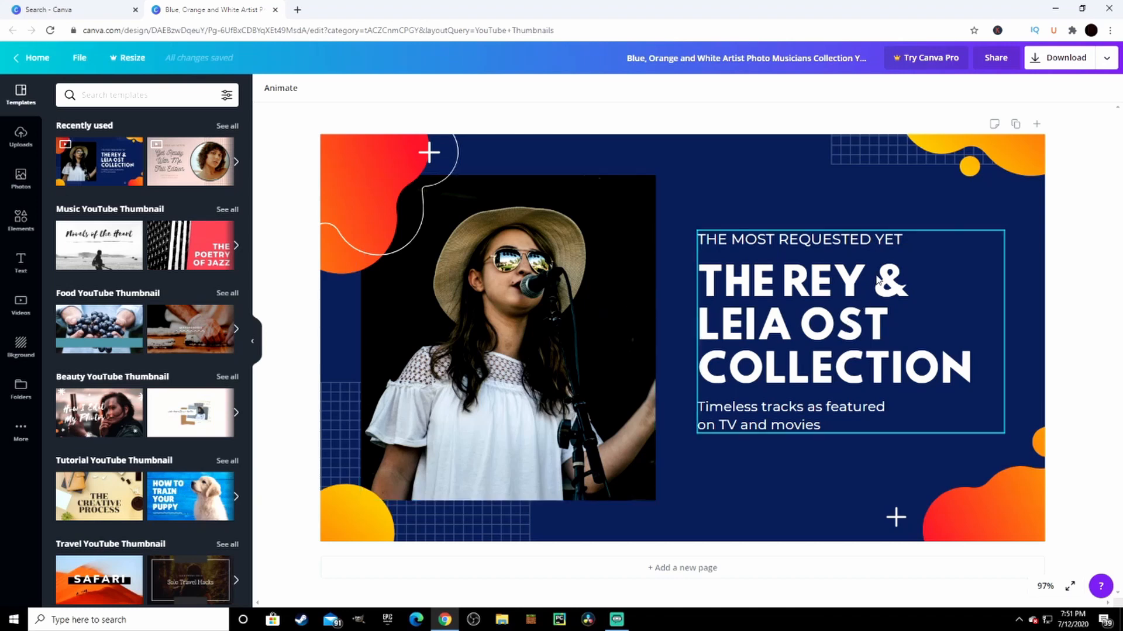
click(499, 330)
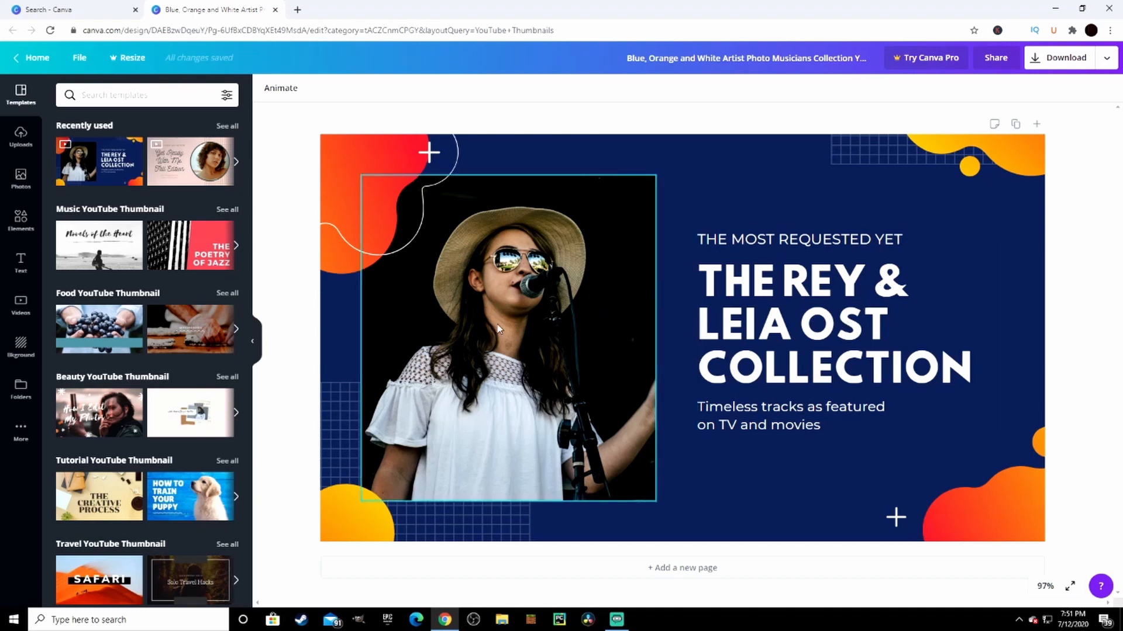
click(335, 315)
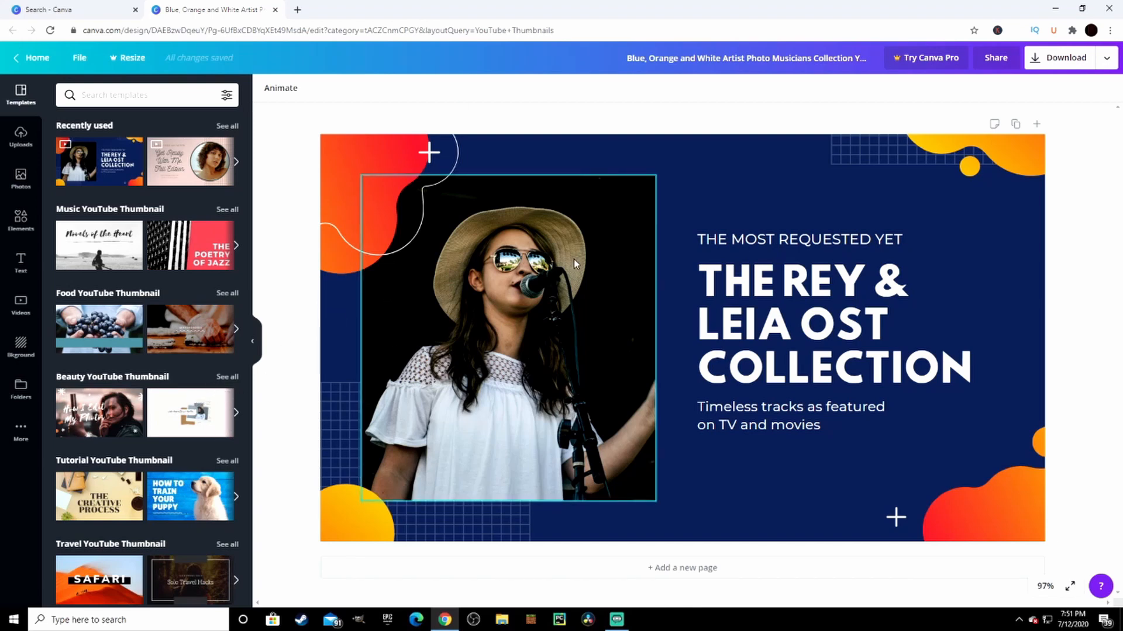
click(507, 336)
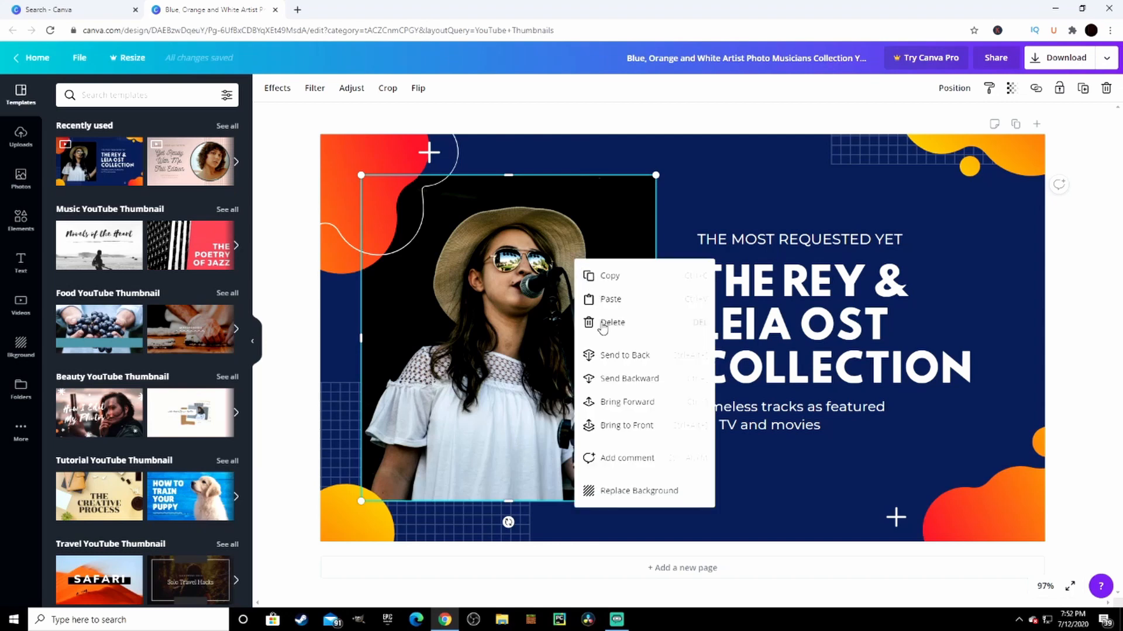
click(613, 322)
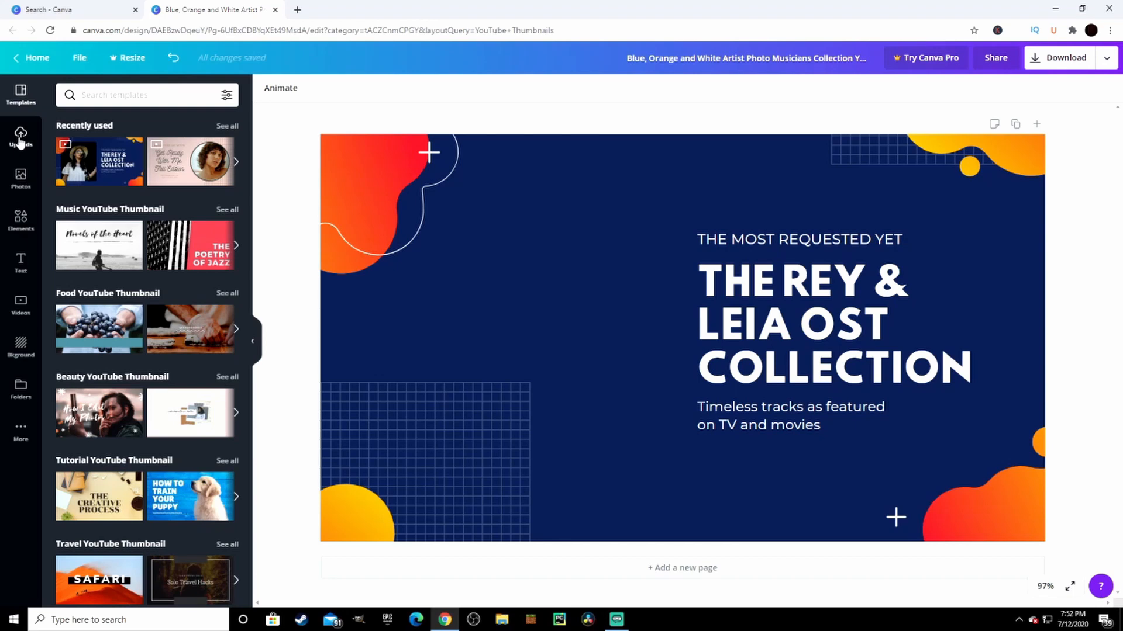
Briefly browse the stock Photos library, then return to the Uploads images
click(20, 136)
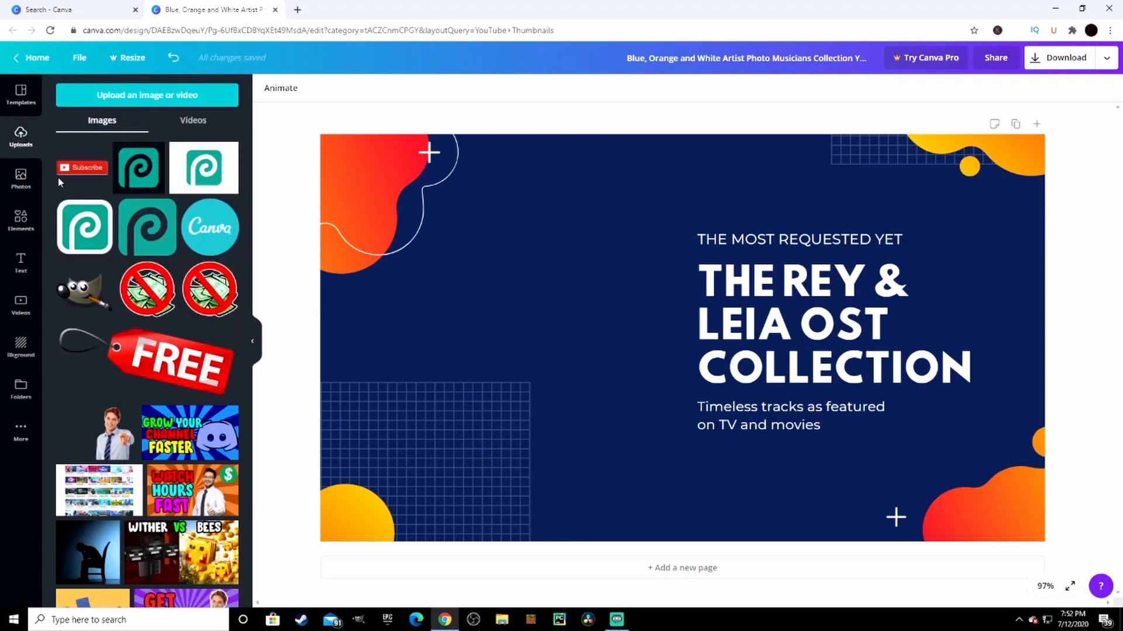
click(146, 95)
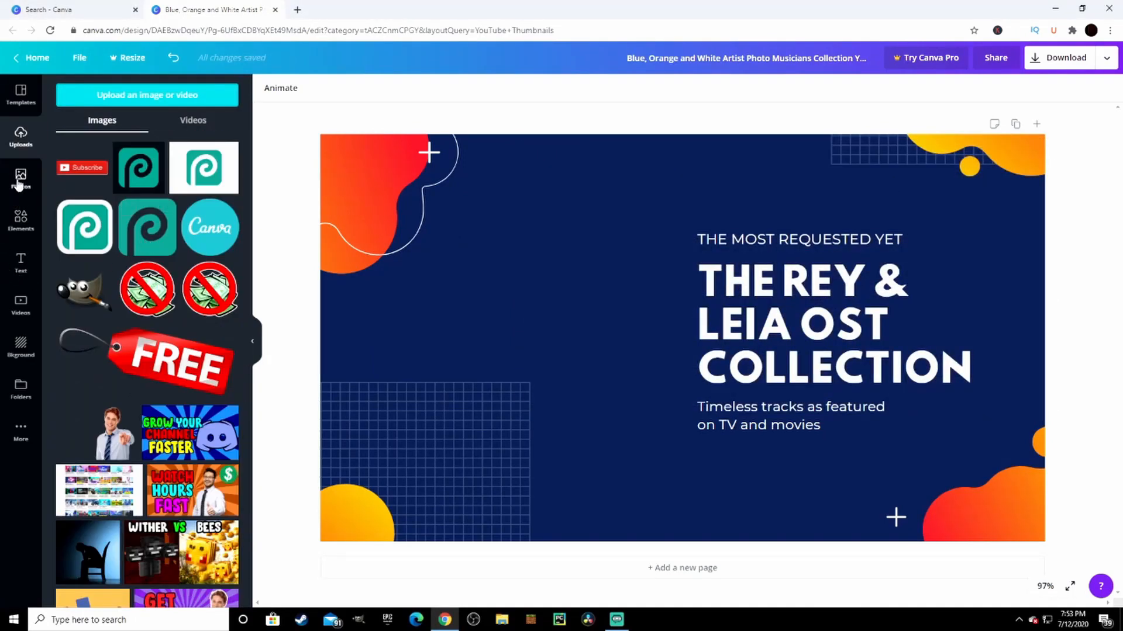
click(20, 179)
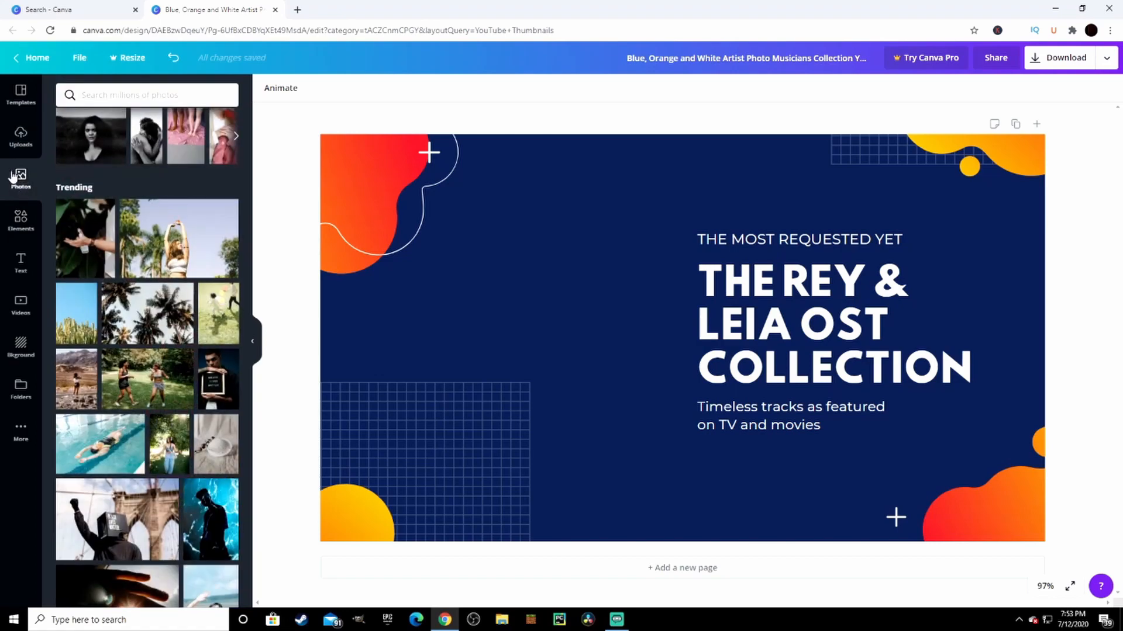
scroll(down, 3)
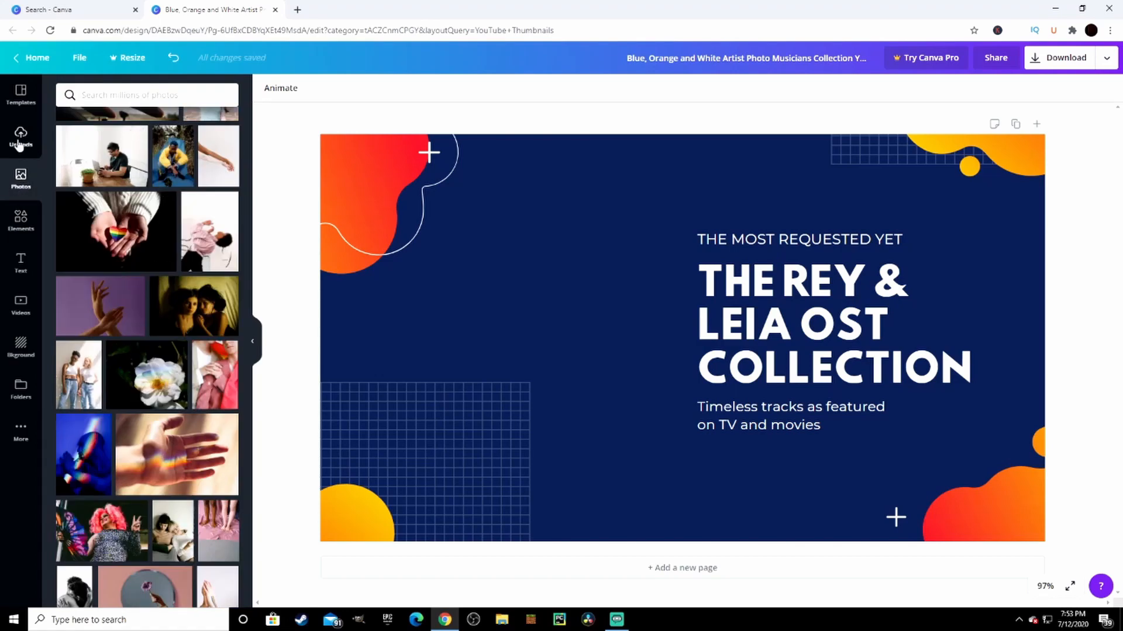
click(21, 136)
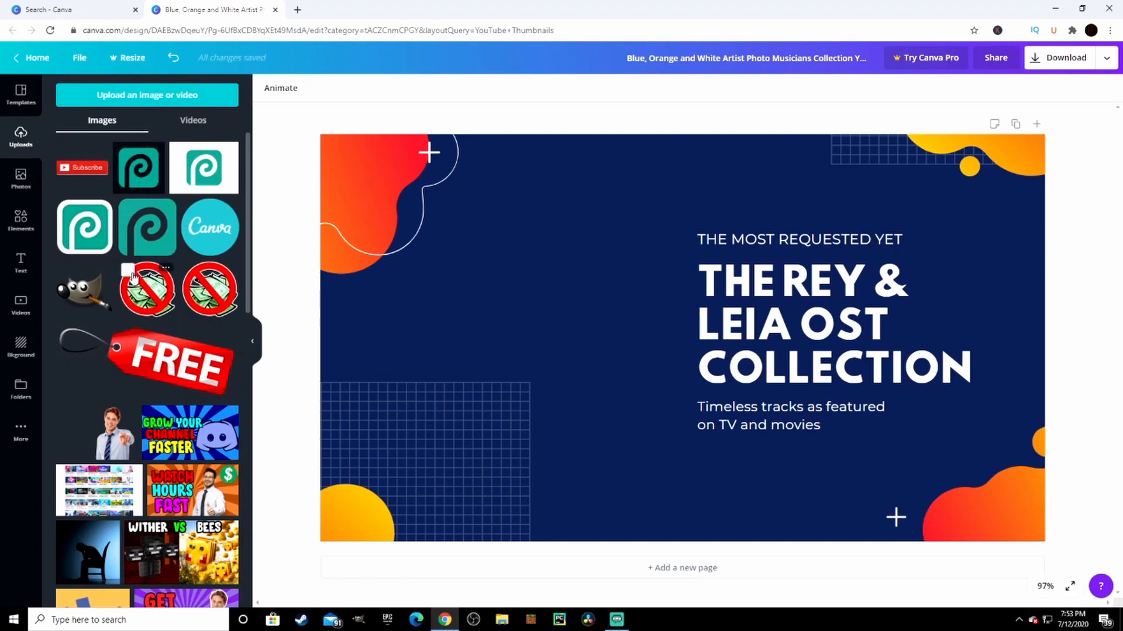
mouse_move(111, 440)
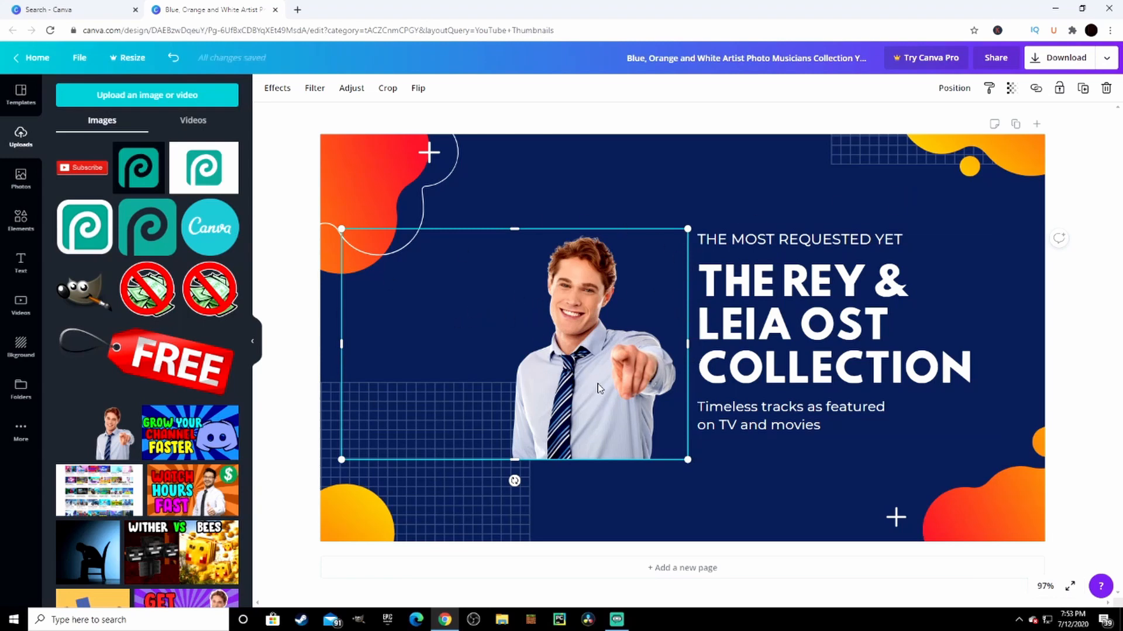
Place the pointing man beside the headline and enlarge him to fill the left side
drag(598, 387, 534, 356)
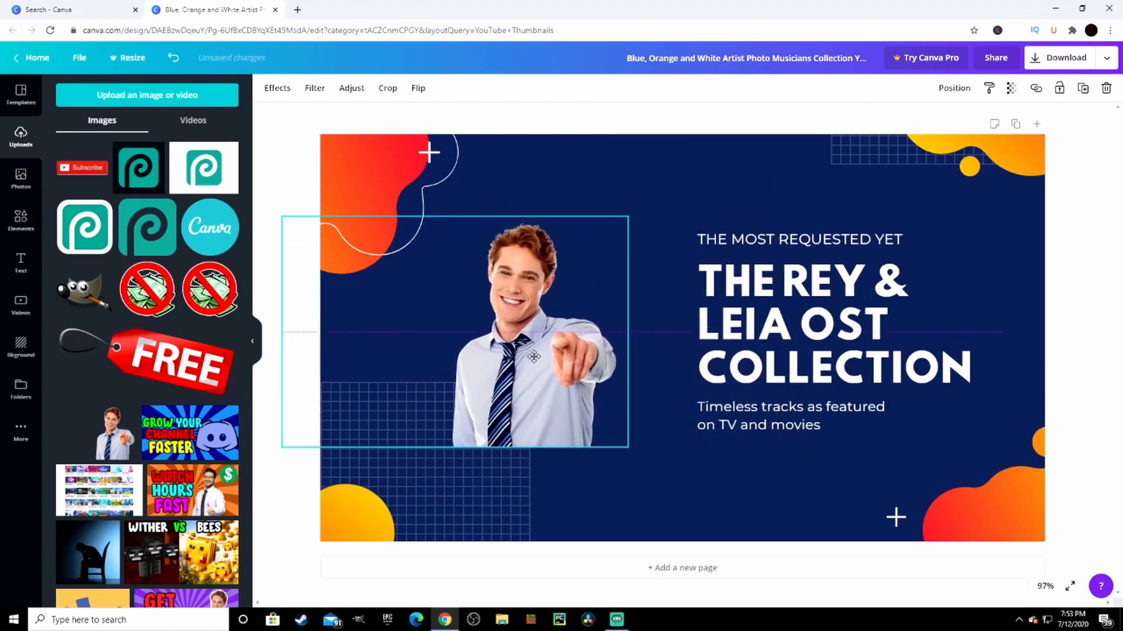
drag(454, 333, 530, 323)
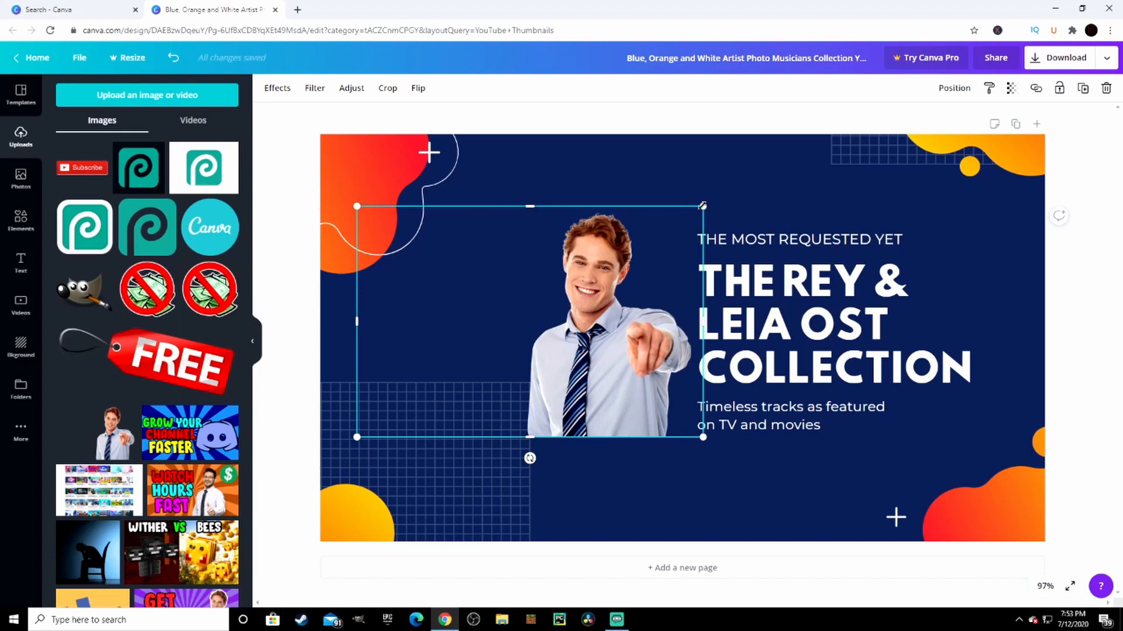
mouse_move(701, 204)
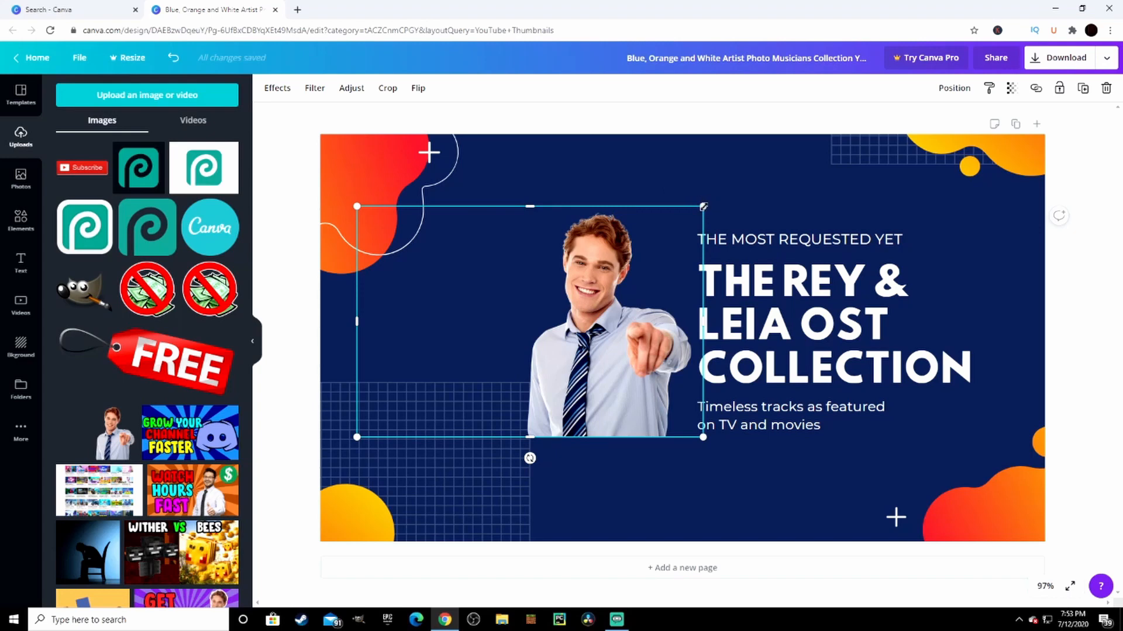
drag(703, 207, 701, 214)
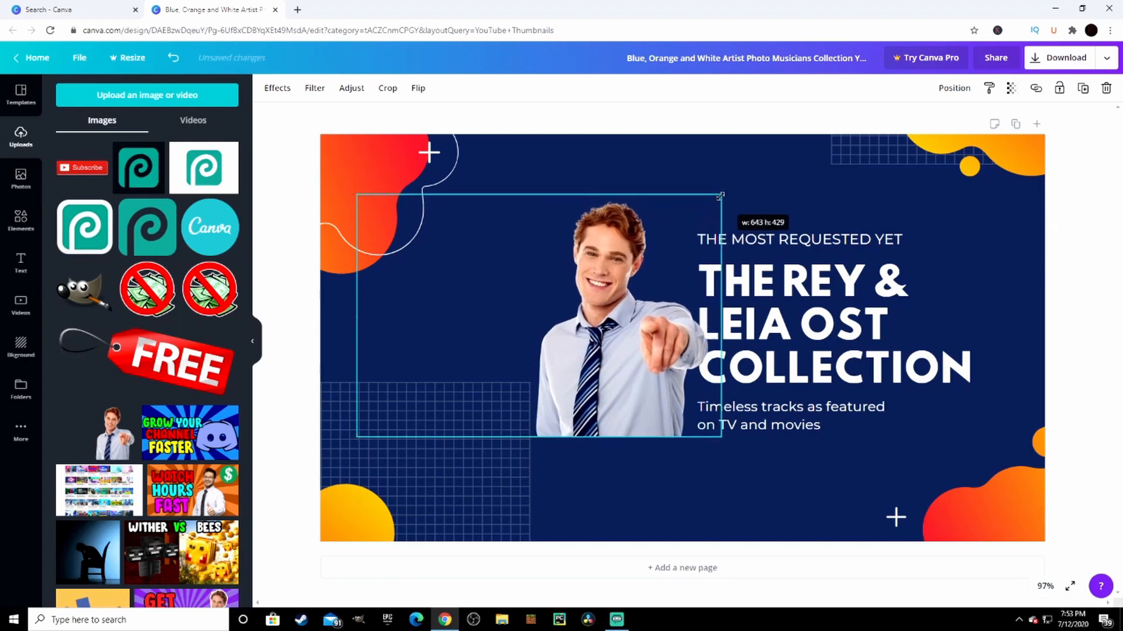
drag(719, 195, 731, 187)
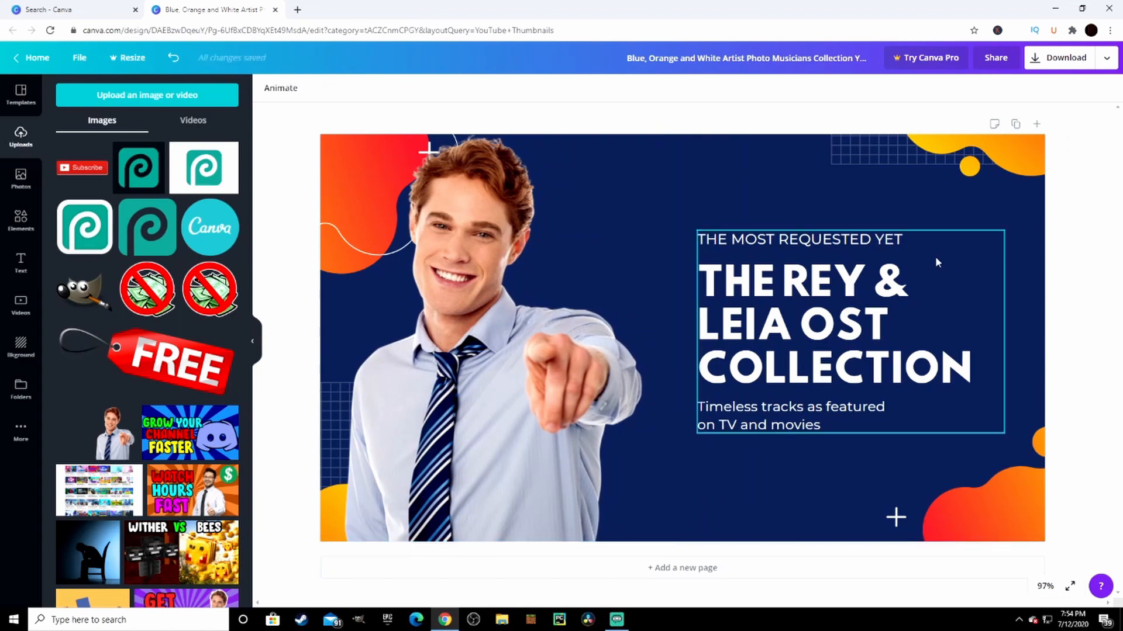
mouse_move(840, 249)
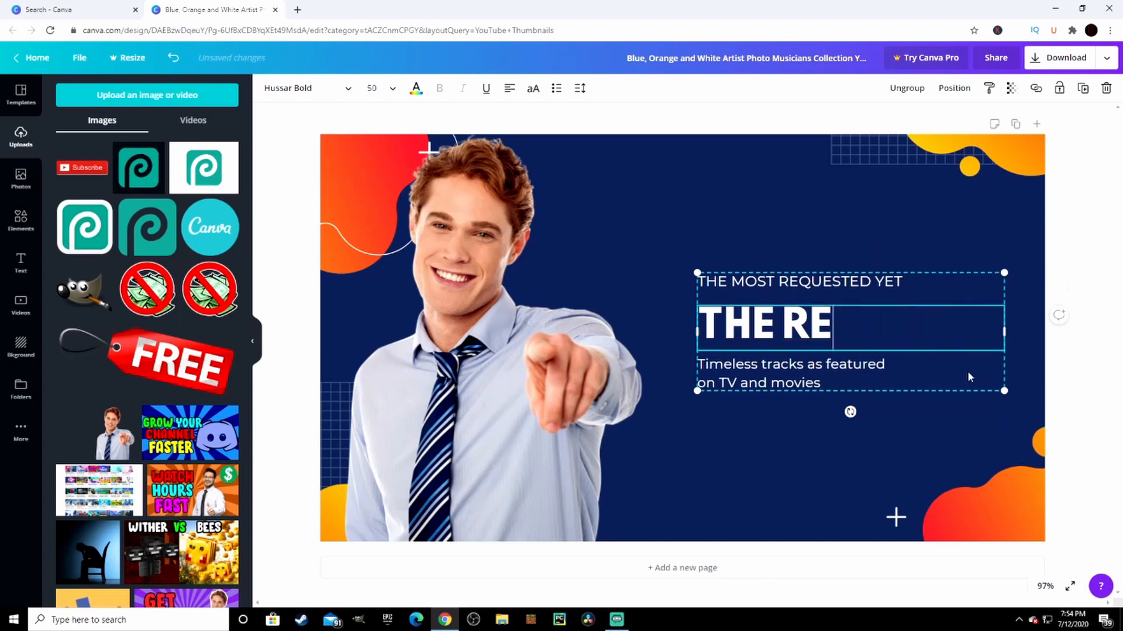
Replace the Rey & Leia headline text with 'HOW TO MAKE THUMNAILS'
key(Backspace)
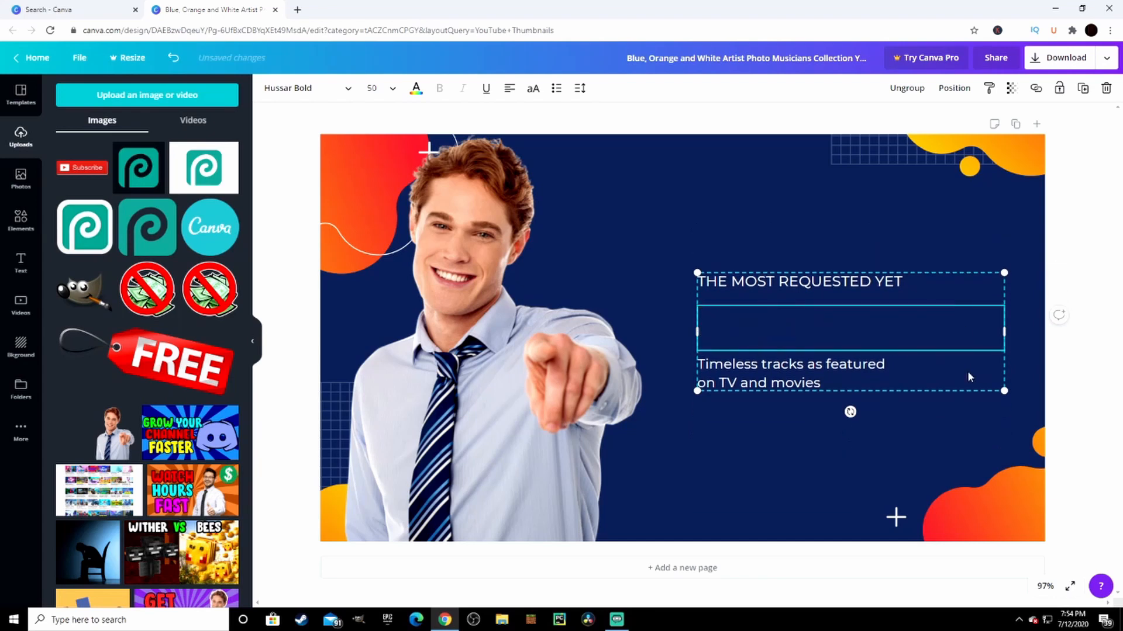
text(HOW TO MAKE THUMNAILS)
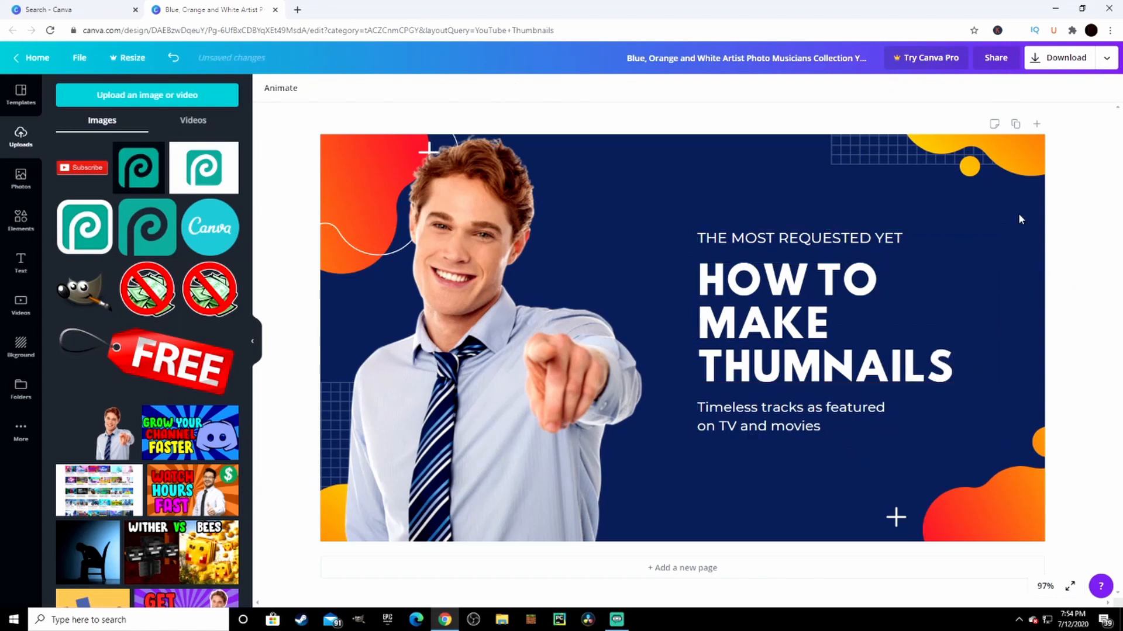
mouse_move(647, 334)
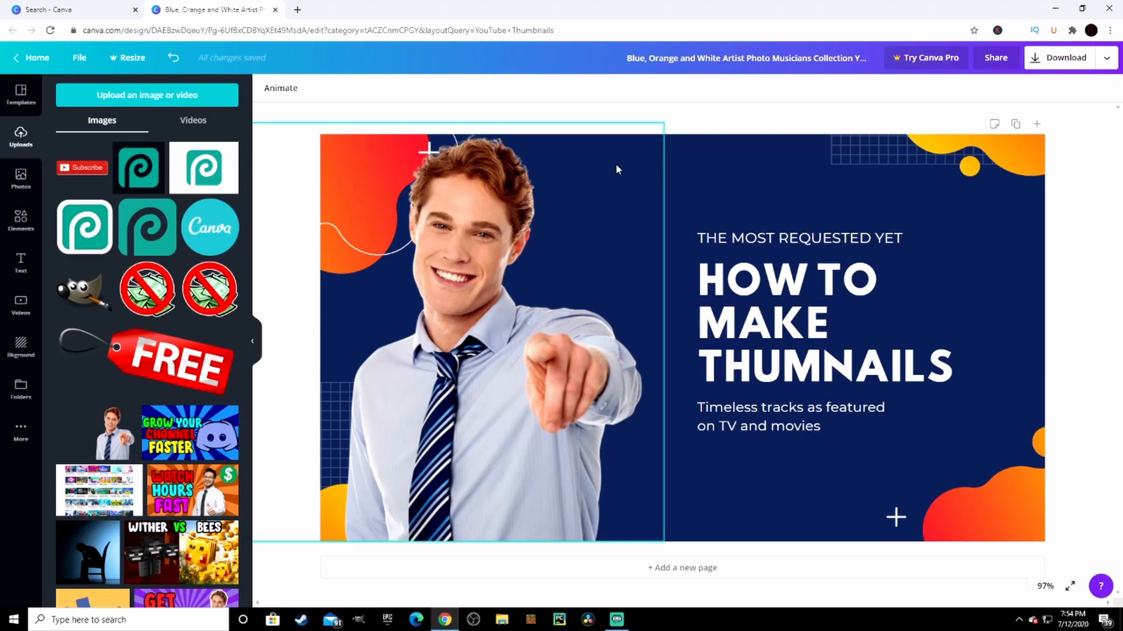
mouse_move(559, 324)
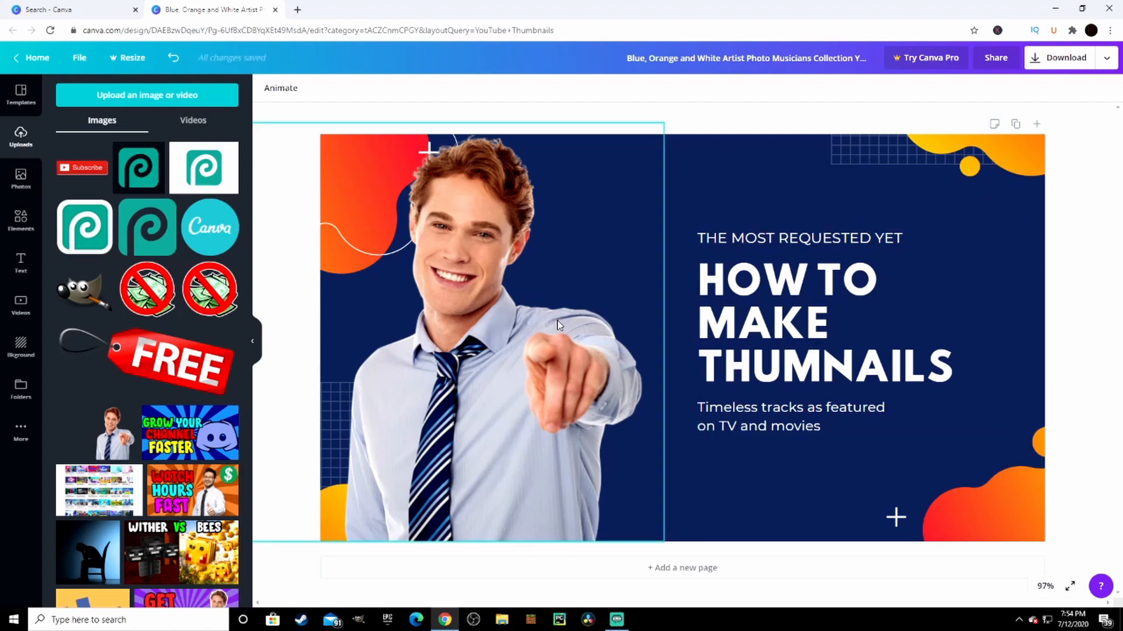
mouse_move(562, 286)
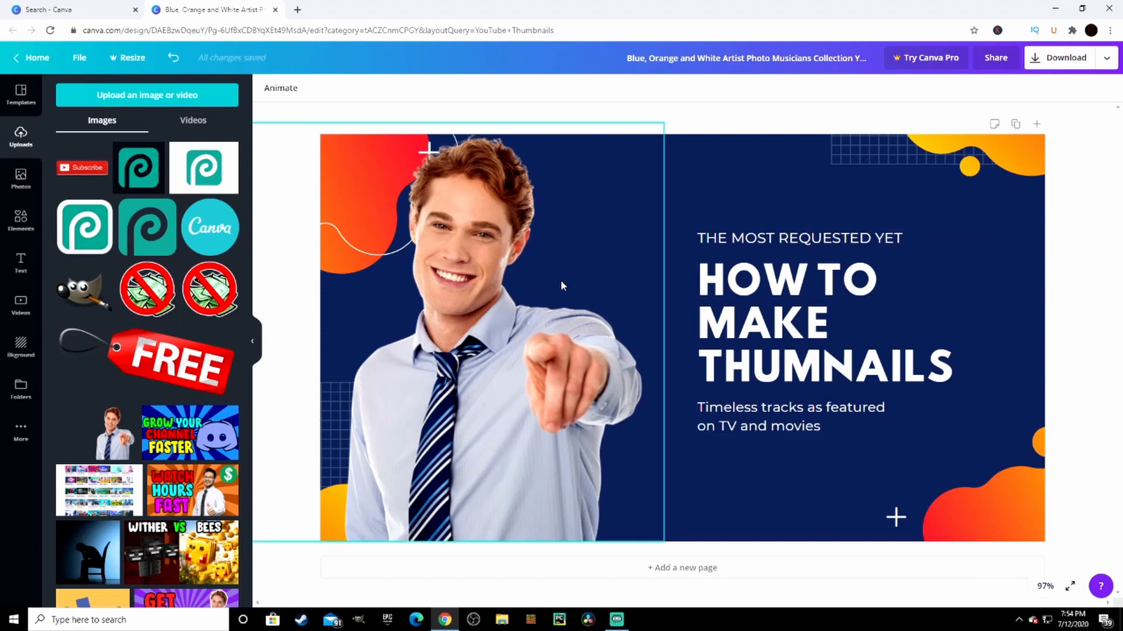
Delete the small tagline above the headline and the subtitle below it
click(819, 279)
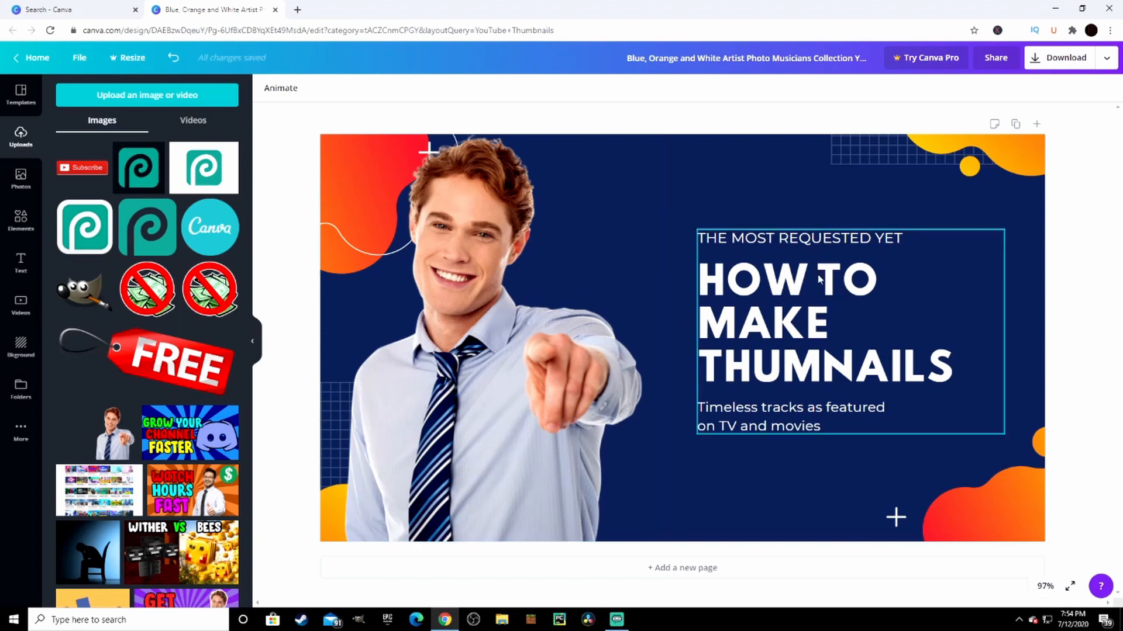
mouse_move(905, 332)
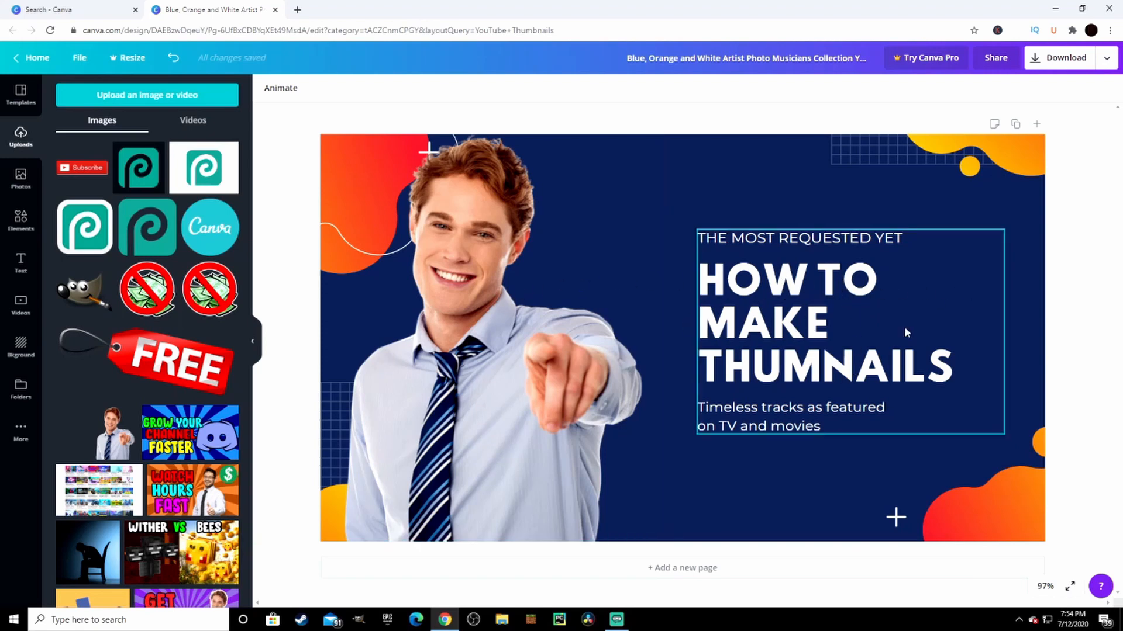
mouse_move(877, 242)
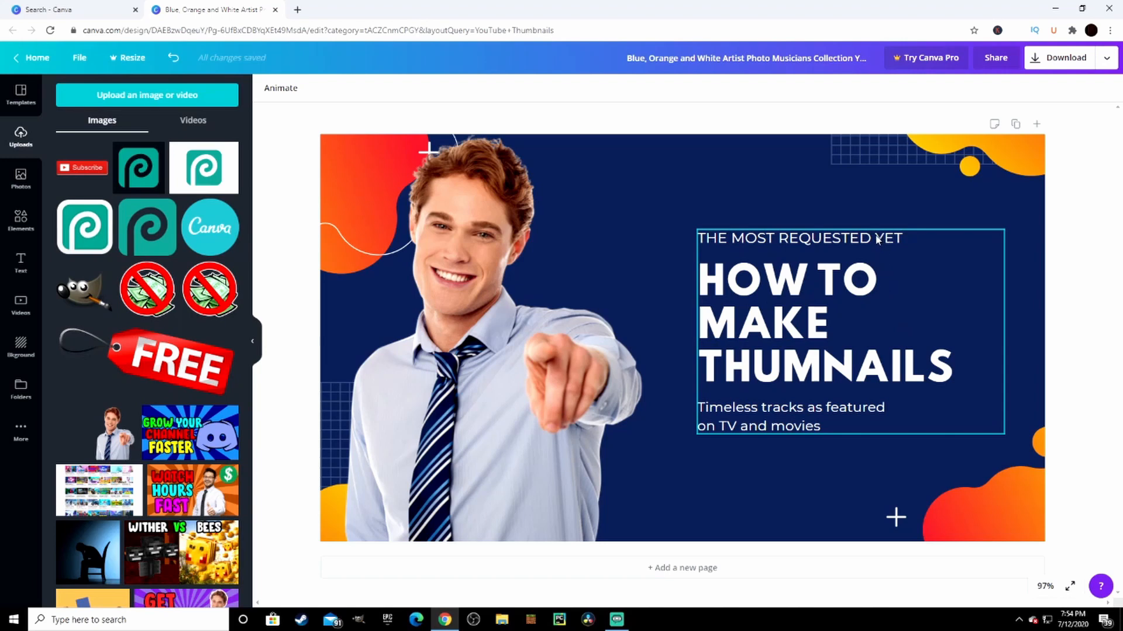
click(798, 238)
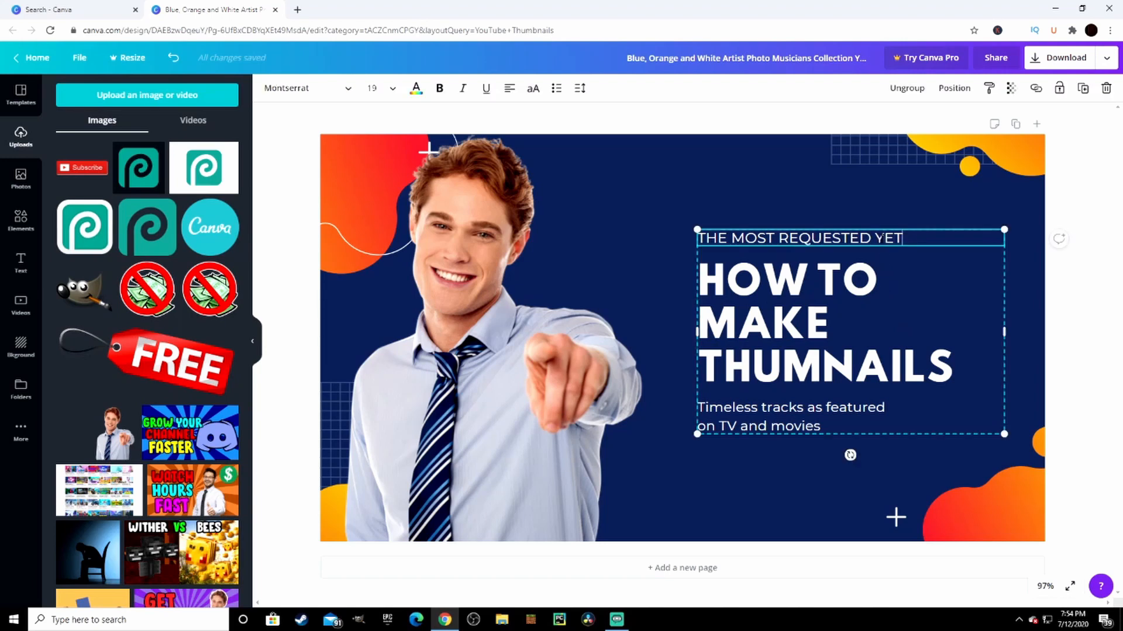
key(Backspace)
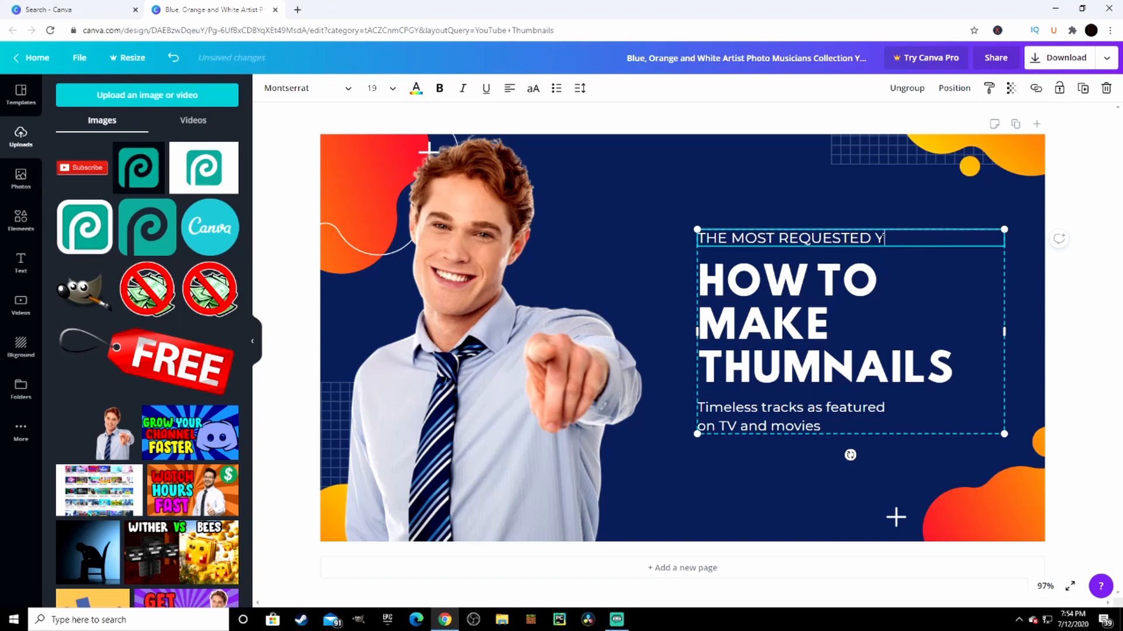
key(Backspace)
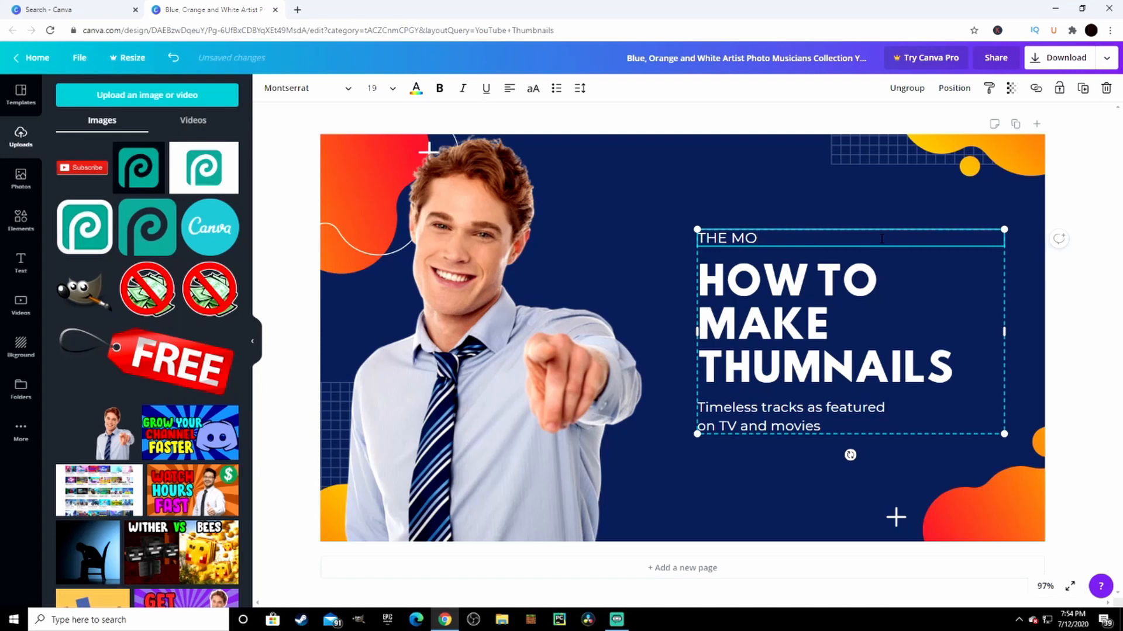
key(Backspace)
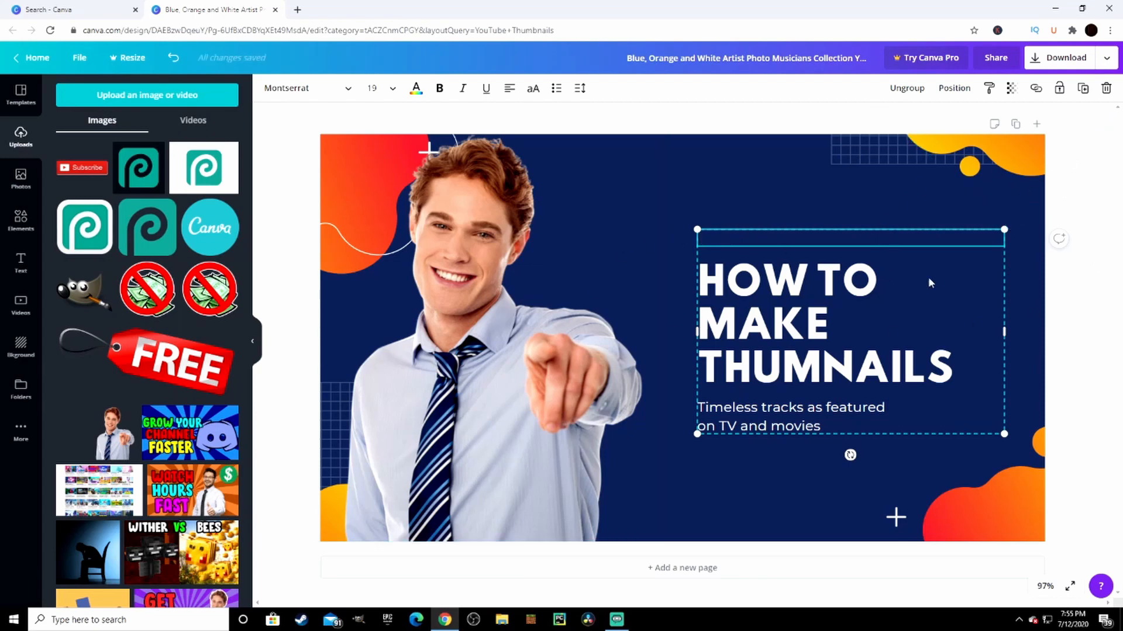
click(791, 417)
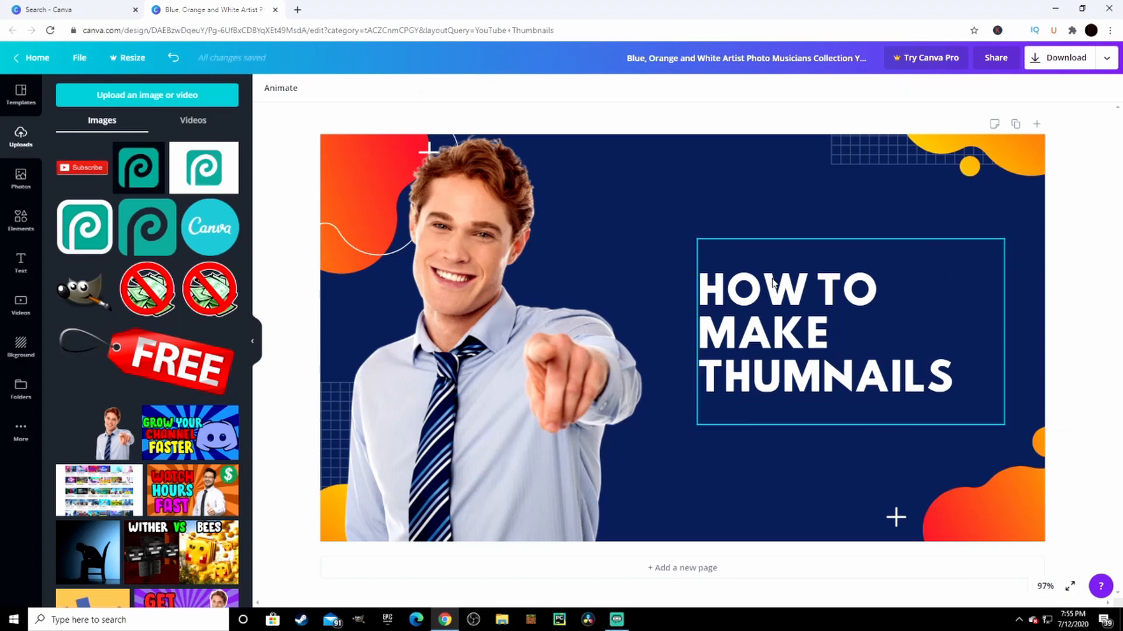
Scale the headline text group up to span most of the thumbnail's right side
click(787, 330)
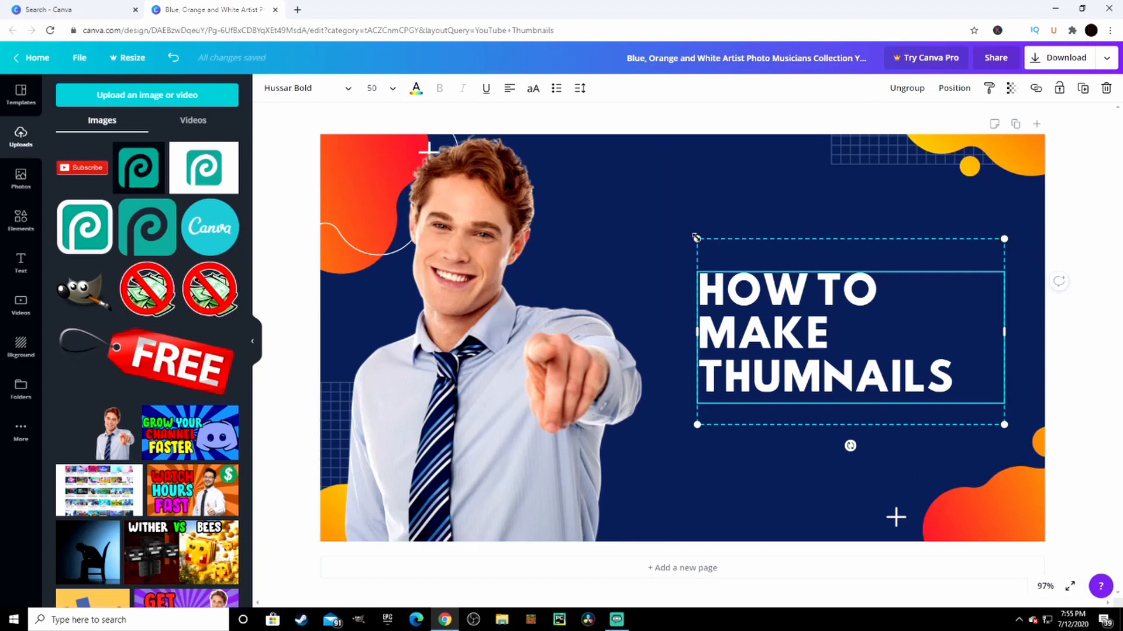
drag(696, 238, 545, 154)
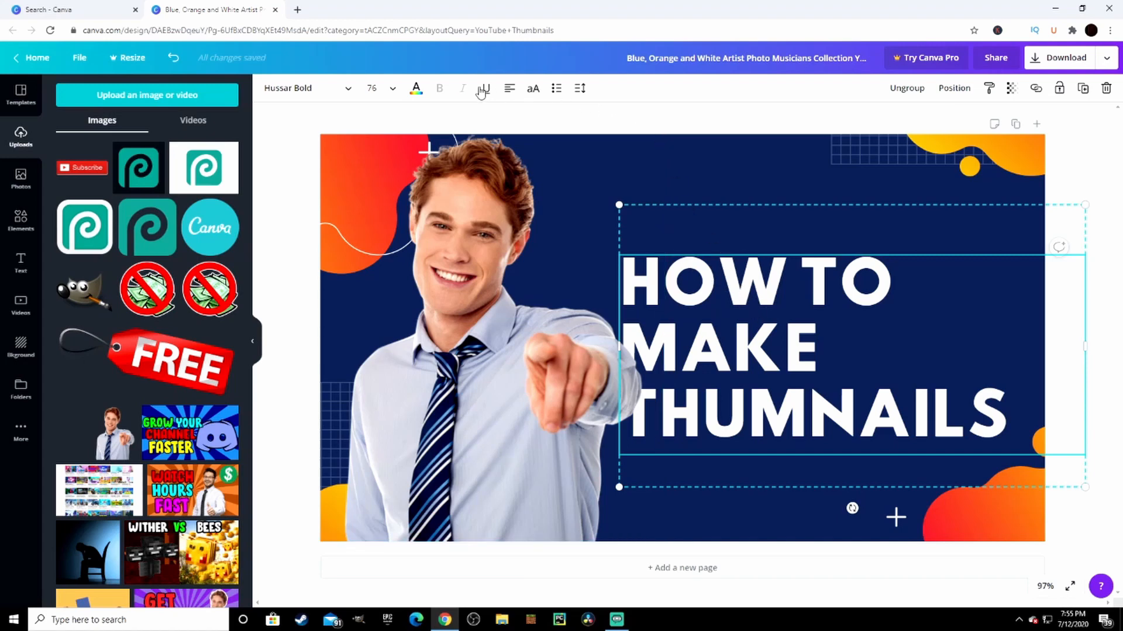
mouse_move(415, 88)
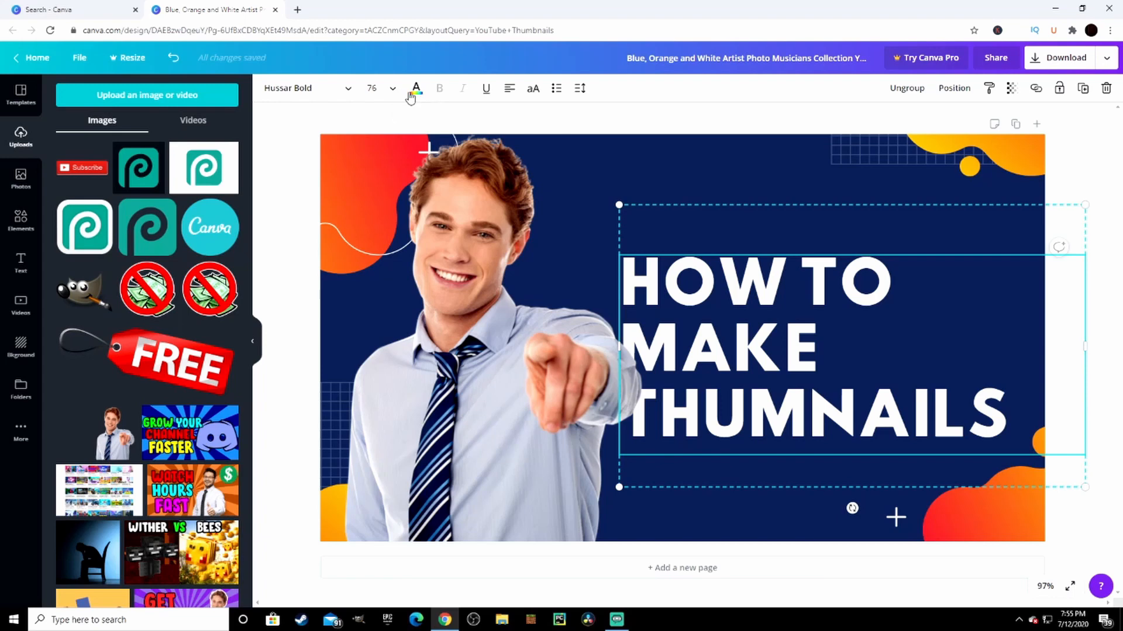
mouse_move(415, 88)
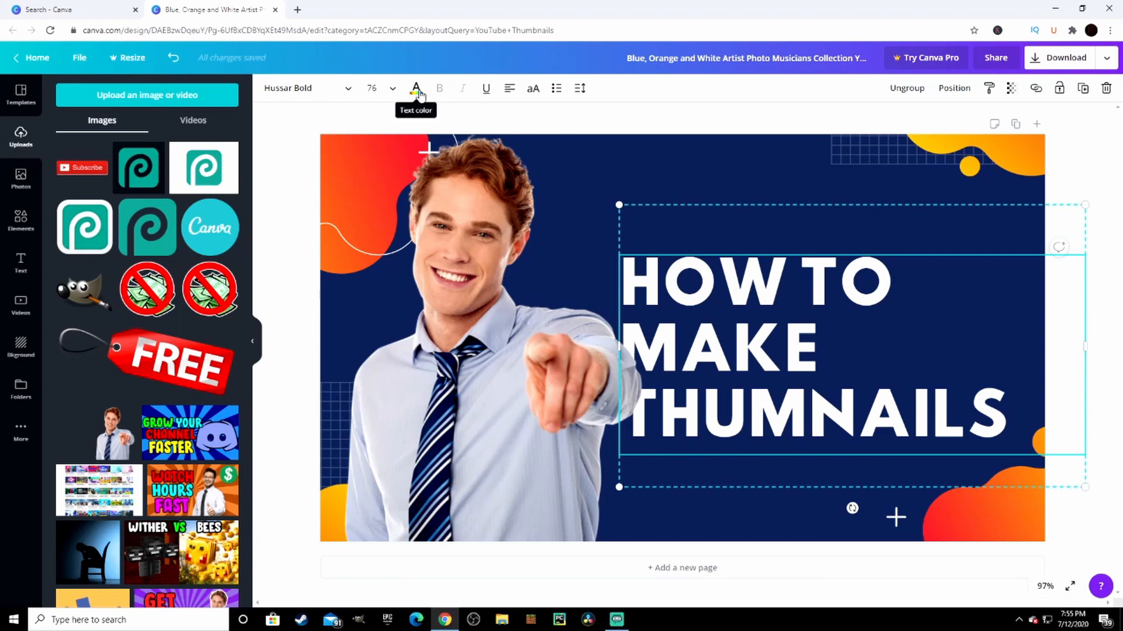
click(415, 88)
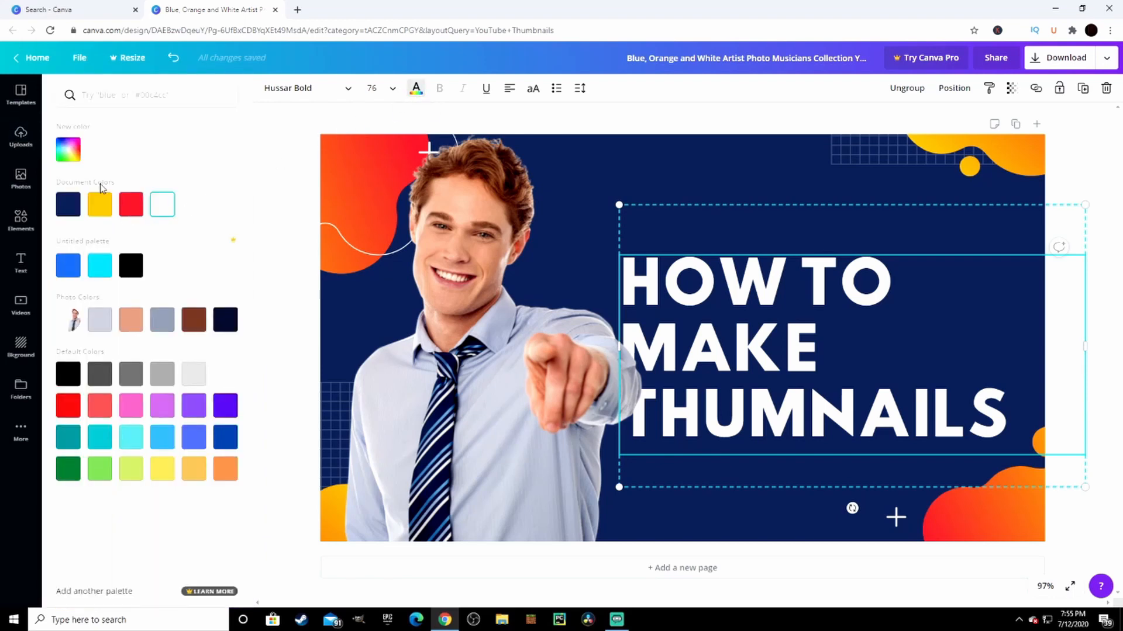
mouse_move(260, 137)
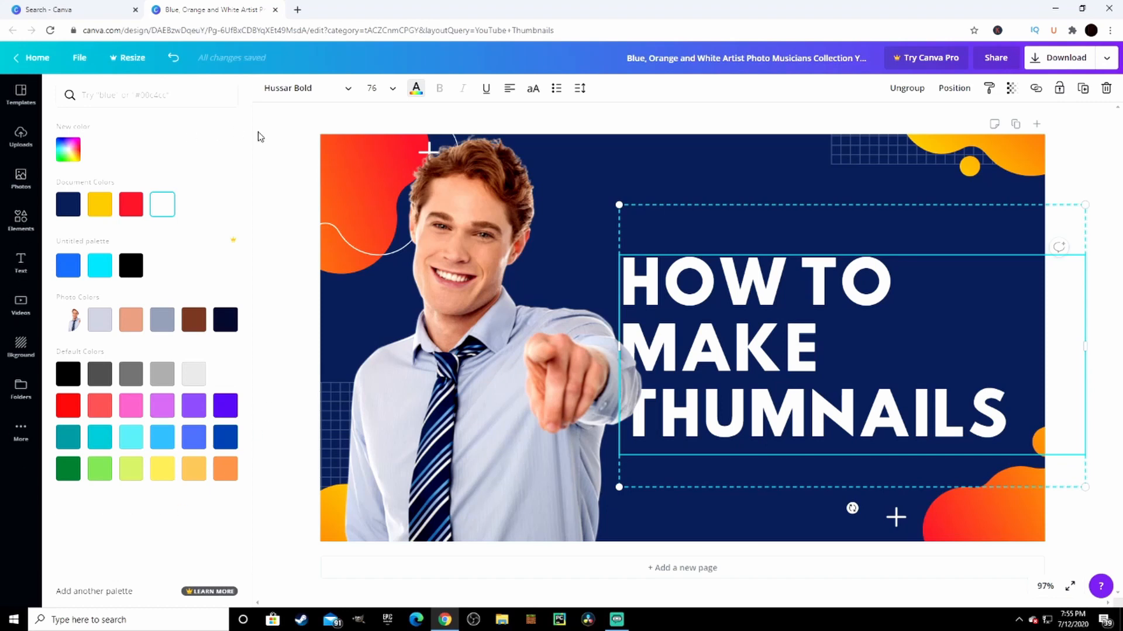
mouse_move(179, 169)
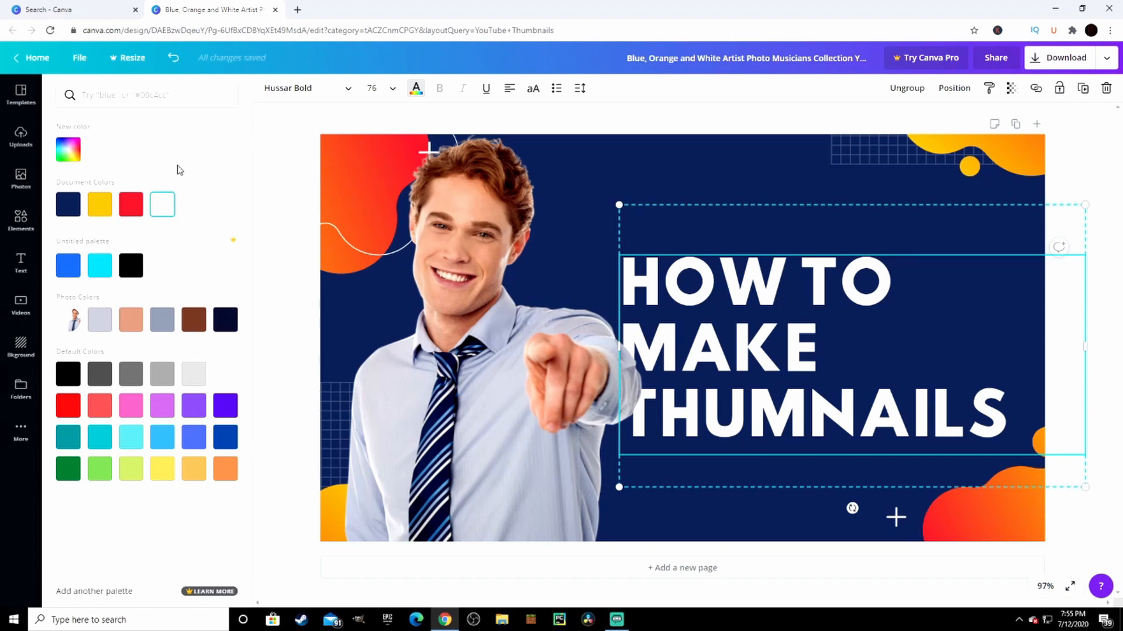
mouse_move(42, 150)
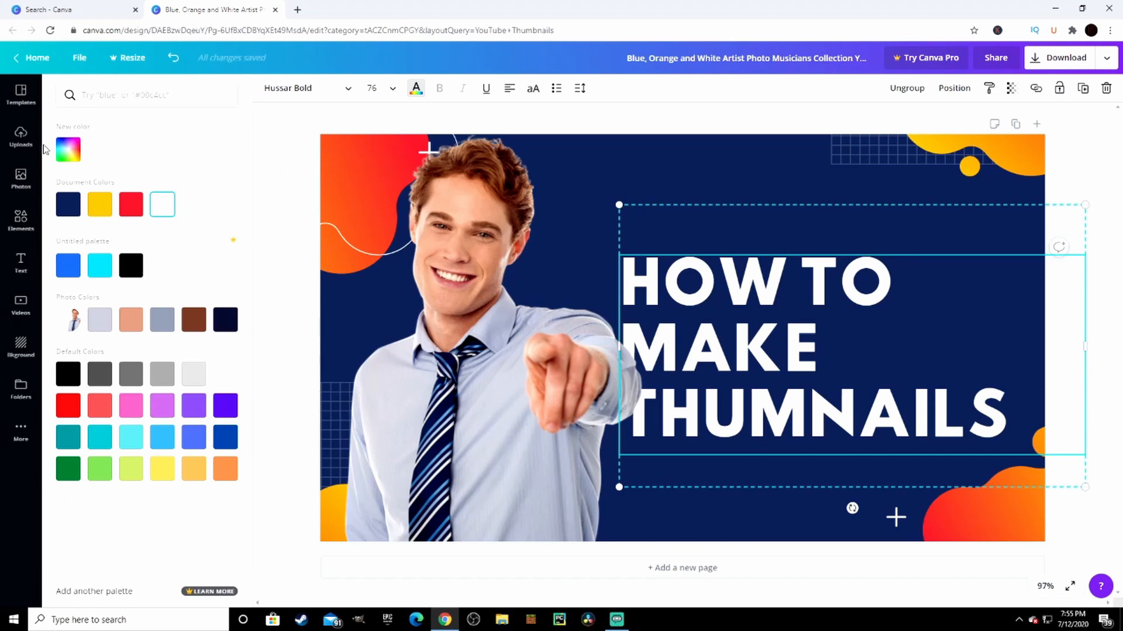
mouse_move(290, 217)
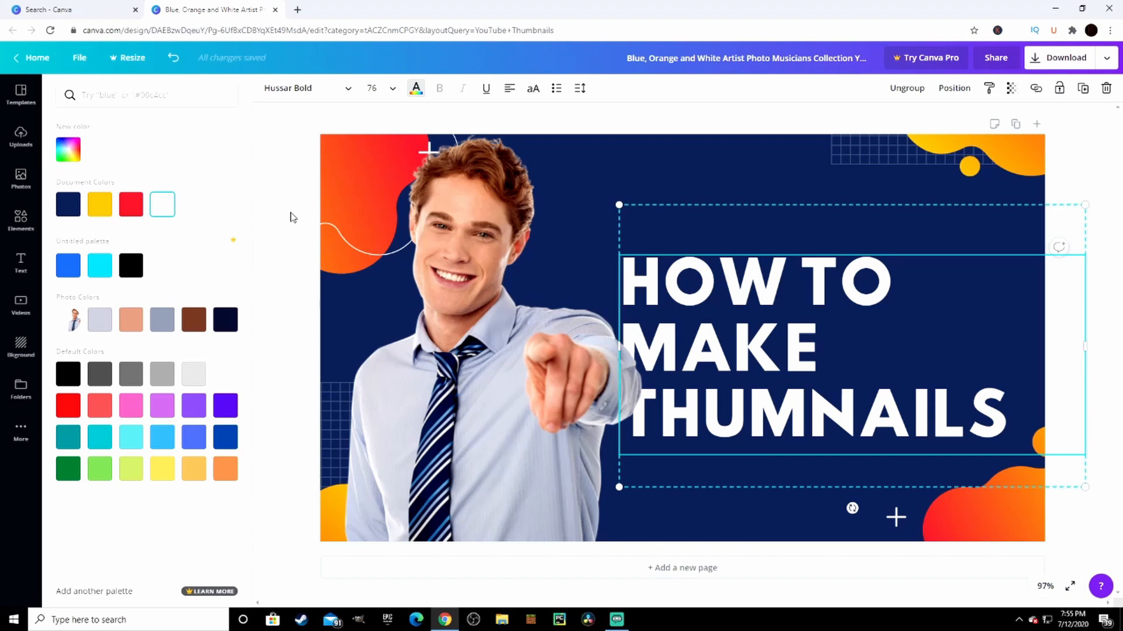
click(21, 136)
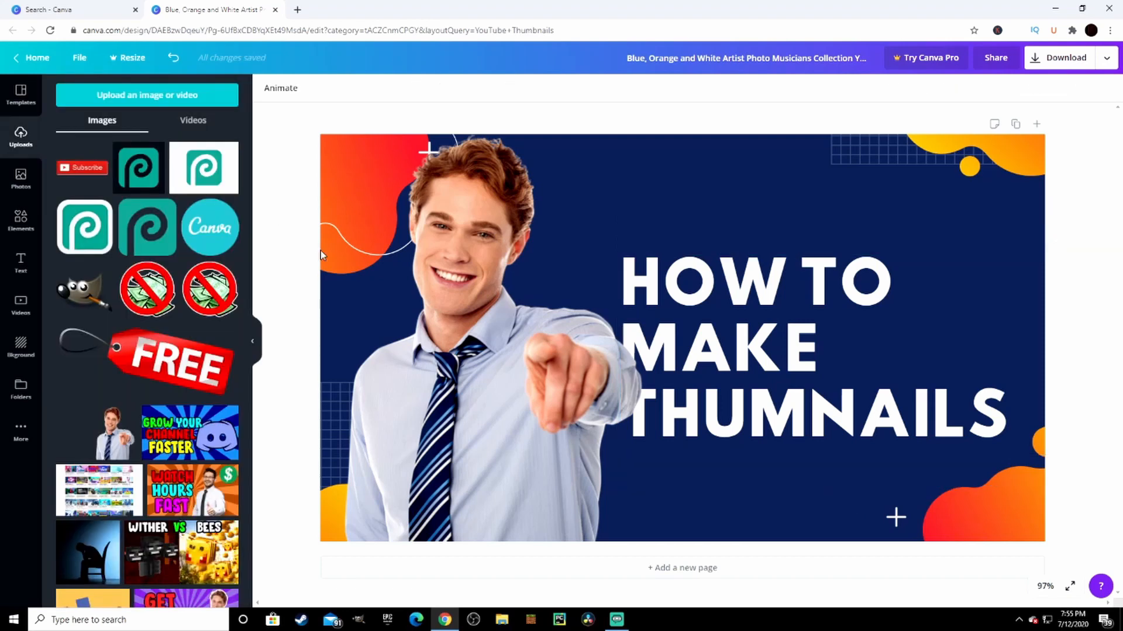
Preview Whimsical, Drama and Greyscale filters on the man's photo, keeping Whimsical
click(440, 348)
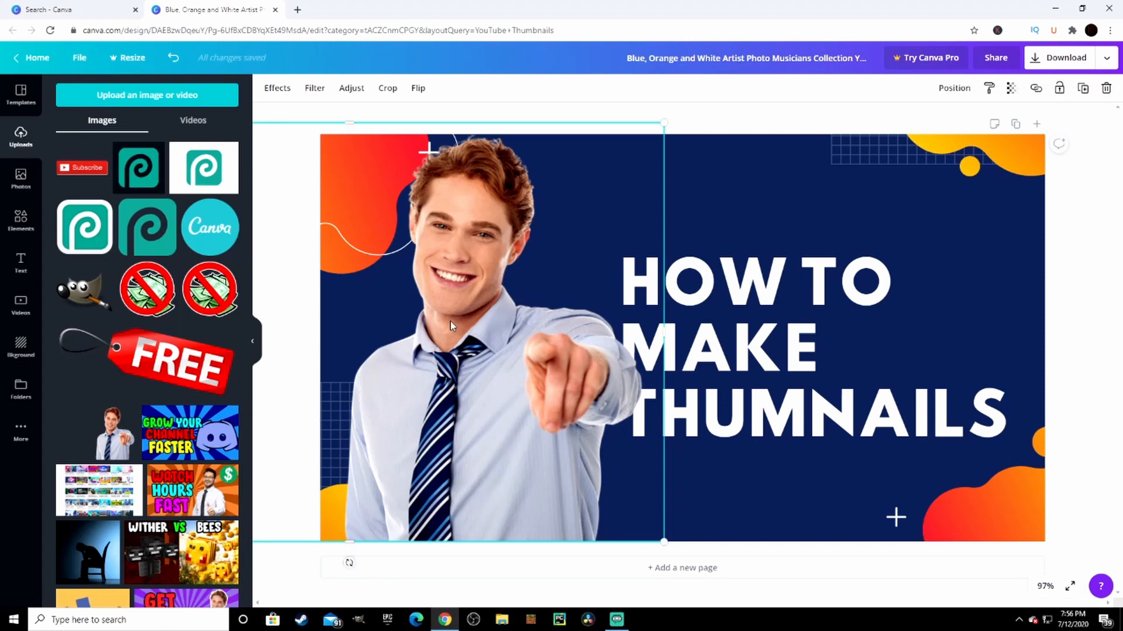
click(314, 87)
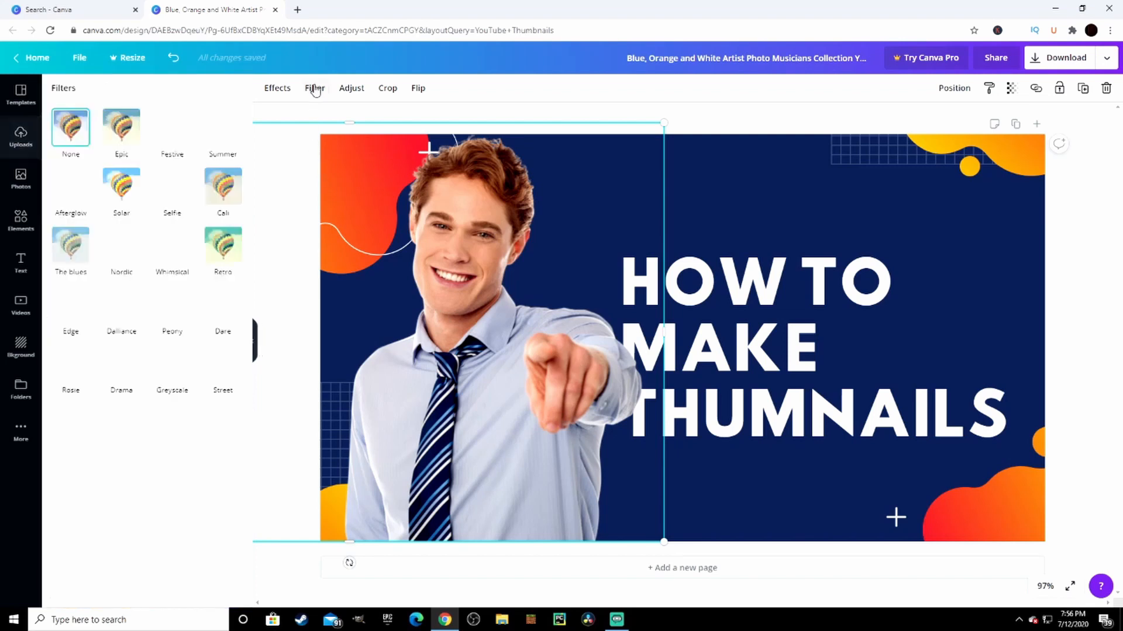
click(121, 127)
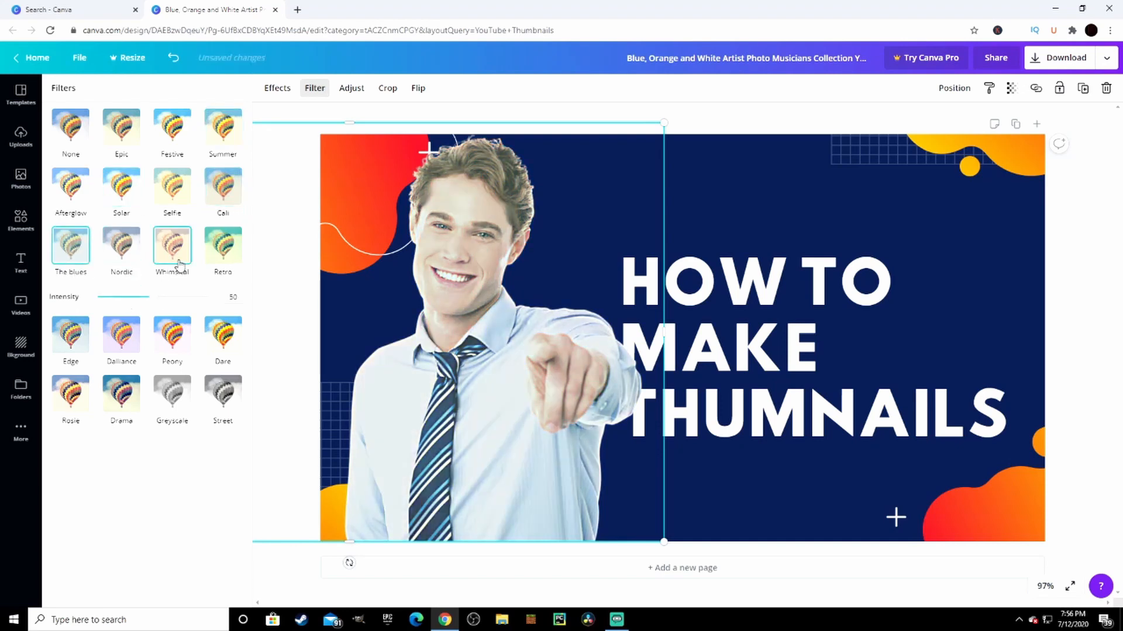
click(121, 306)
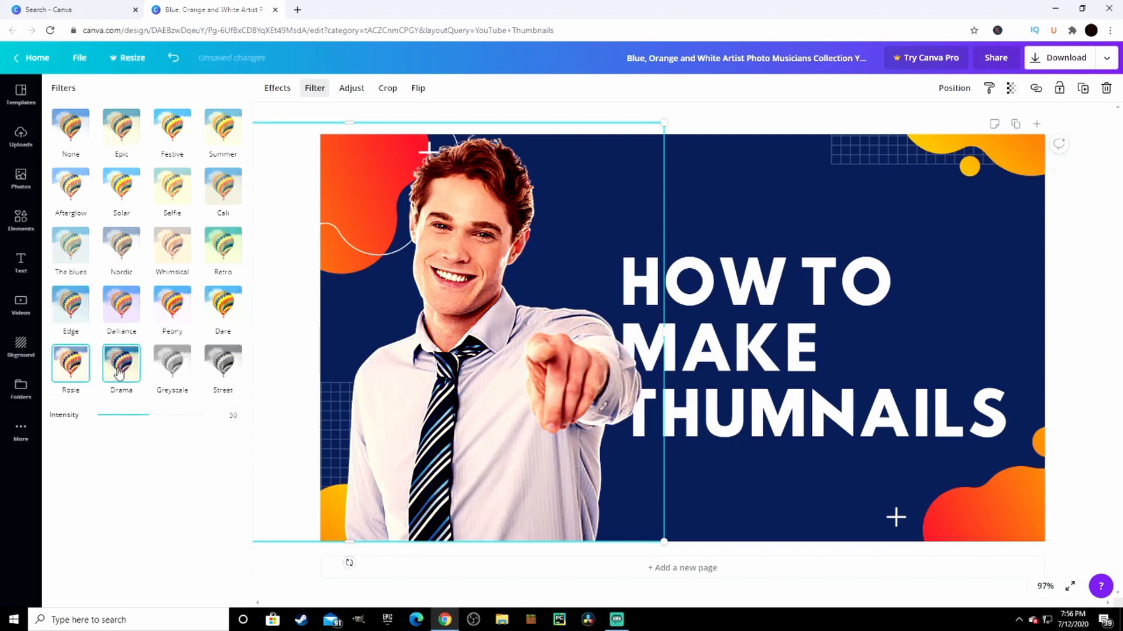
click(172, 362)
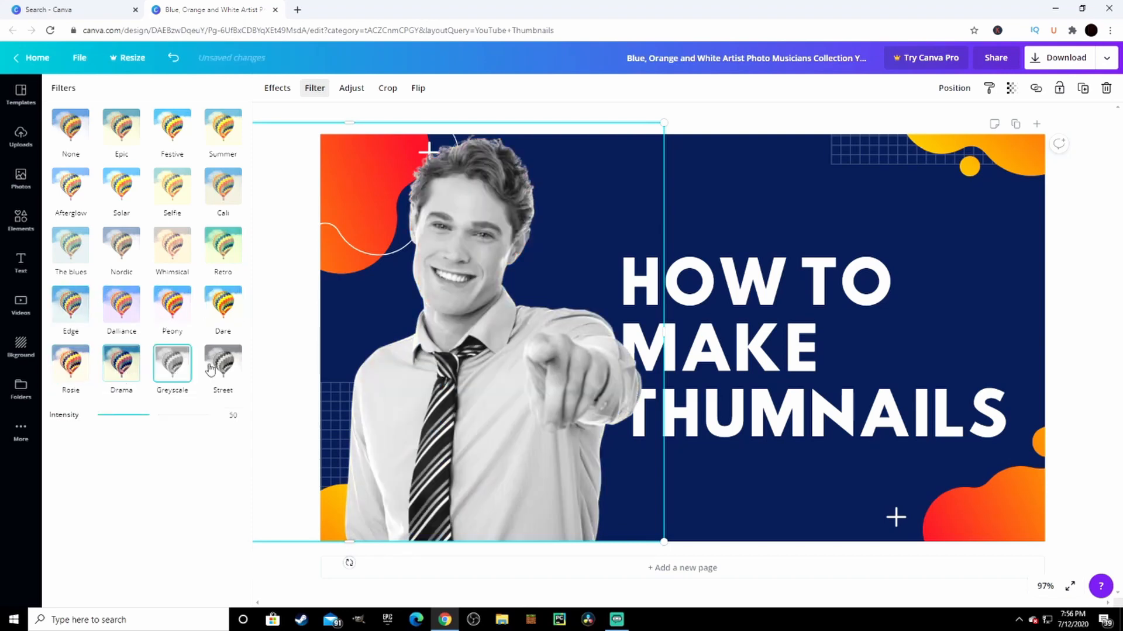
click(172, 246)
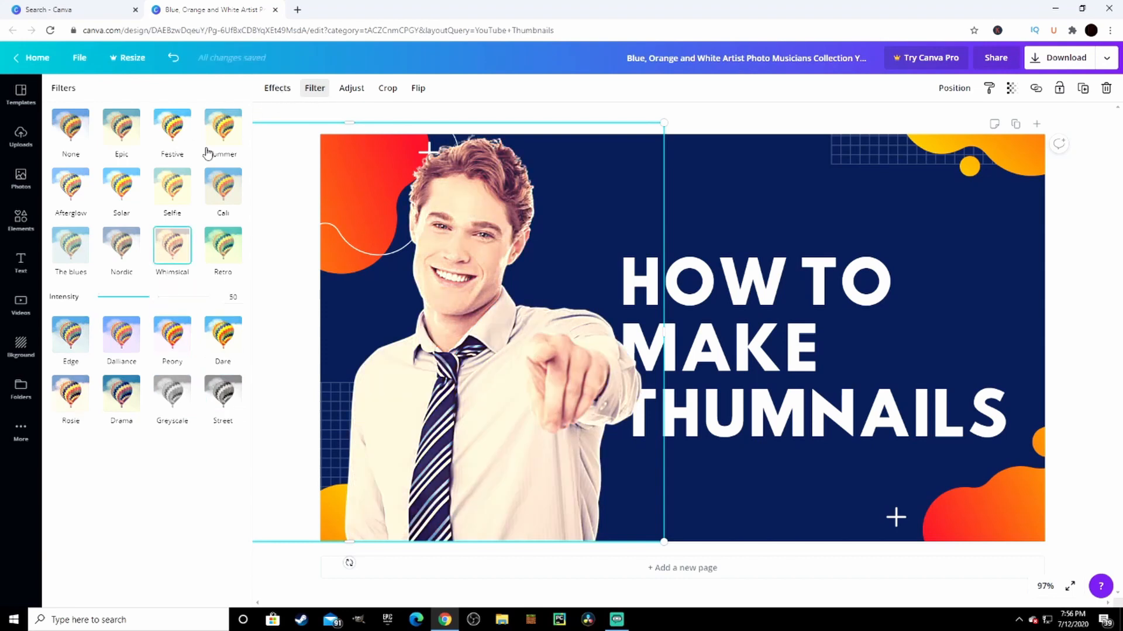
click(277, 87)
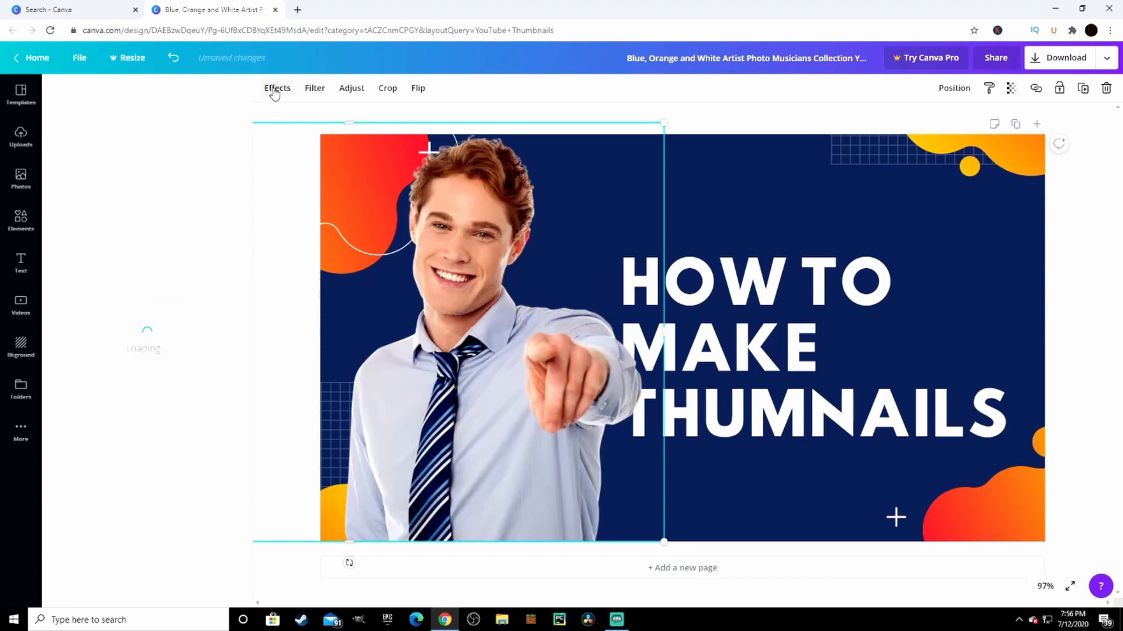
click(277, 88)
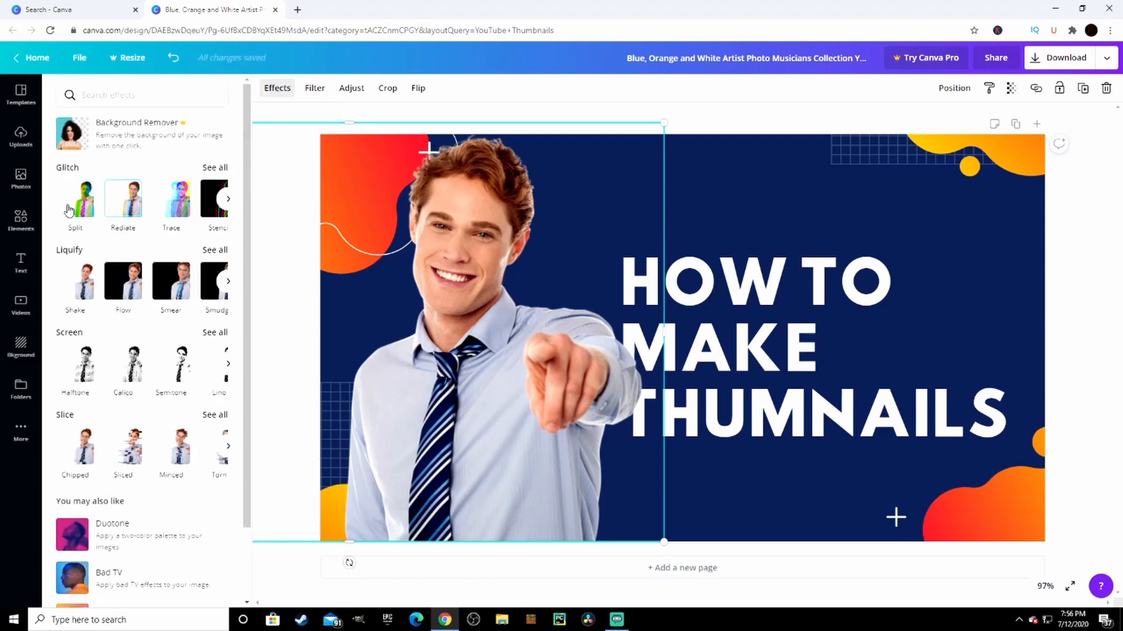
click(75, 198)
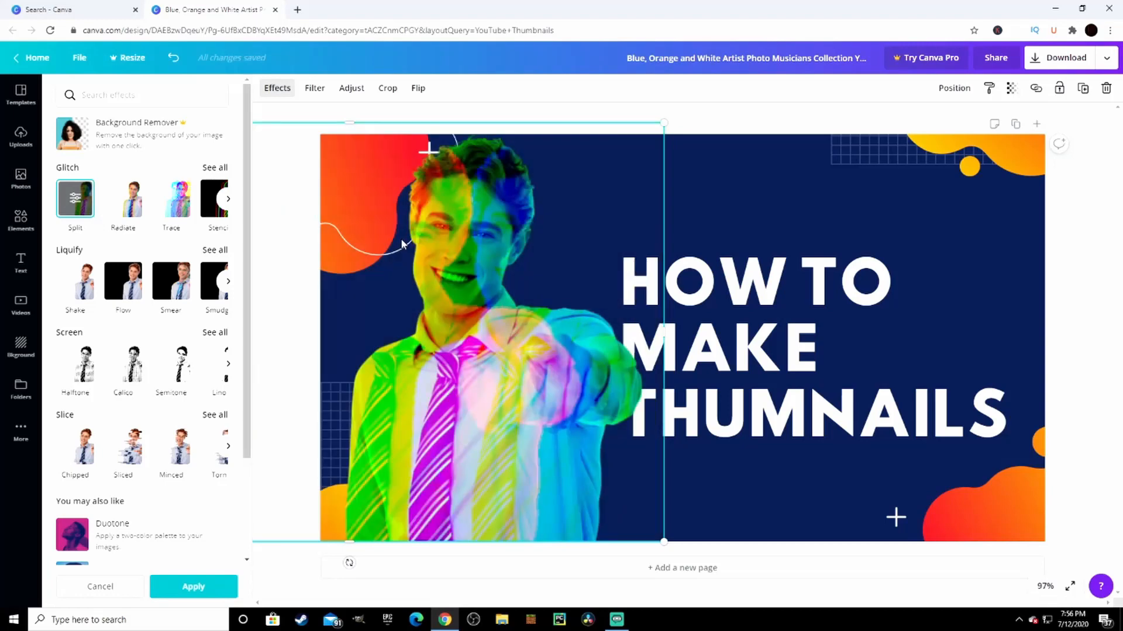
mouse_move(271, 252)
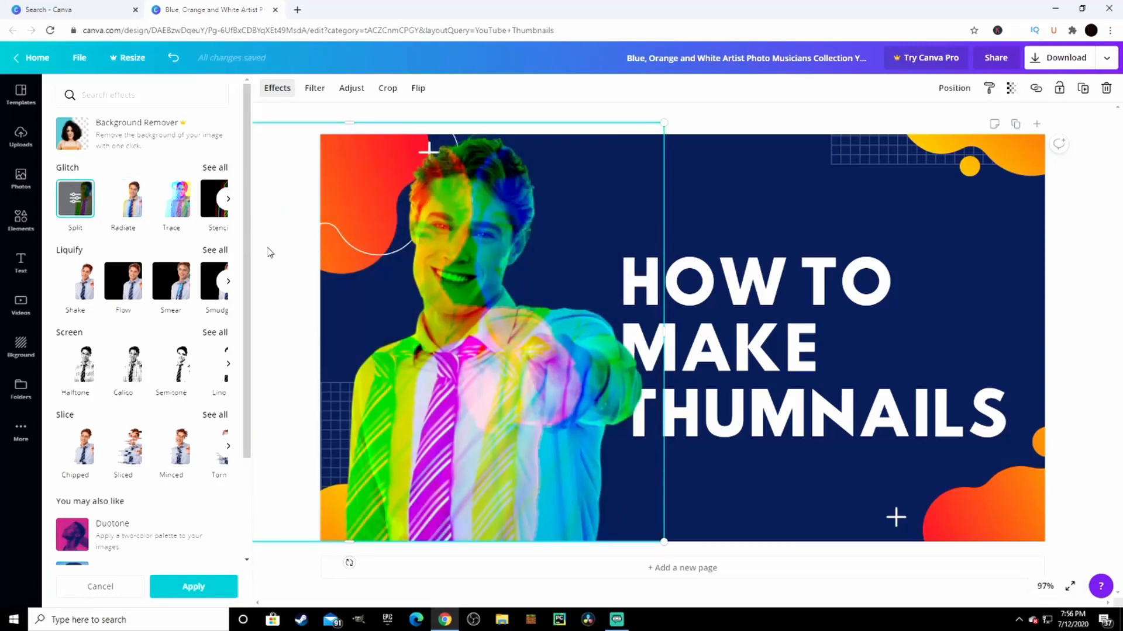
click(171, 198)
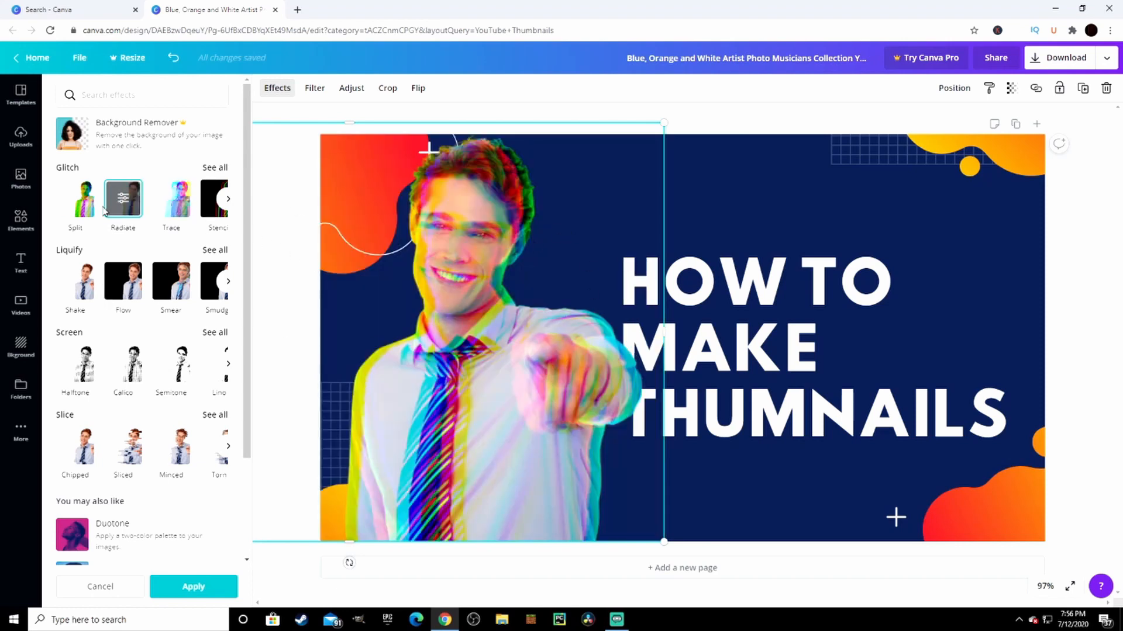
click(122, 281)
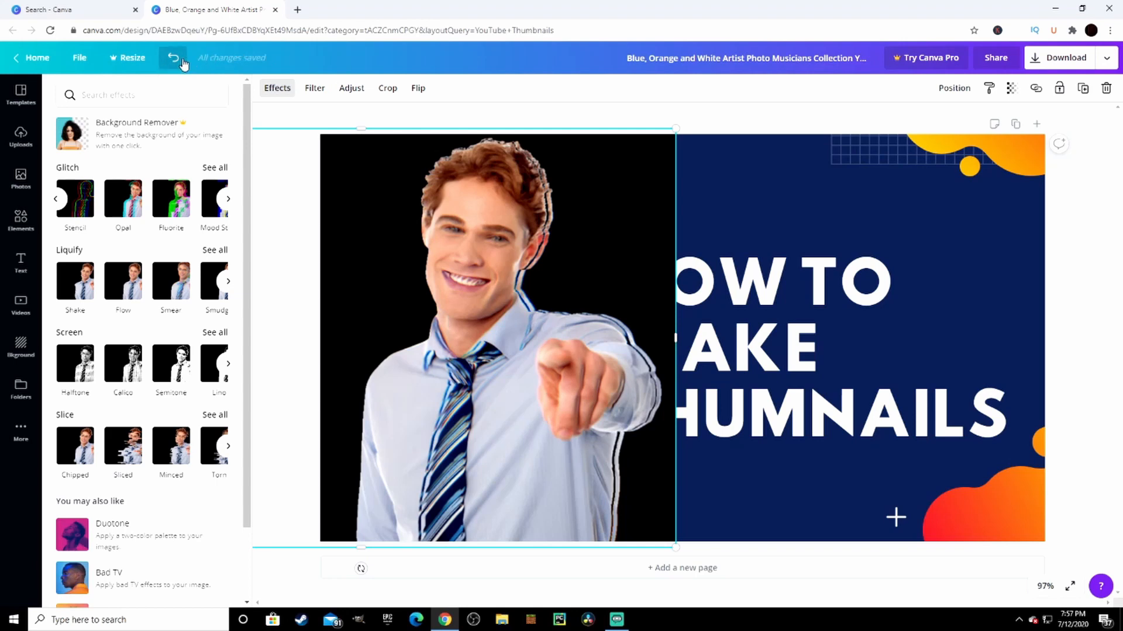
mouse_move(172, 58)
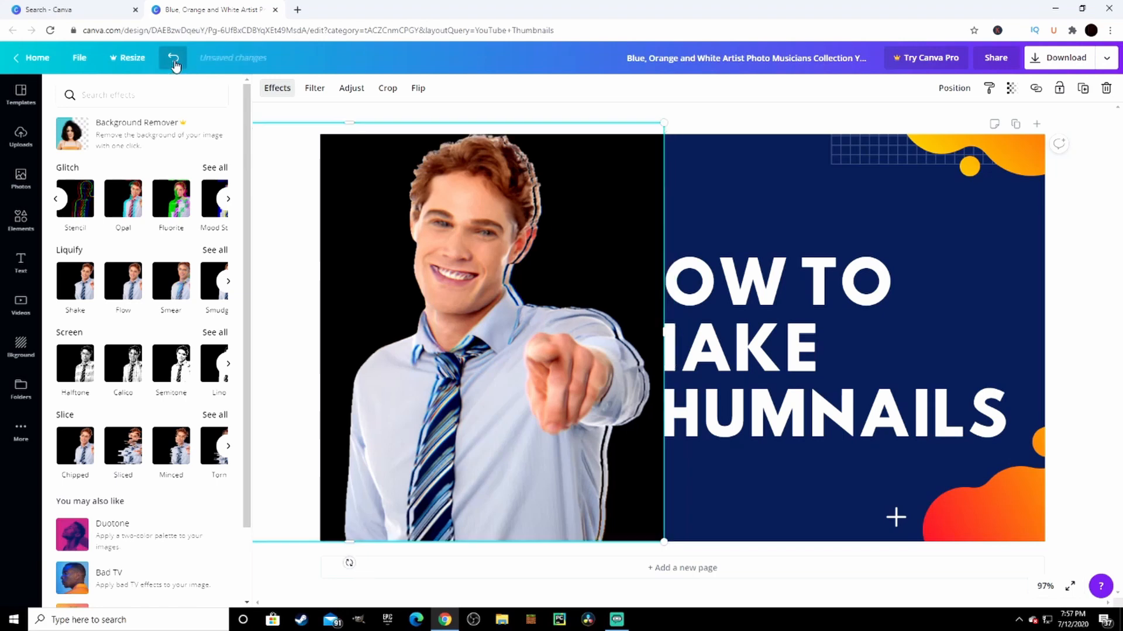
click(173, 57)
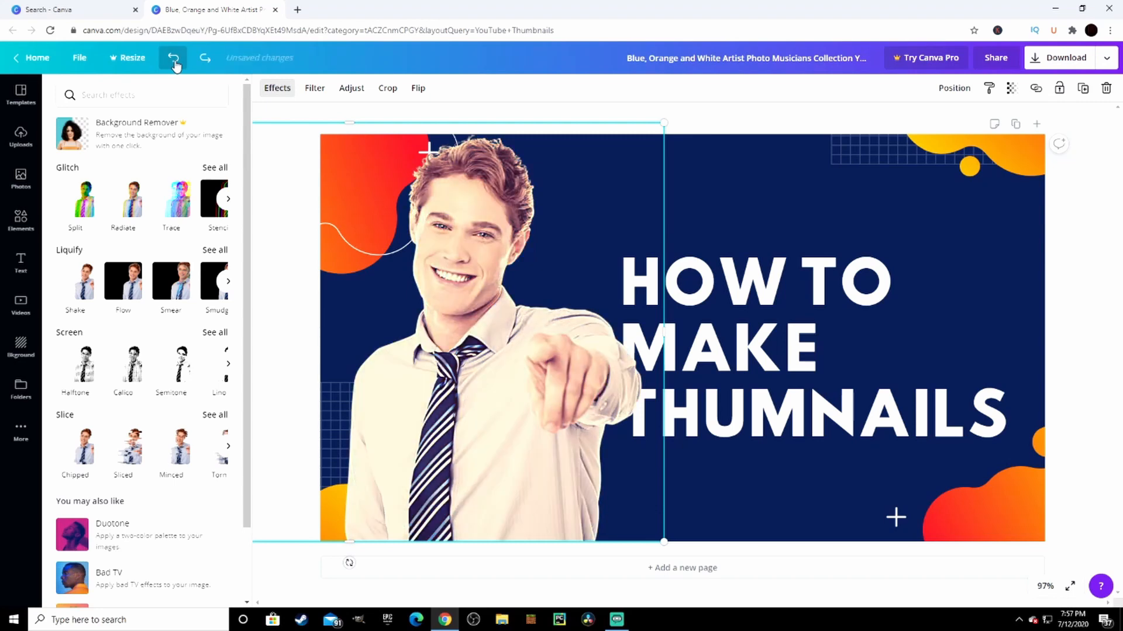
Raise the photo's brightness to about 31 and saturation to 73, leaving blur near zero
click(351, 87)
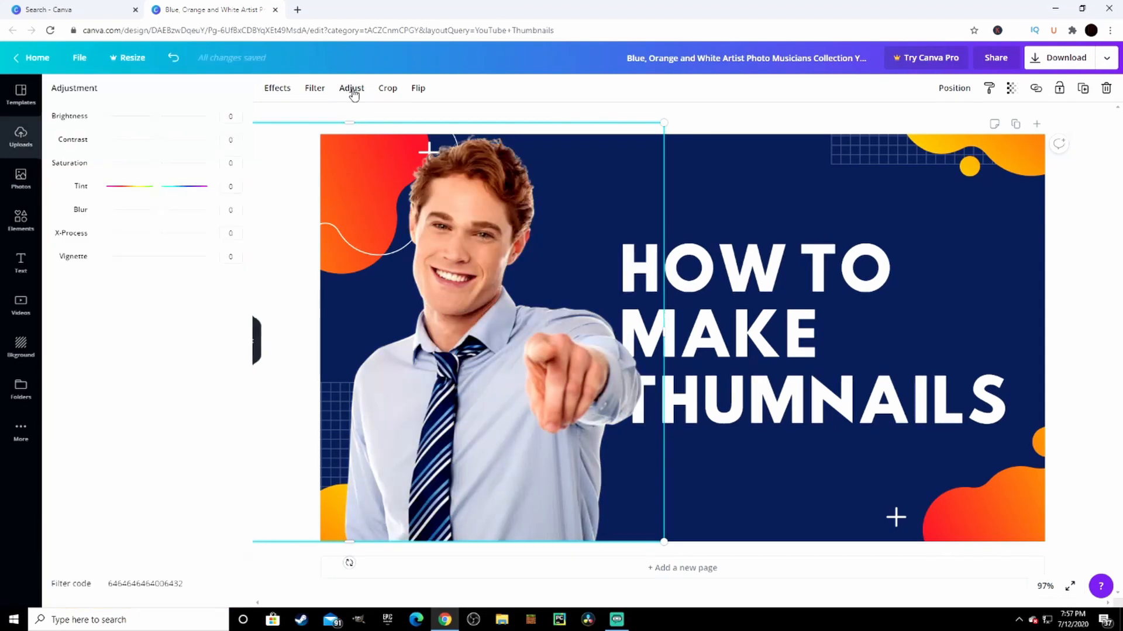
click(351, 87)
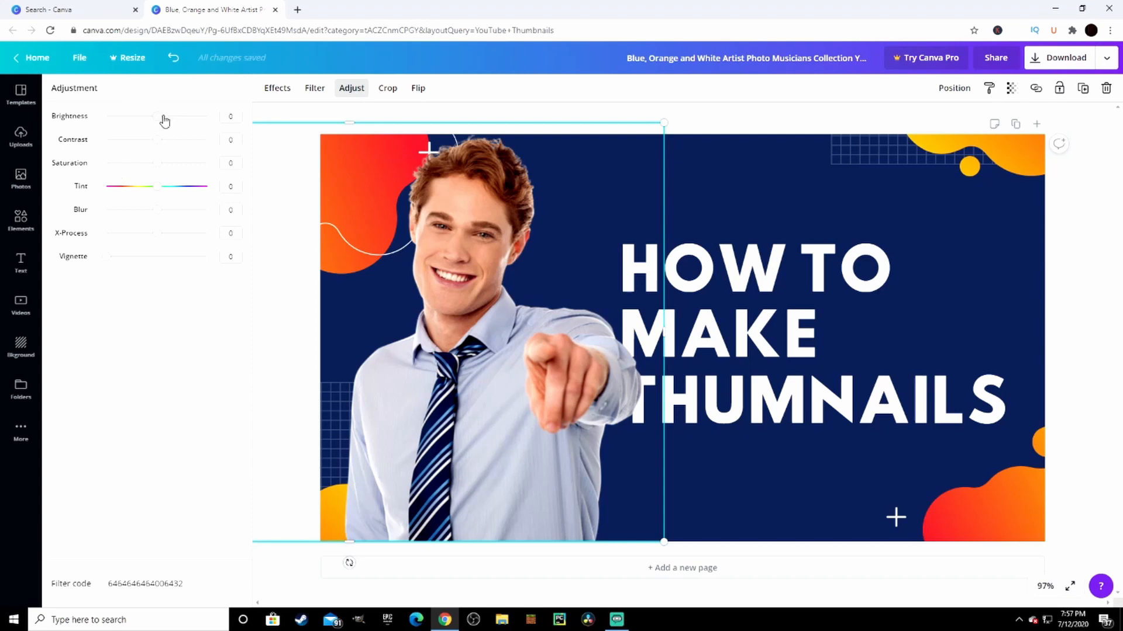
mouse_move(79, 175)
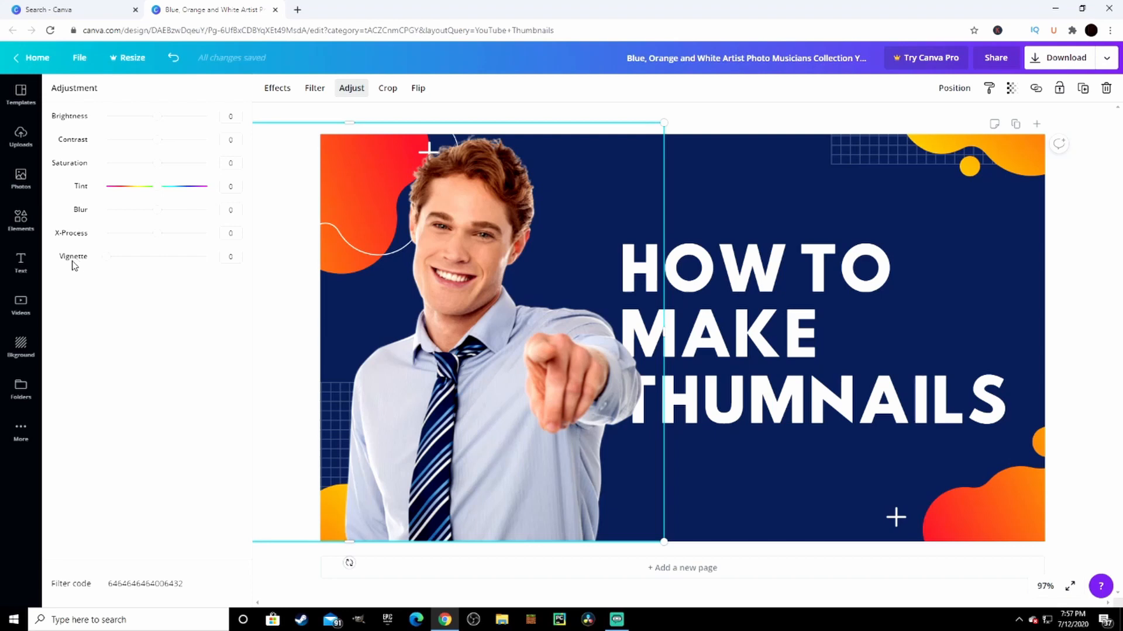
mouse_move(159, 195)
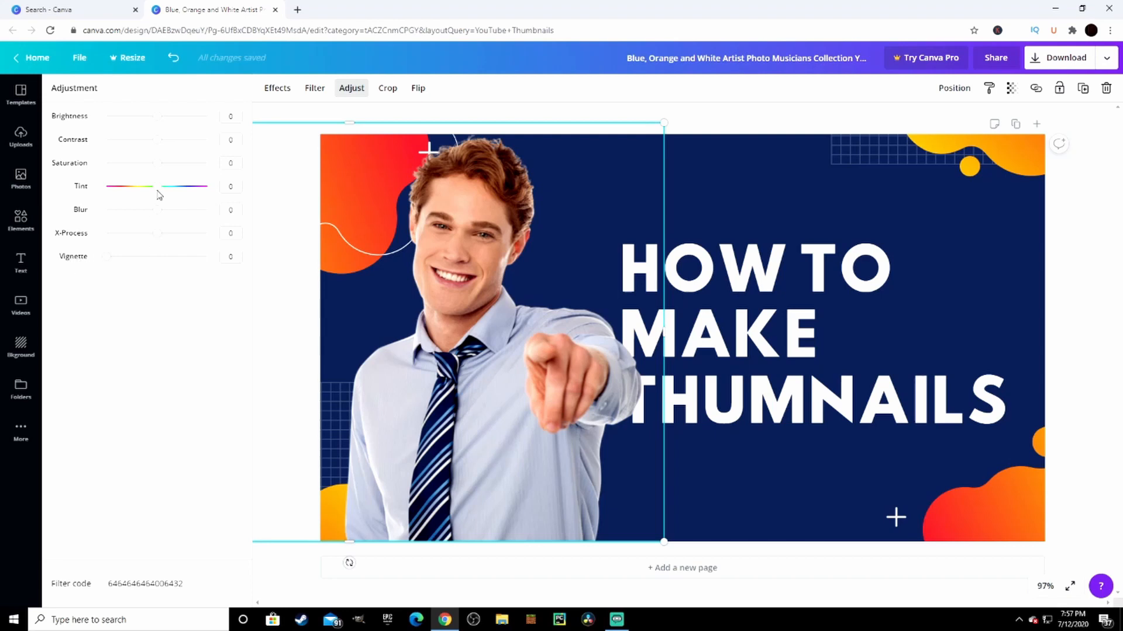
drag(132, 115, 172, 116)
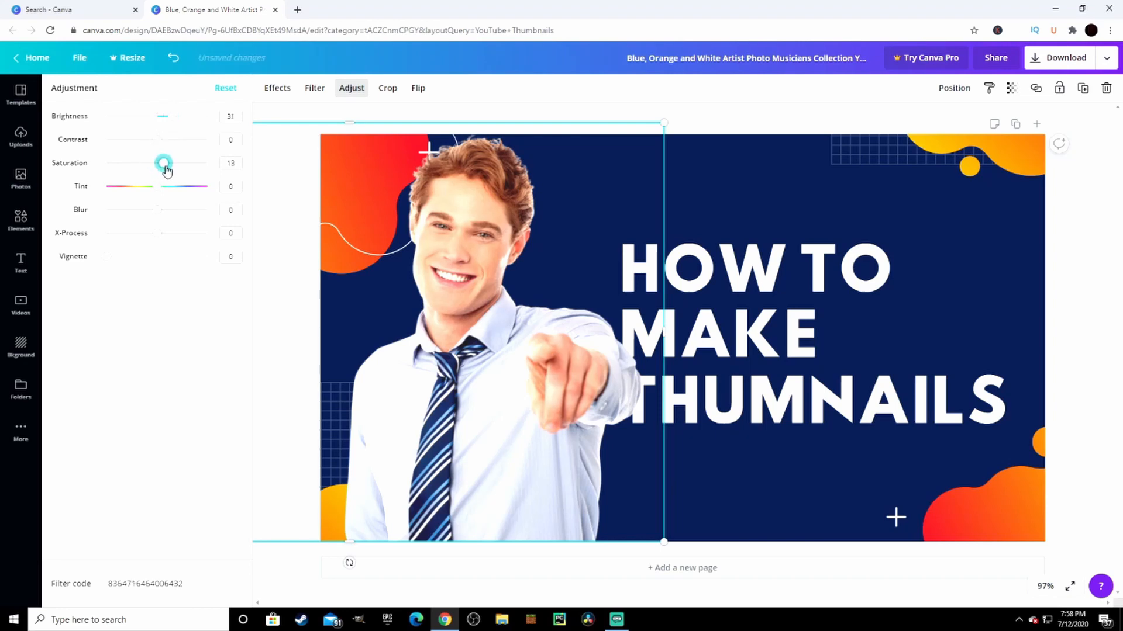
drag(163, 163, 194, 163)
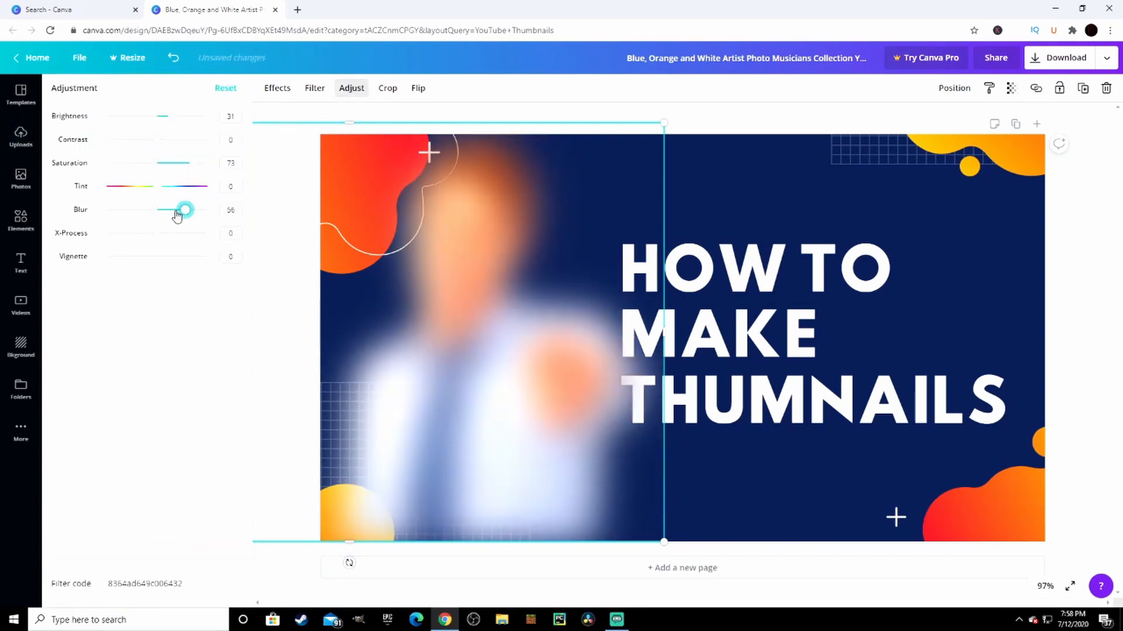
drag(183, 209, 159, 209)
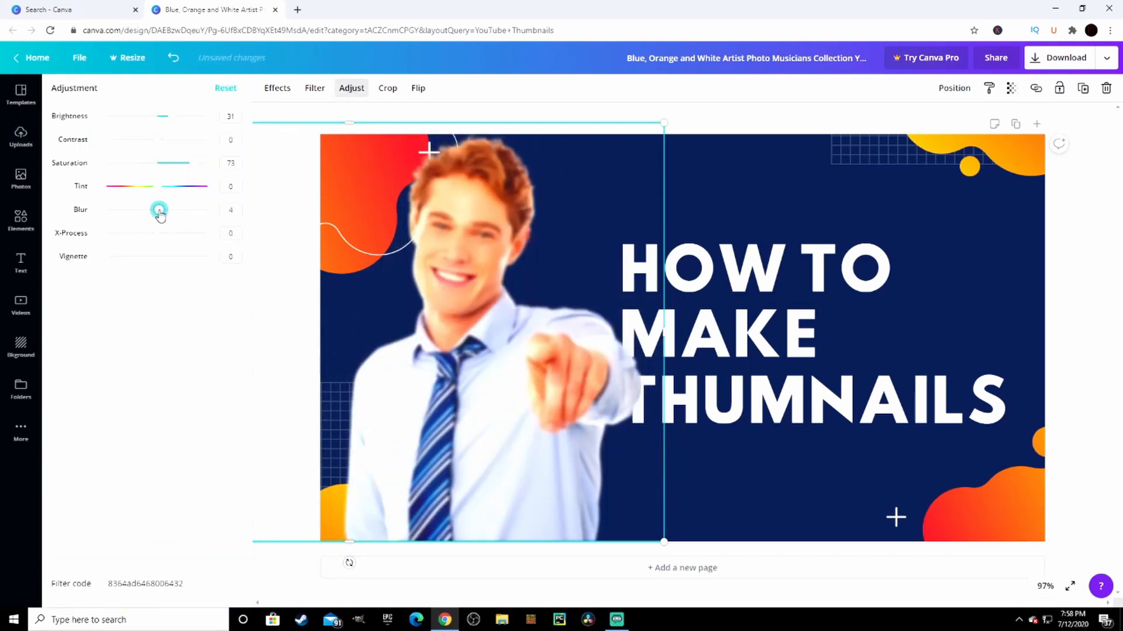
drag(159, 210, 179, 210)
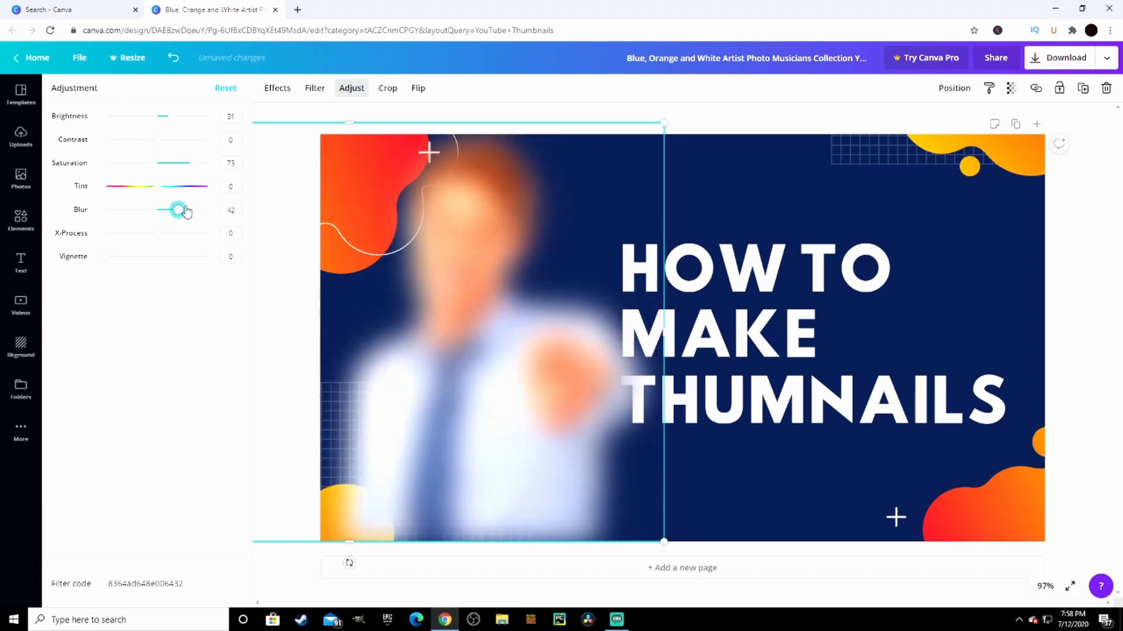
drag(178, 210, 159, 209)
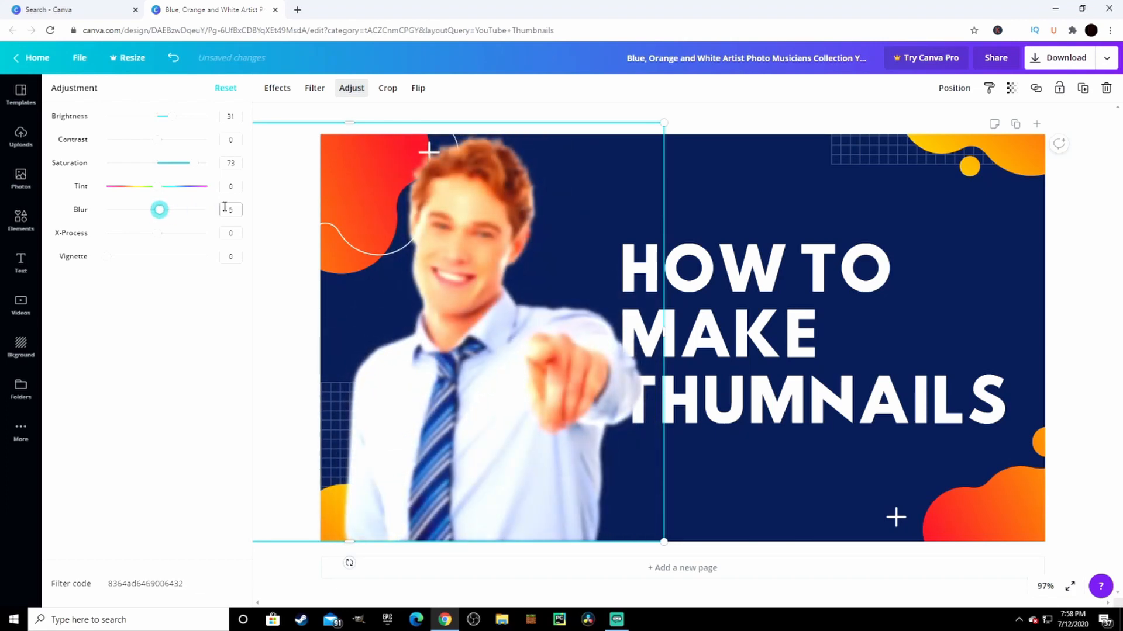
click(20, 136)
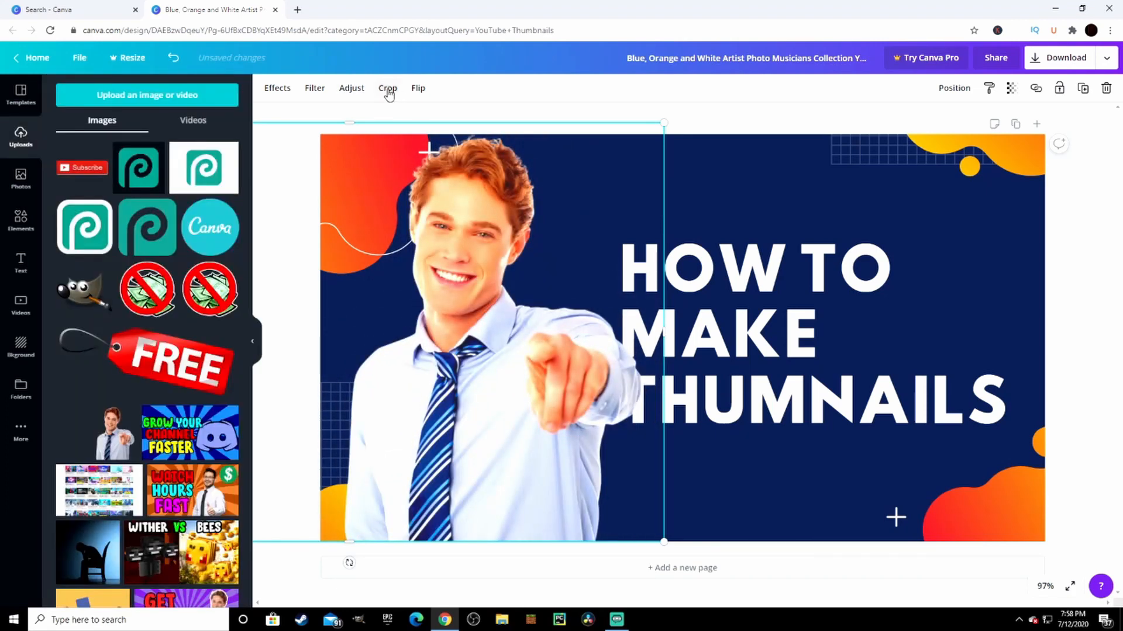
Crop the man's photo and flip it back upright after trying an upside-down flip
click(386, 87)
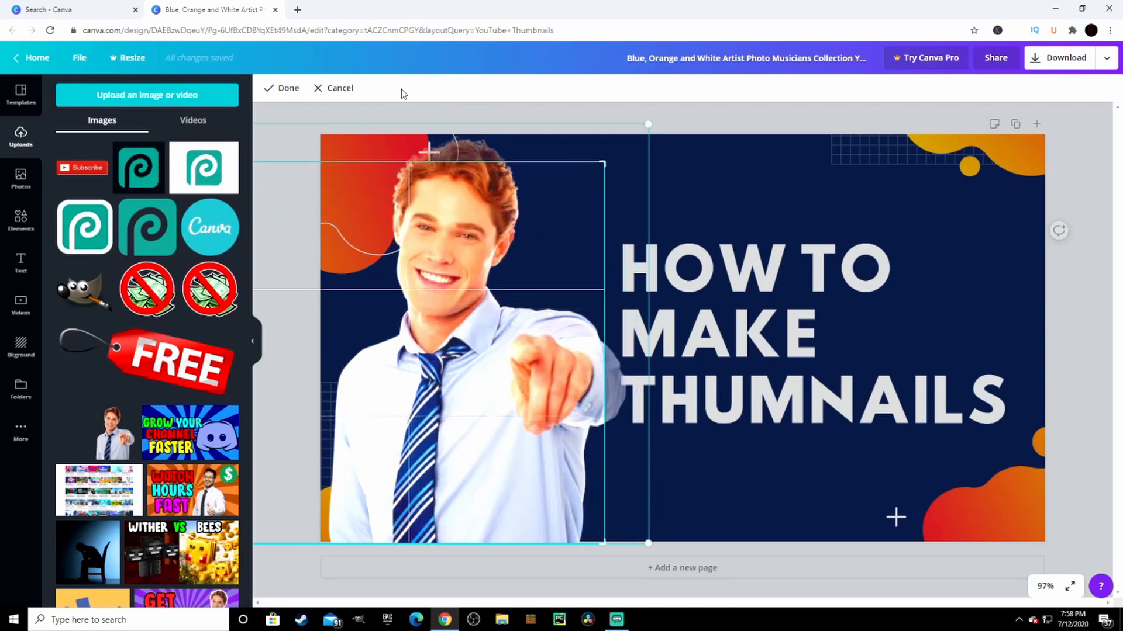
click(417, 88)
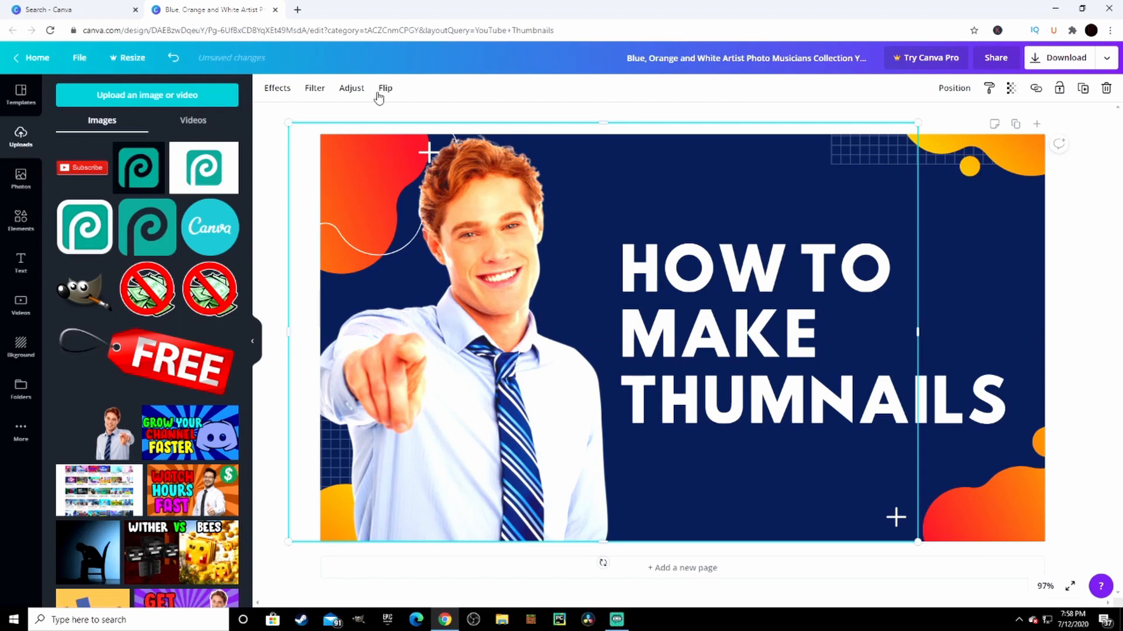
click(385, 87)
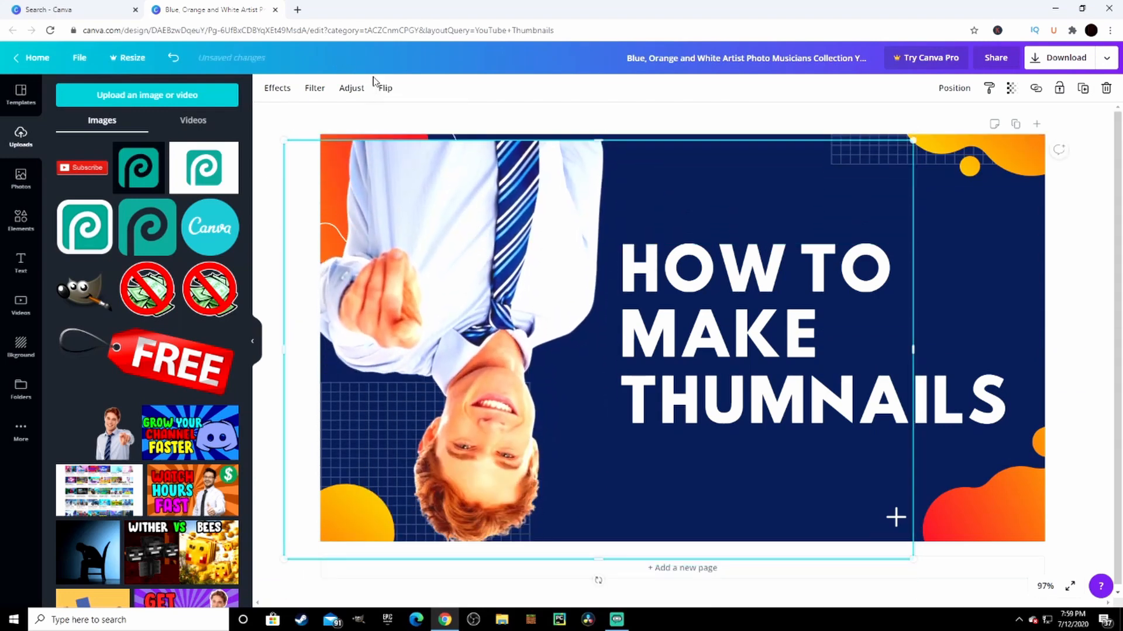
click(384, 87)
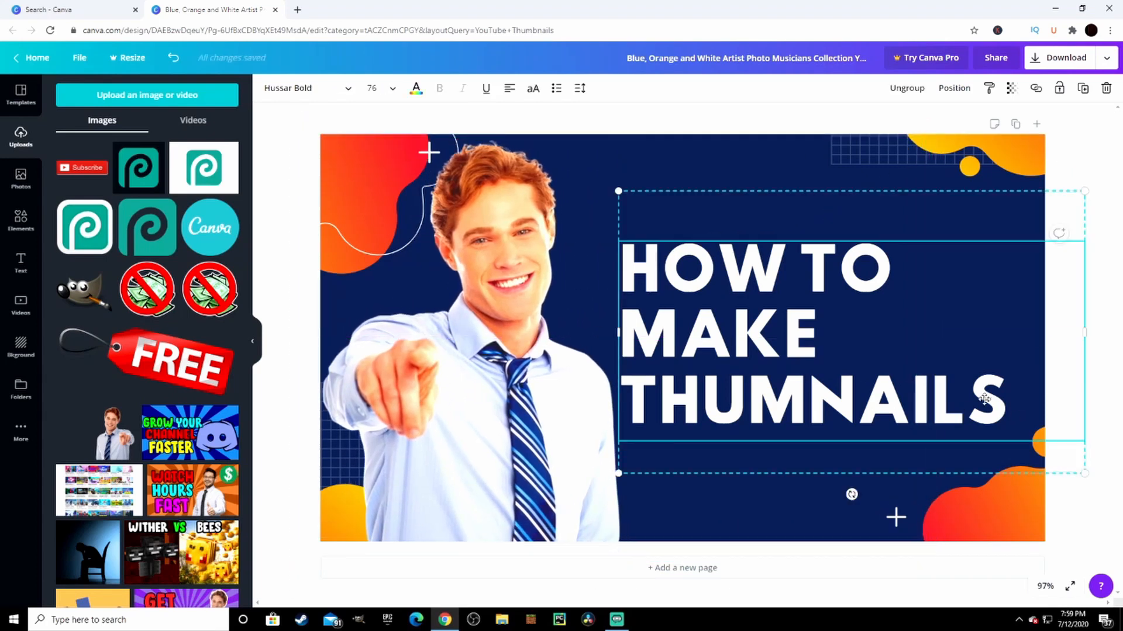
Deselect the title and stretch the sky-and-grass photo to cover the whole page
click(375, 346)
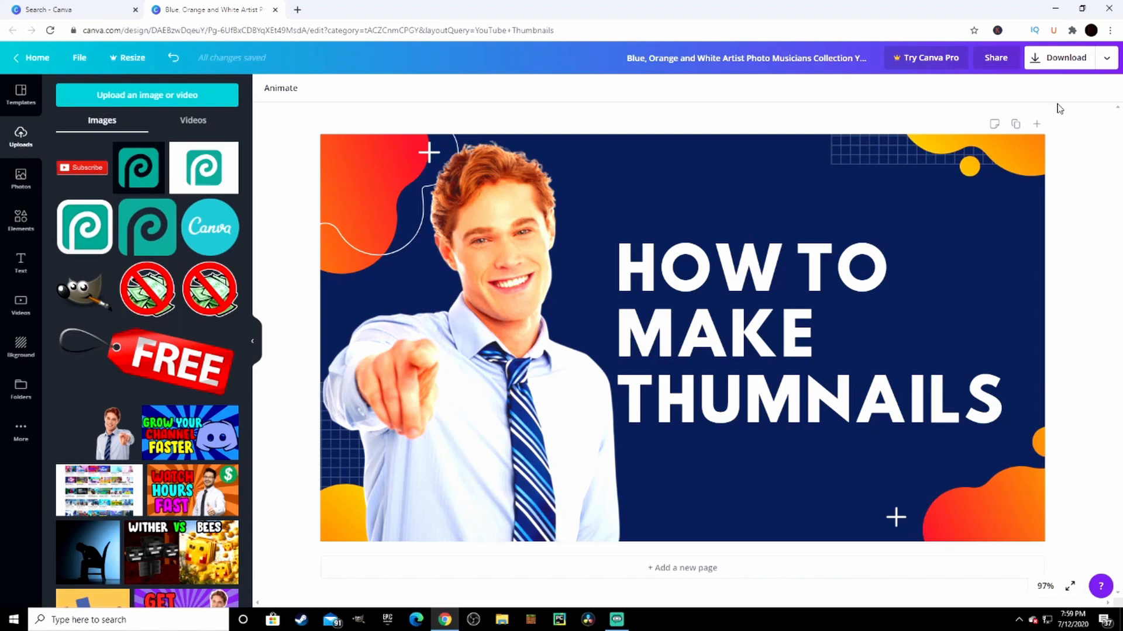
mouse_move(255, 325)
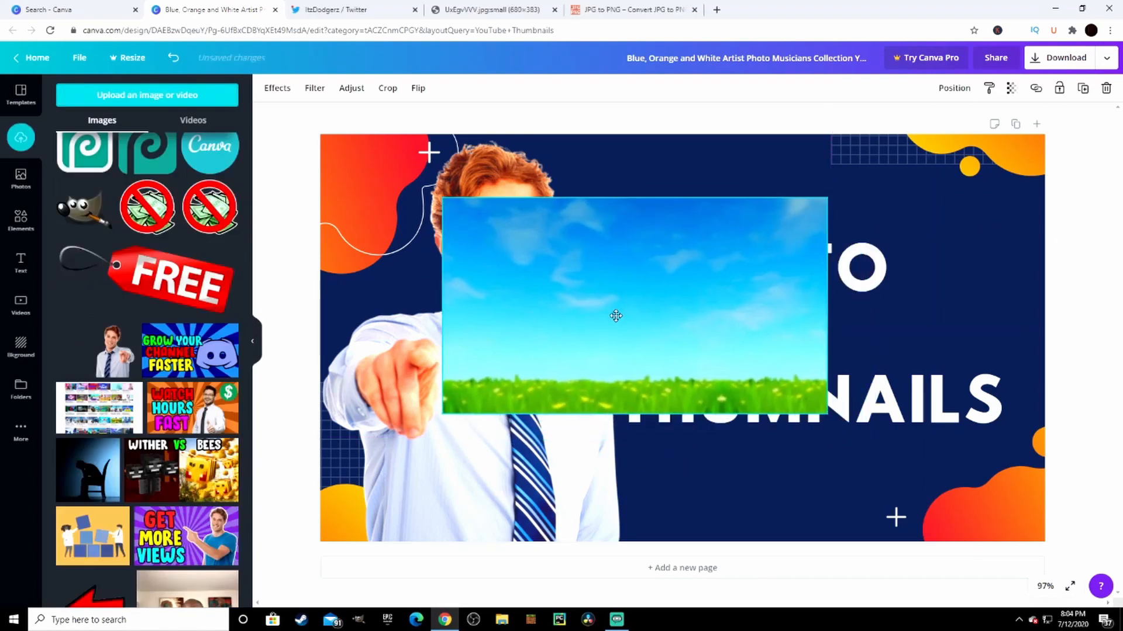
drag(615, 317, 609, 280)
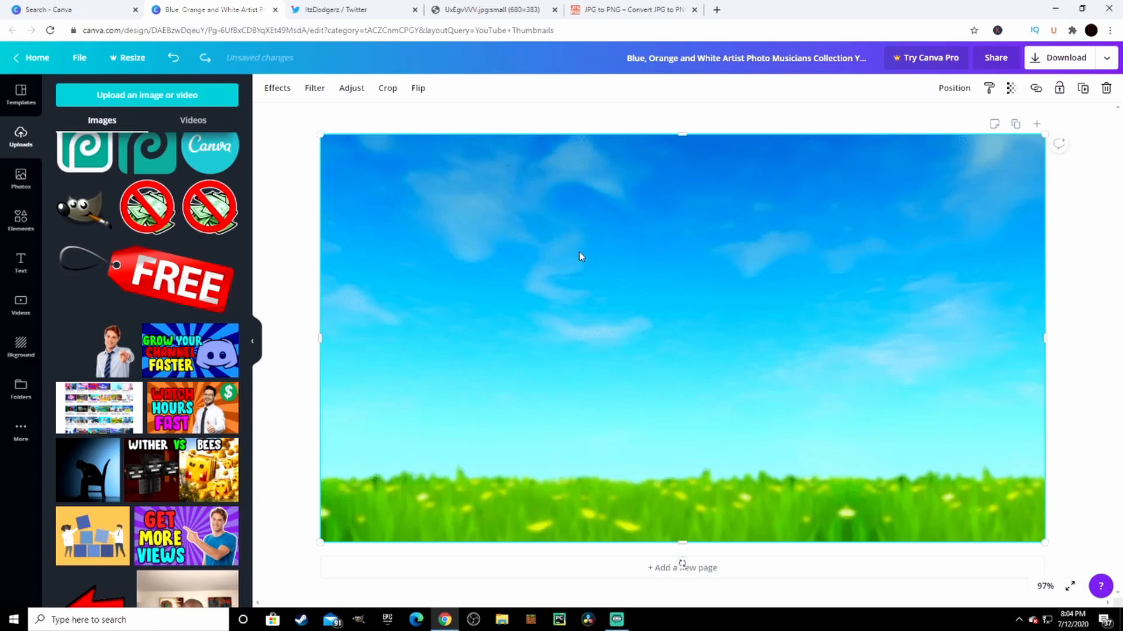
mouse_move(953, 198)
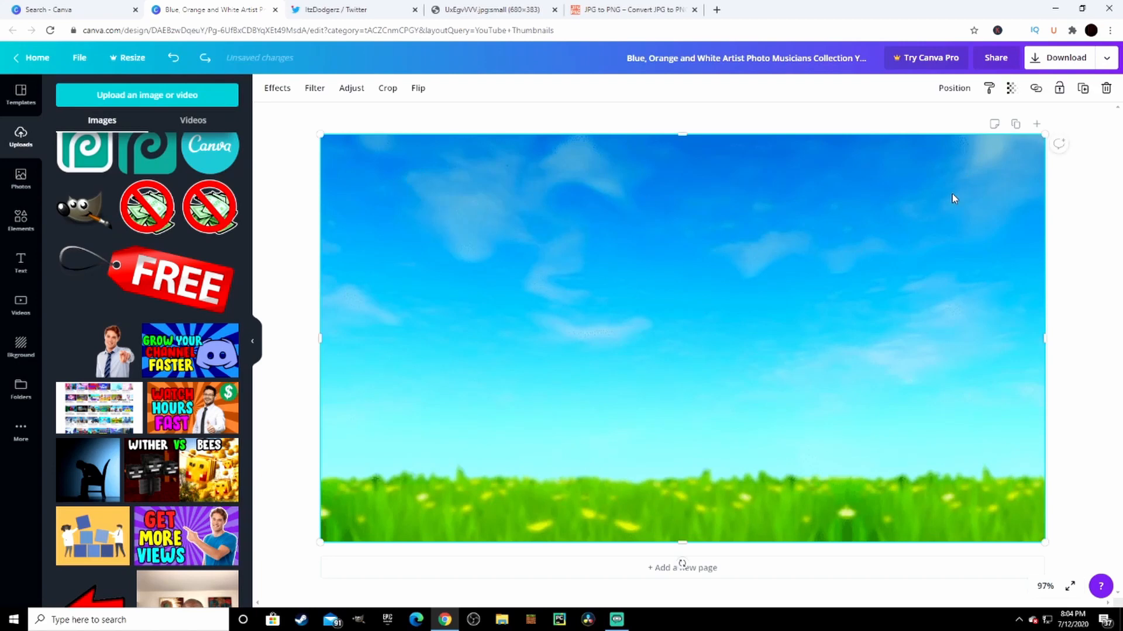
mouse_move(1088, 253)
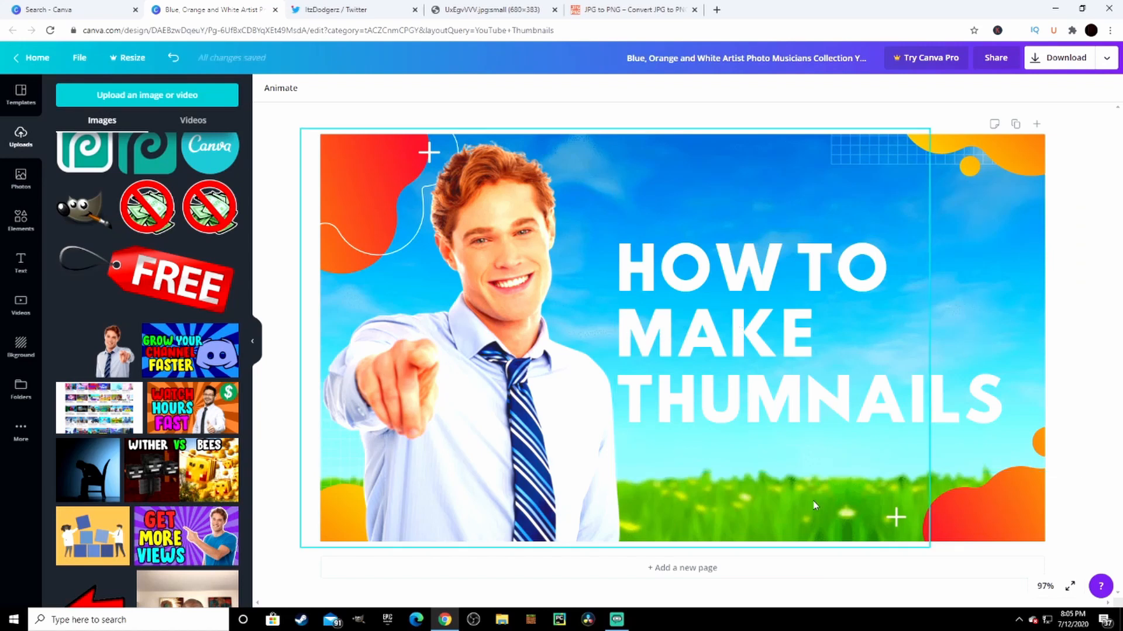
mouse_move(753, 328)
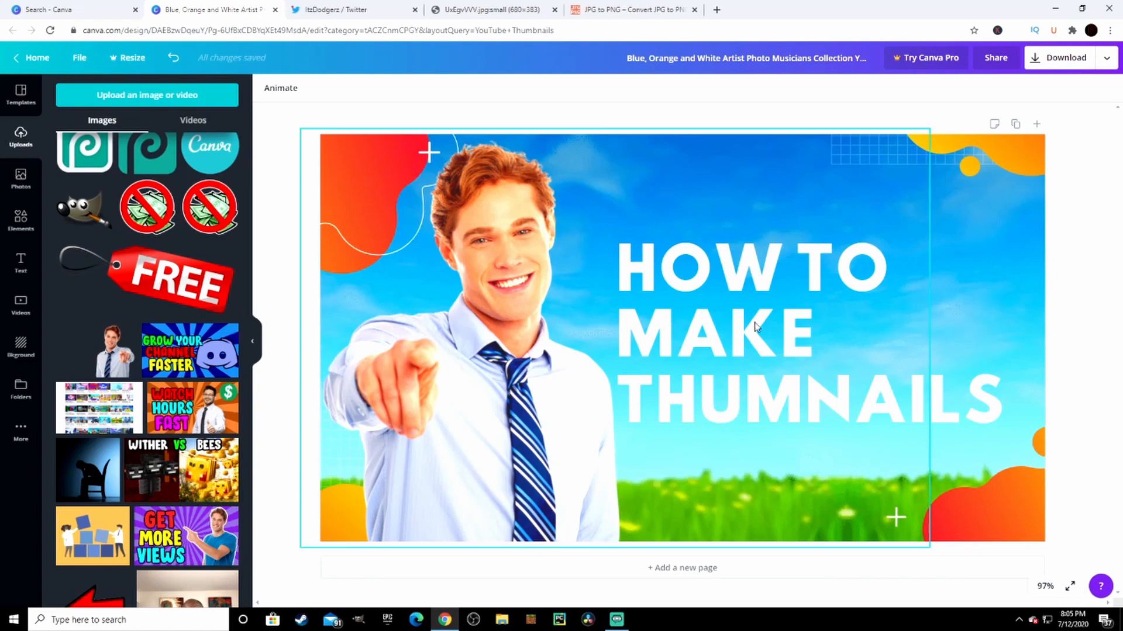
mouse_move(769, 285)
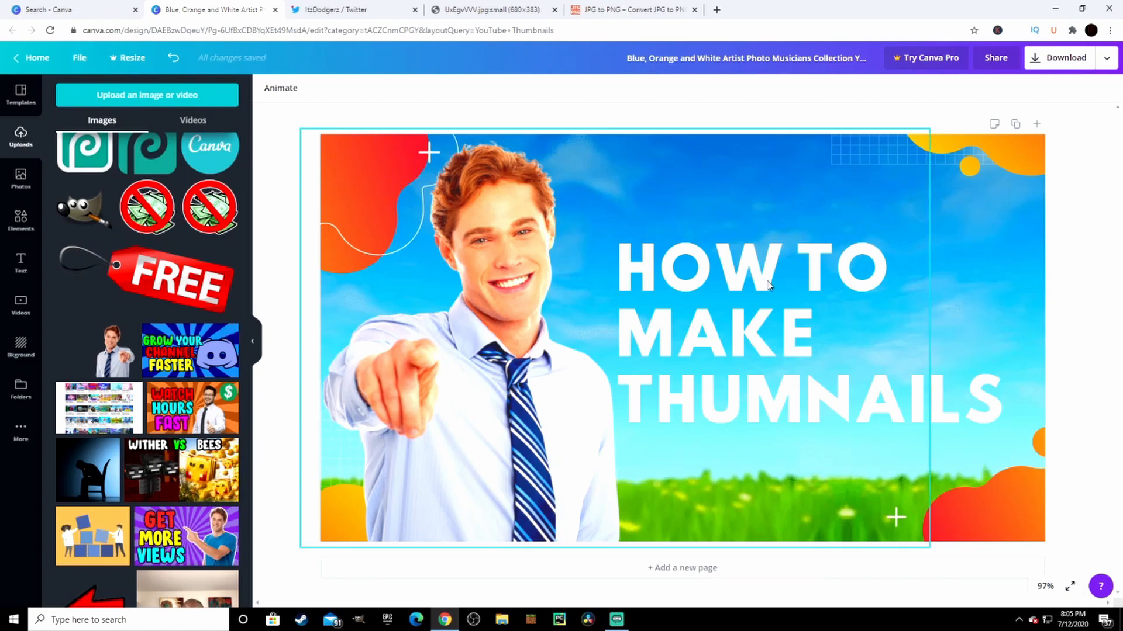
mouse_move(609, 344)
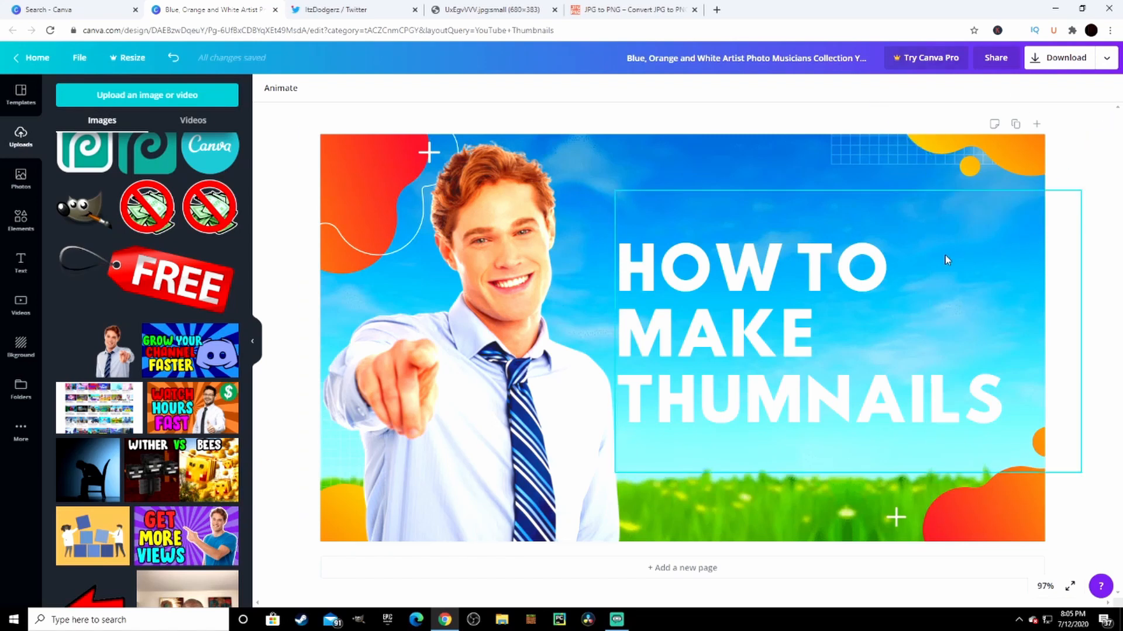
mouse_move(970, 240)
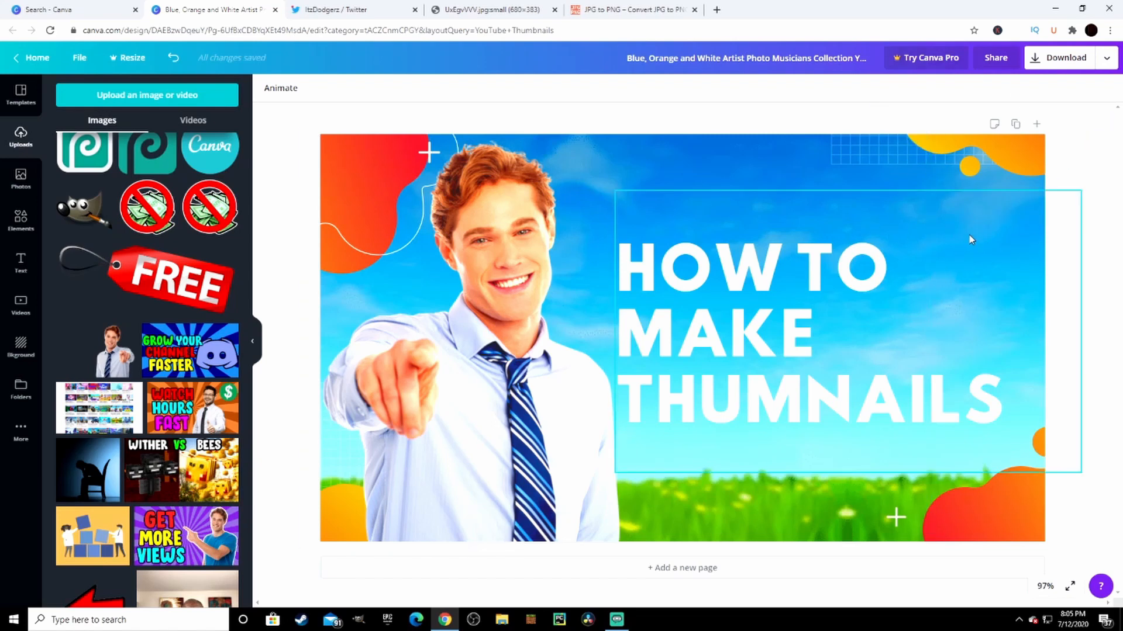
mouse_move(927, 407)
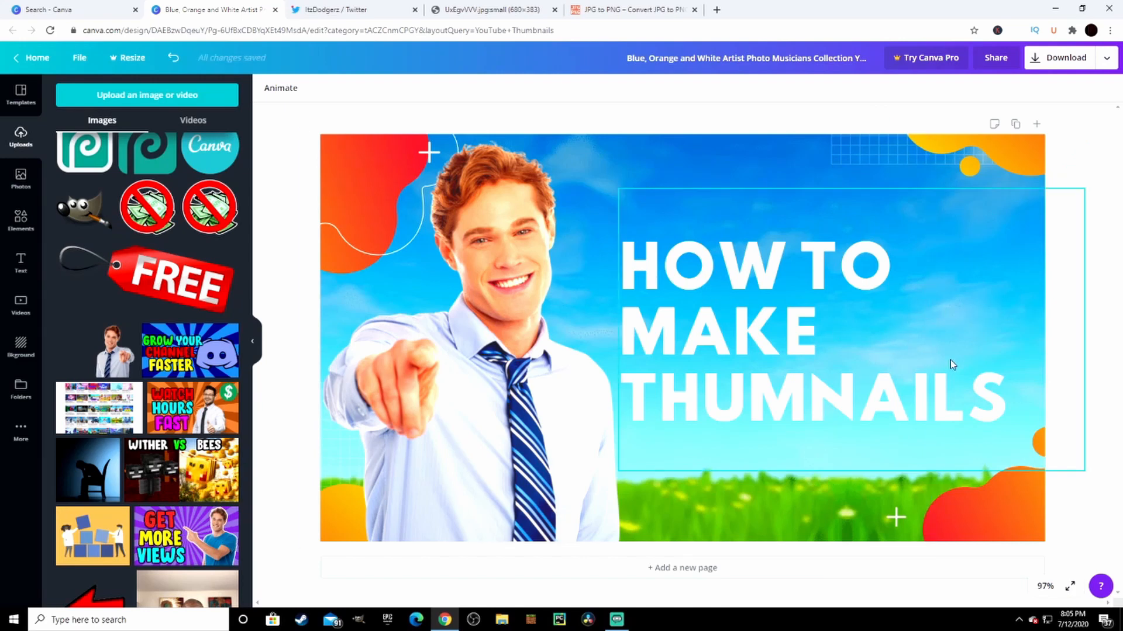
mouse_move(985, 364)
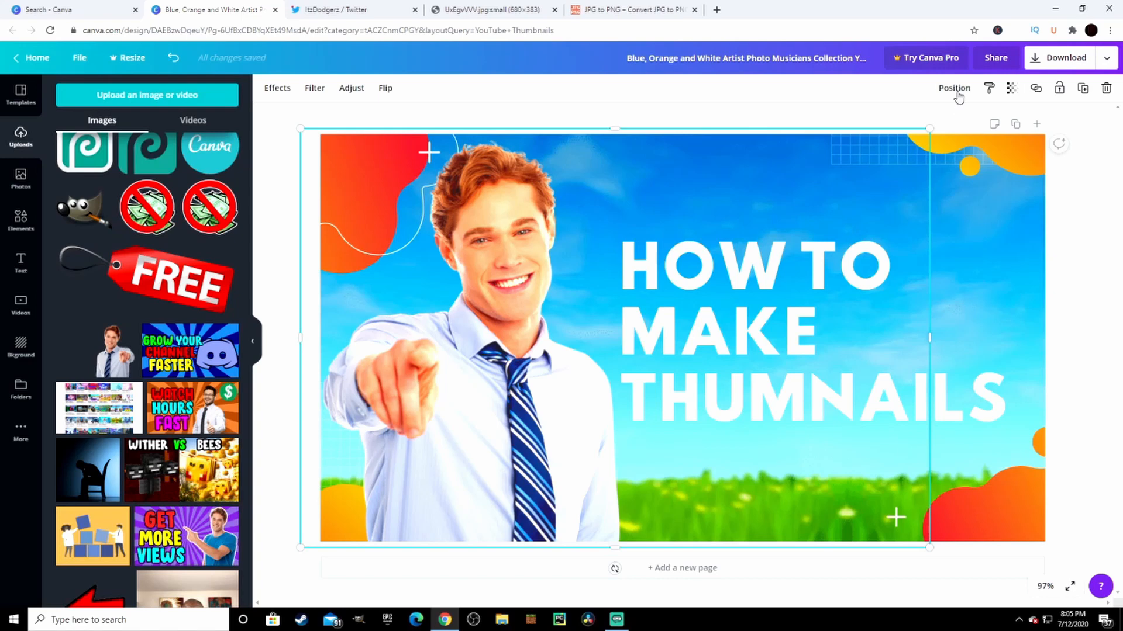
click(954, 88)
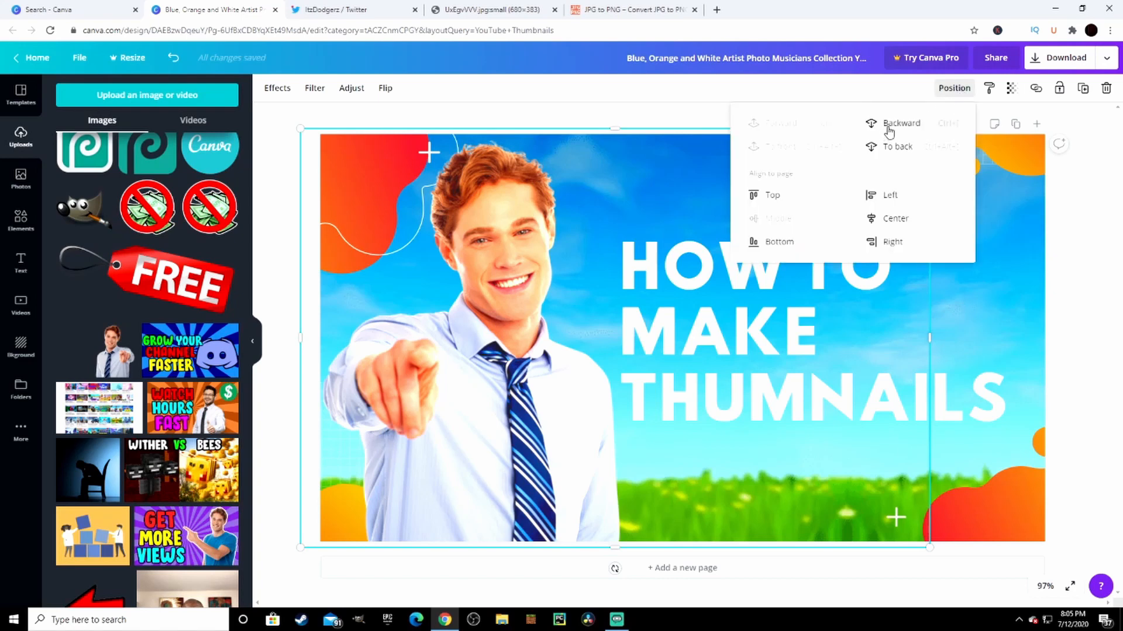
mouse_move(893, 140)
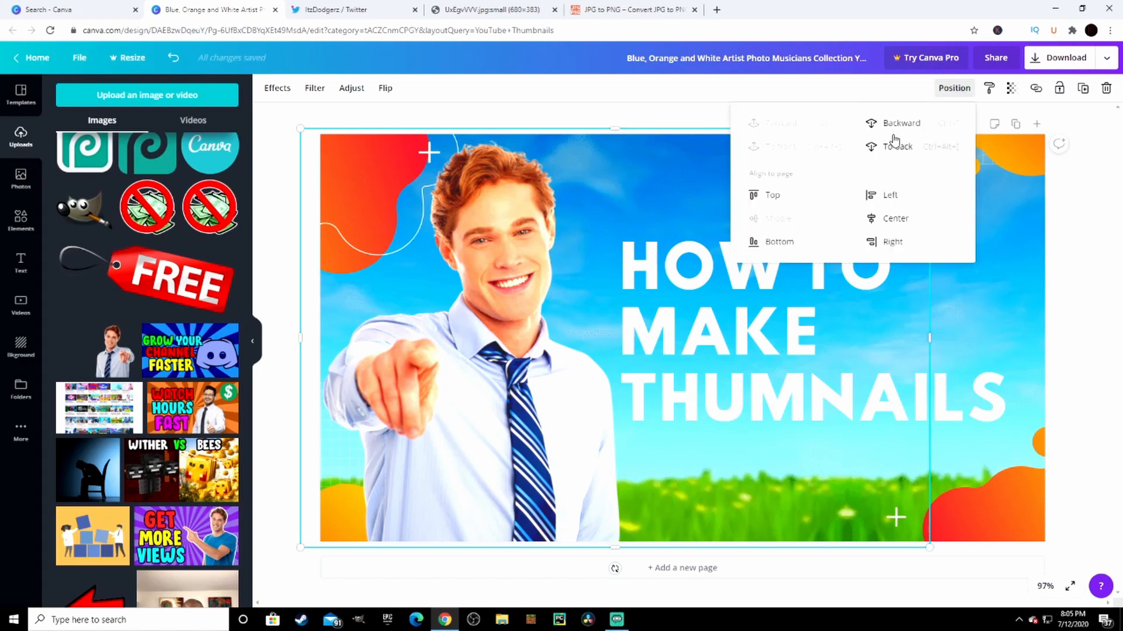
click(900, 122)
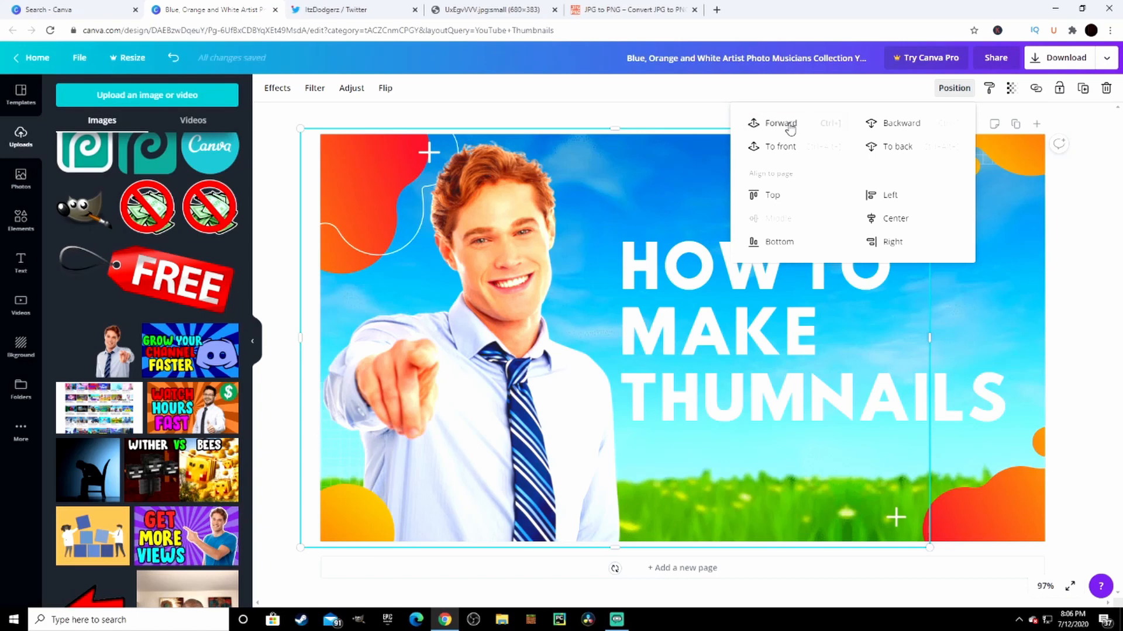
click(780, 123)
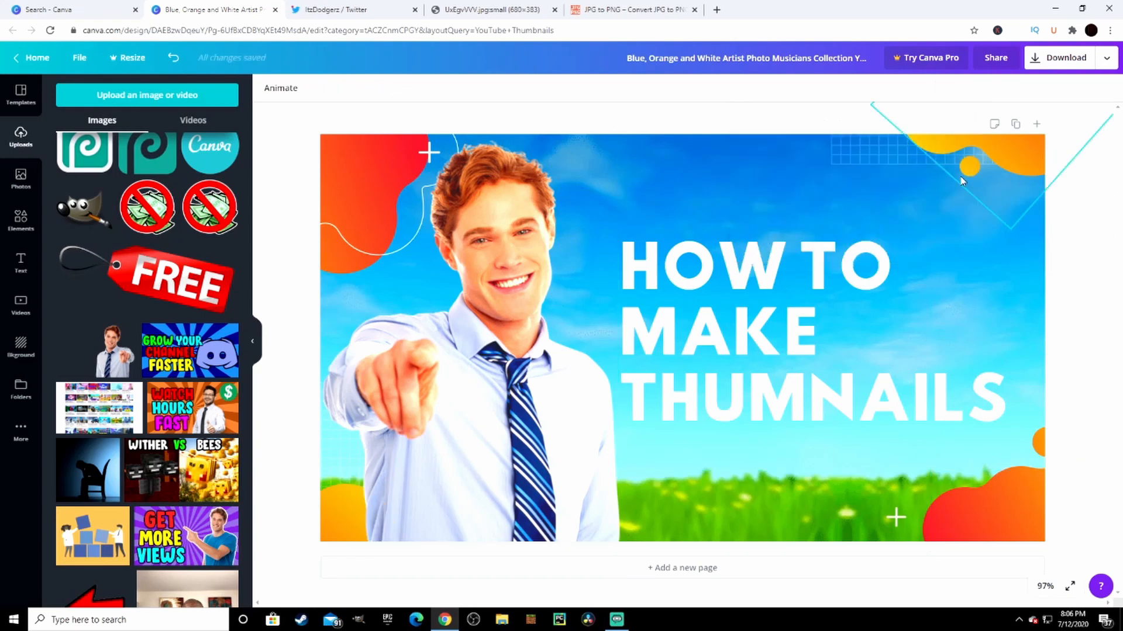
Remove the top-right orange shape, then select the pointing man image
click(931, 172)
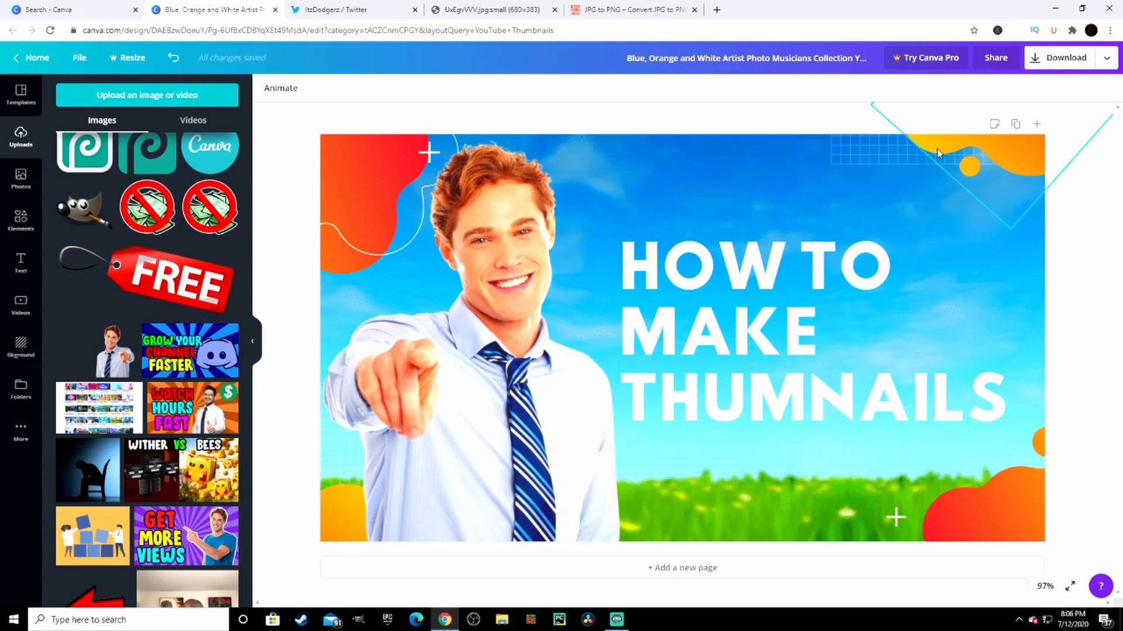
mouse_move(994, 151)
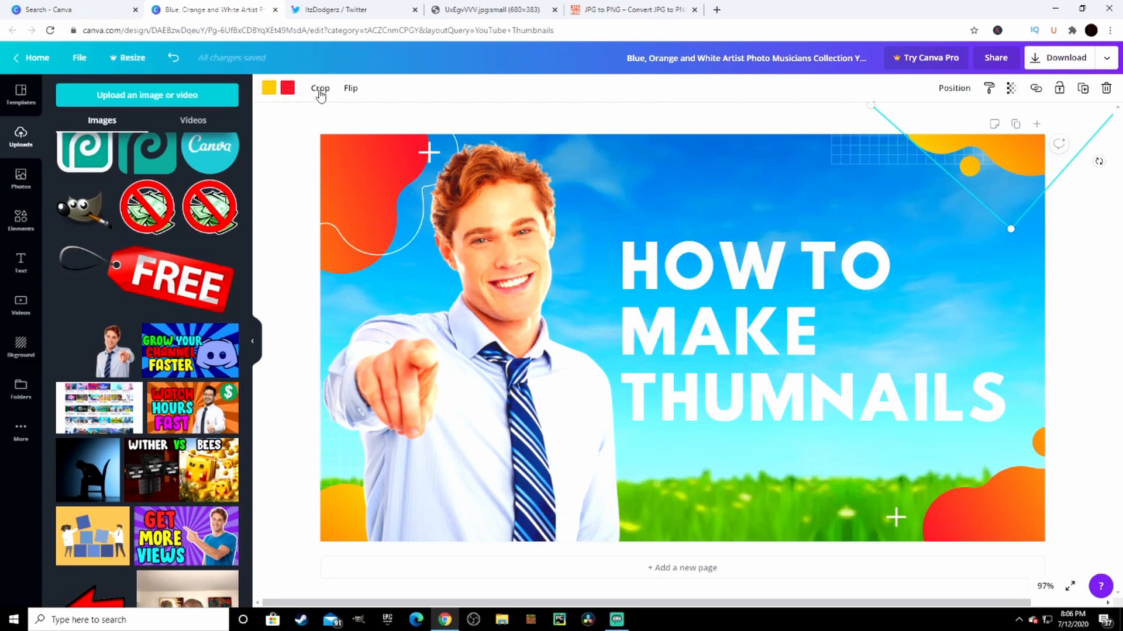
mouse_move(354, 93)
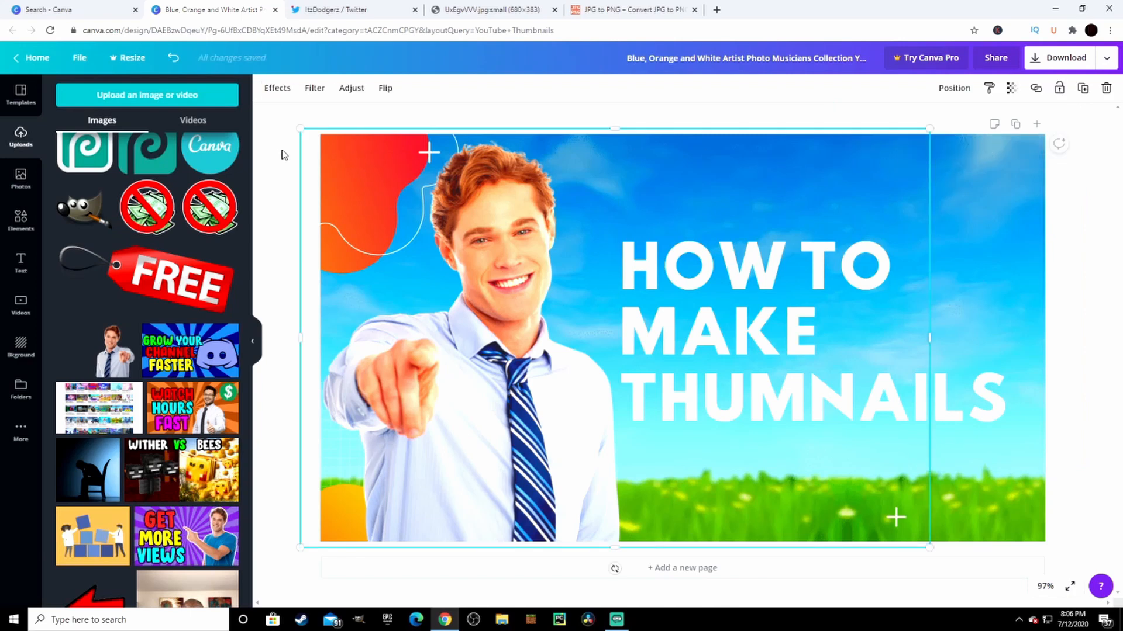
mouse_move(275, 222)
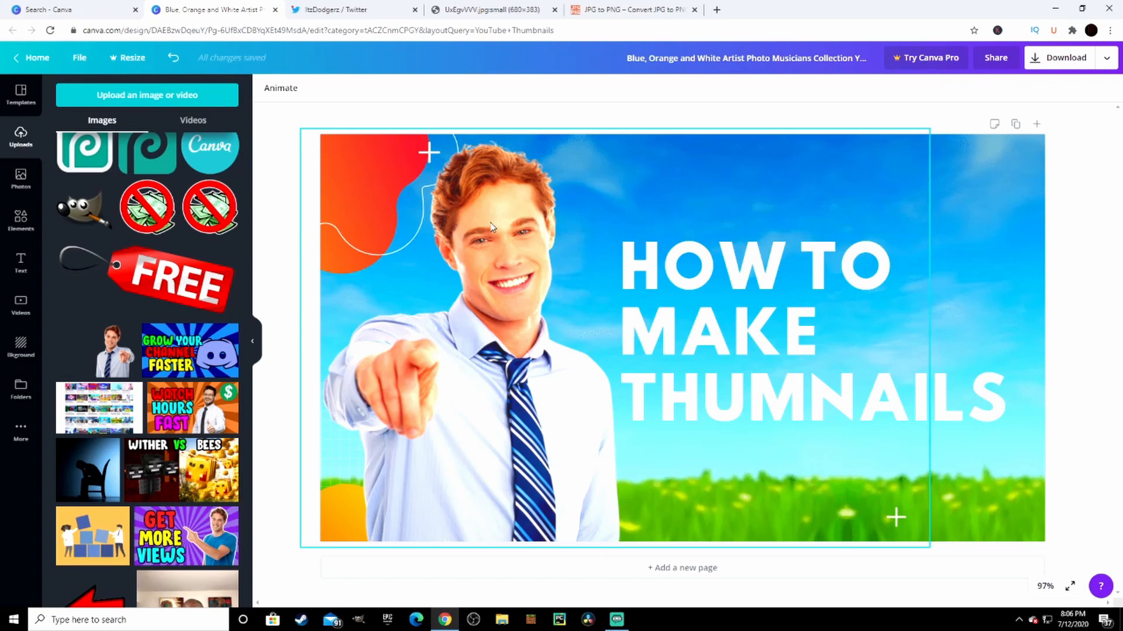
mouse_move(485, 243)
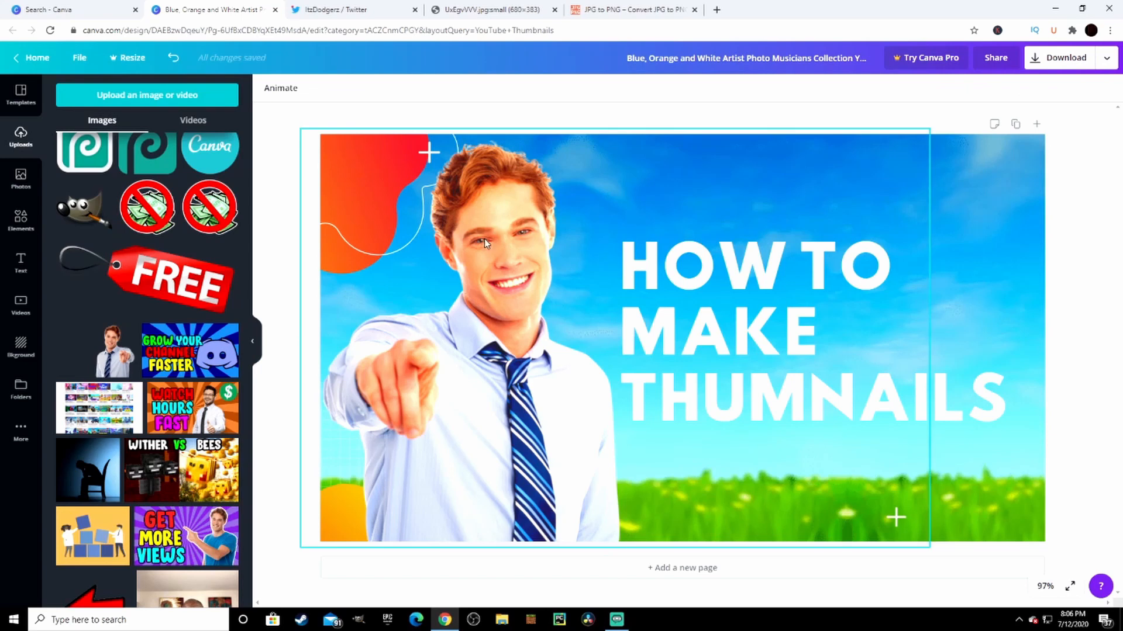
click(502, 322)
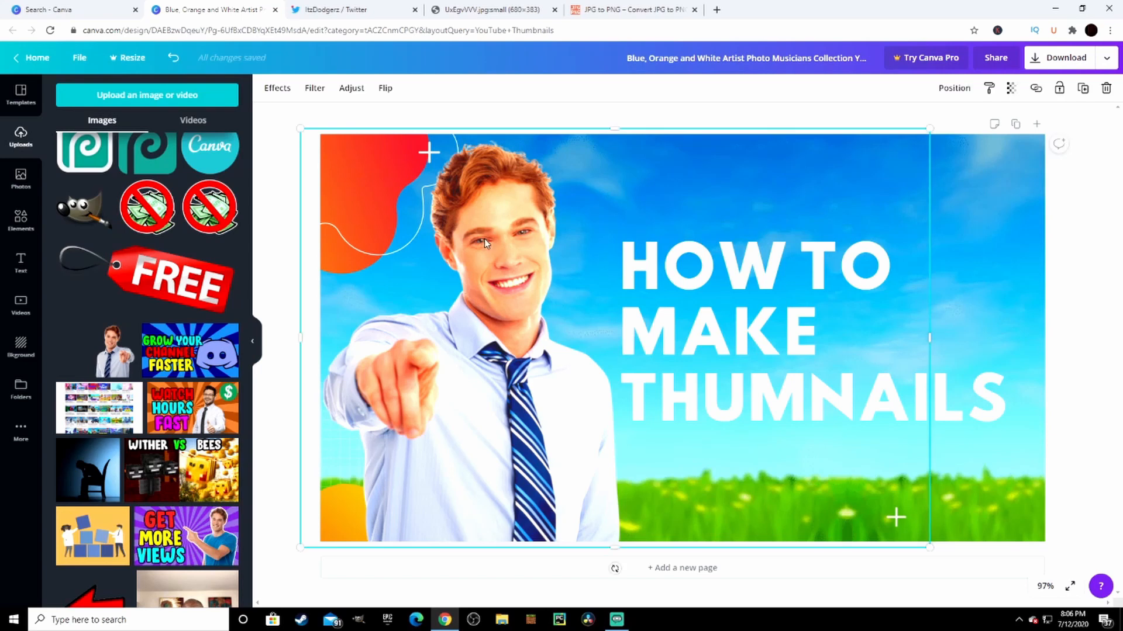
mouse_move(329, 179)
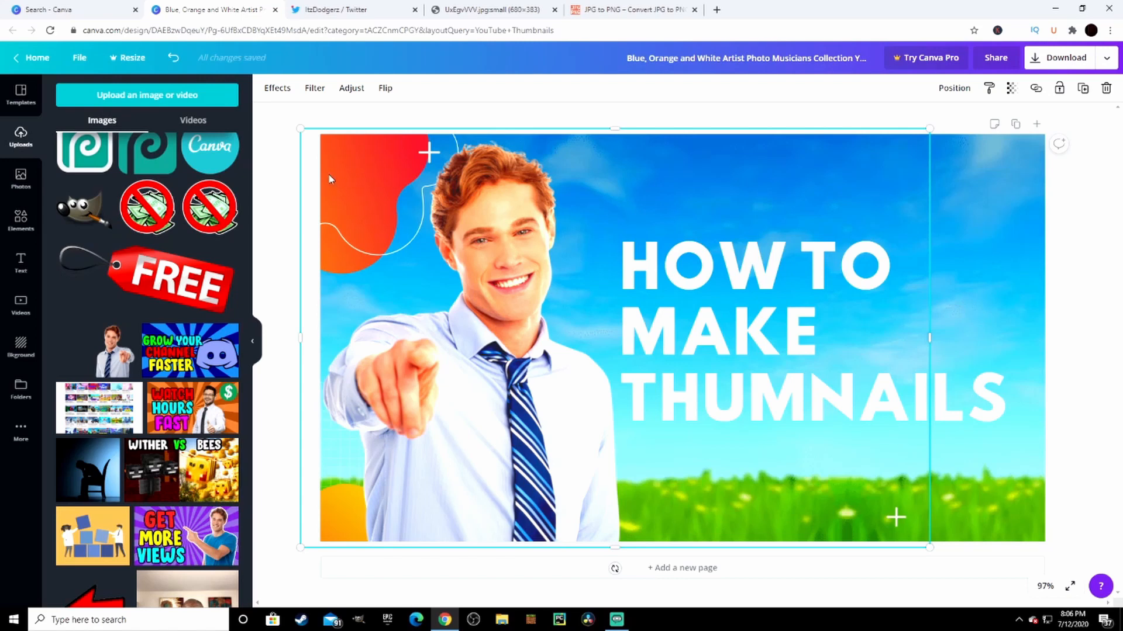
mouse_move(209, 246)
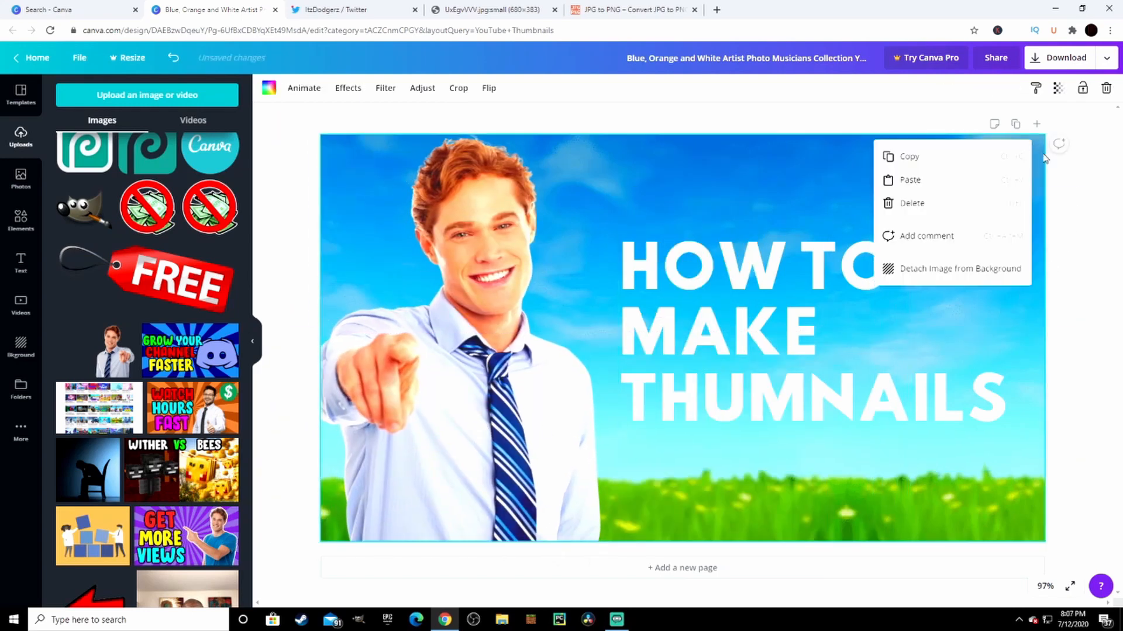
click(879, 276)
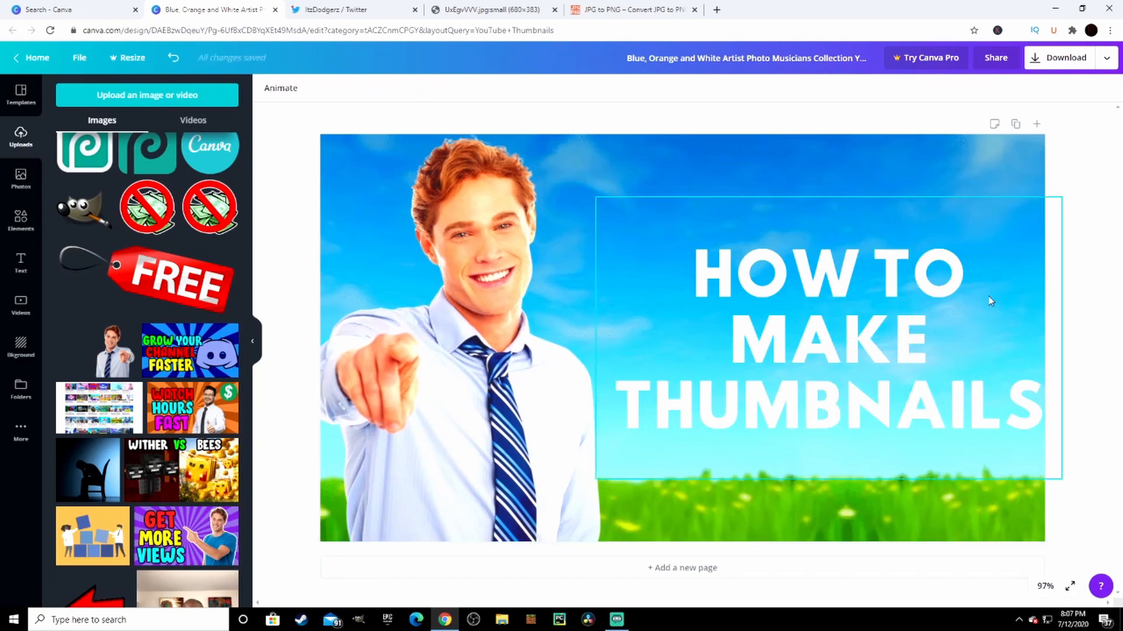
mouse_move(927, 278)
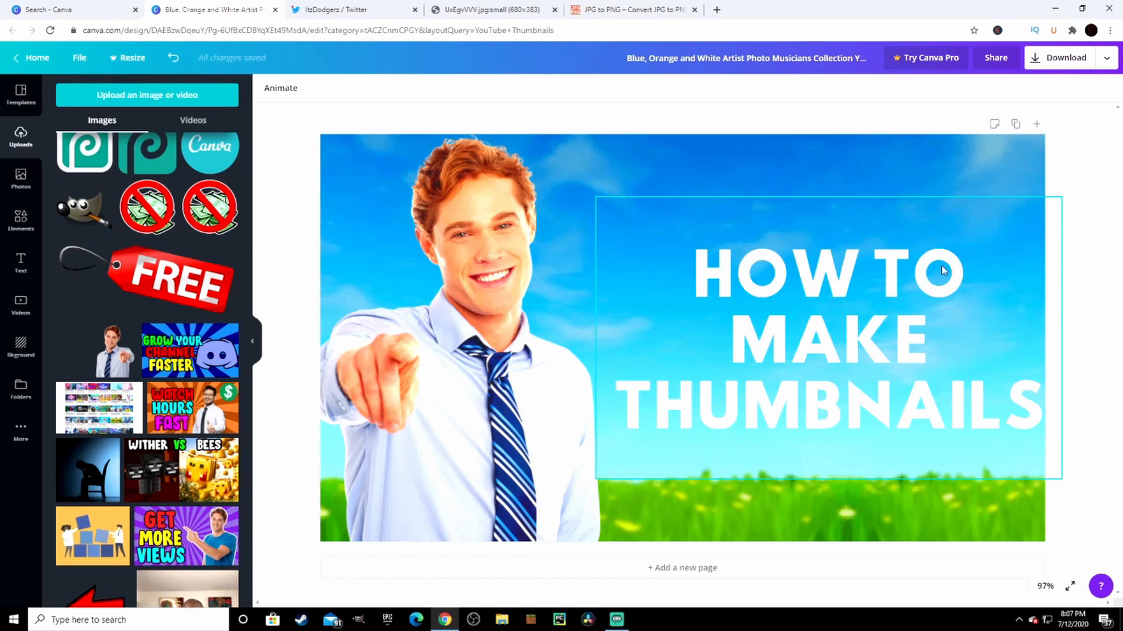
click(827, 337)
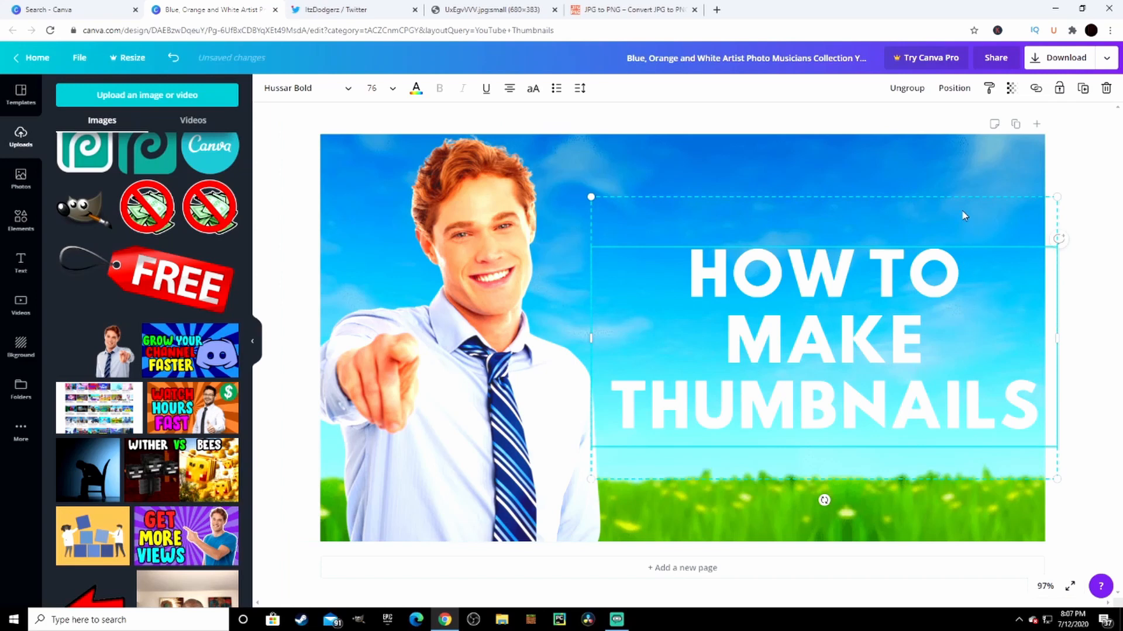
mouse_move(1082, 88)
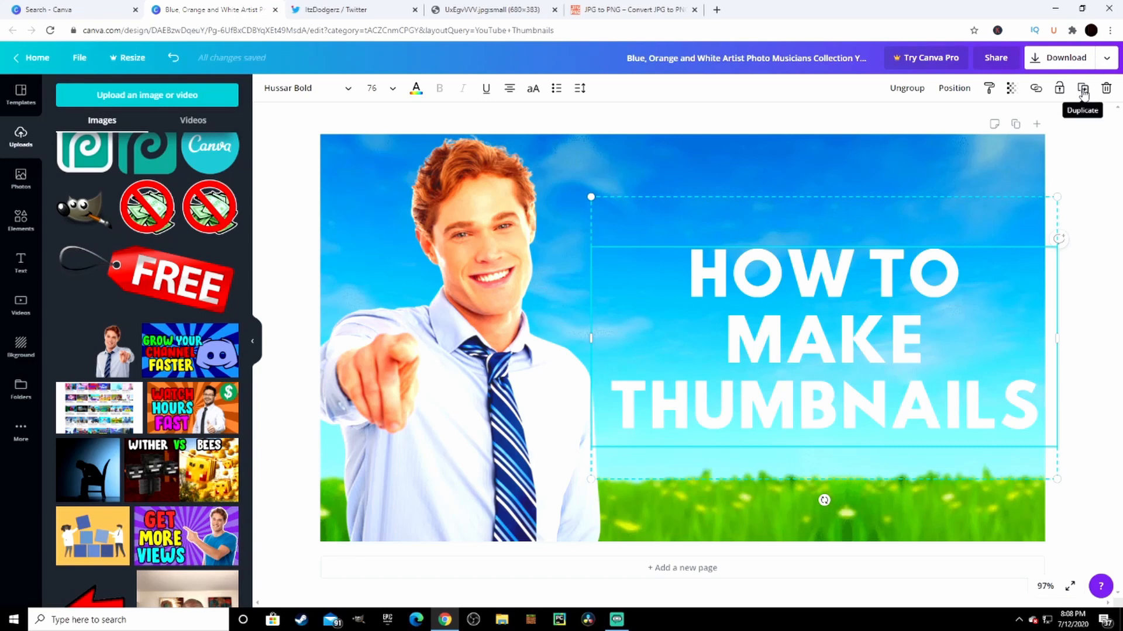
Duplicate the HOW TO MAKE THUMBNAILS title, move the copy left, and show text colours
click(1081, 88)
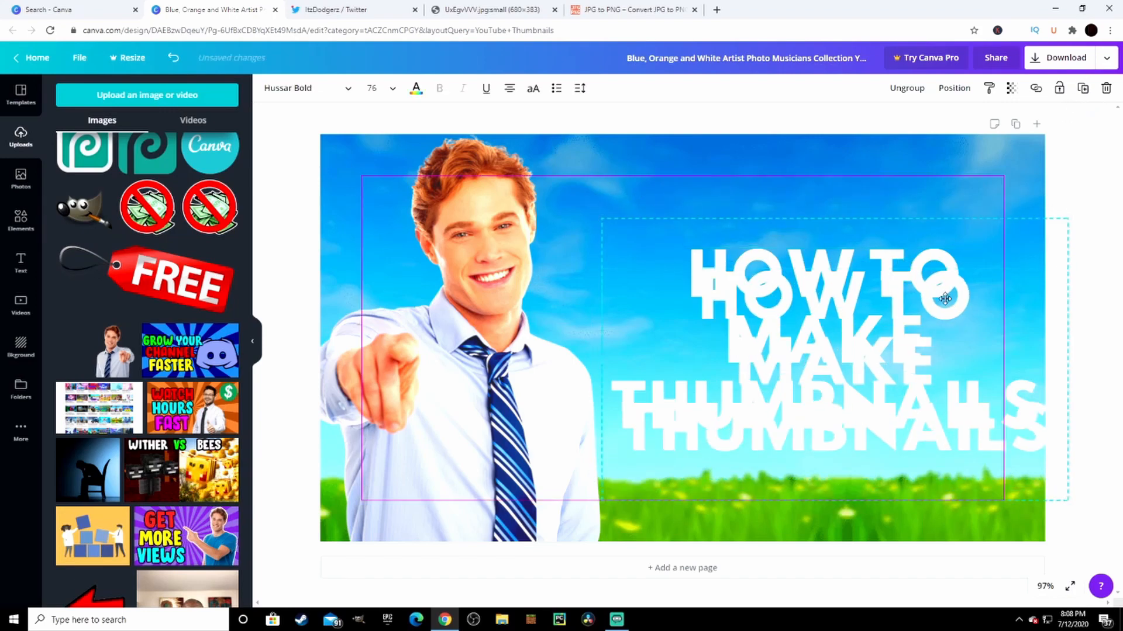
drag(945, 299, 1006, 218)
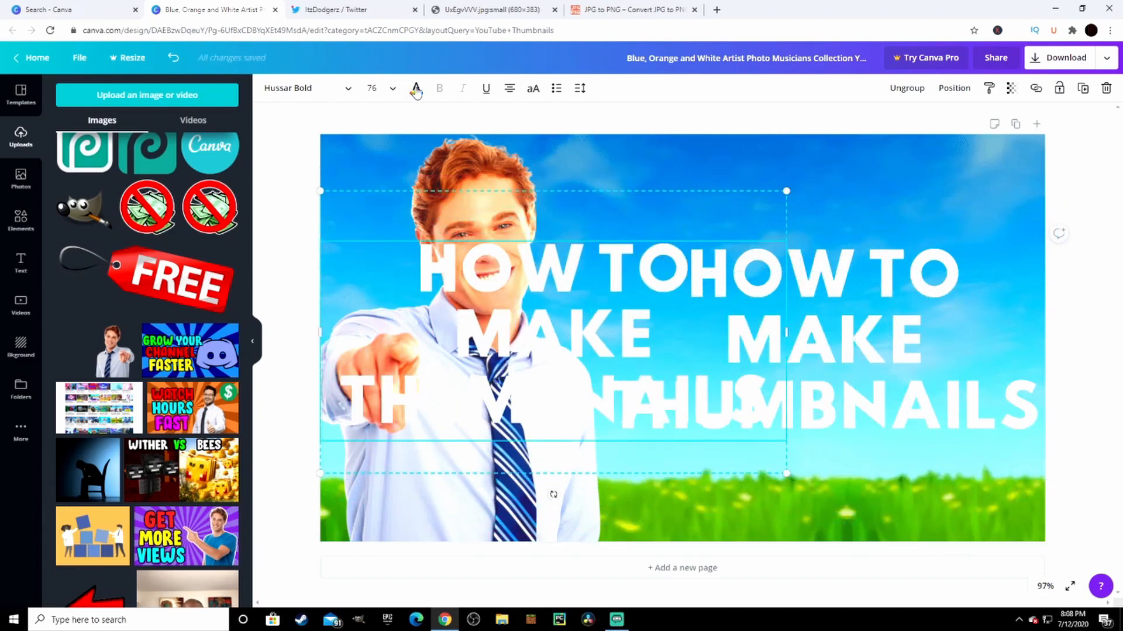
click(415, 88)
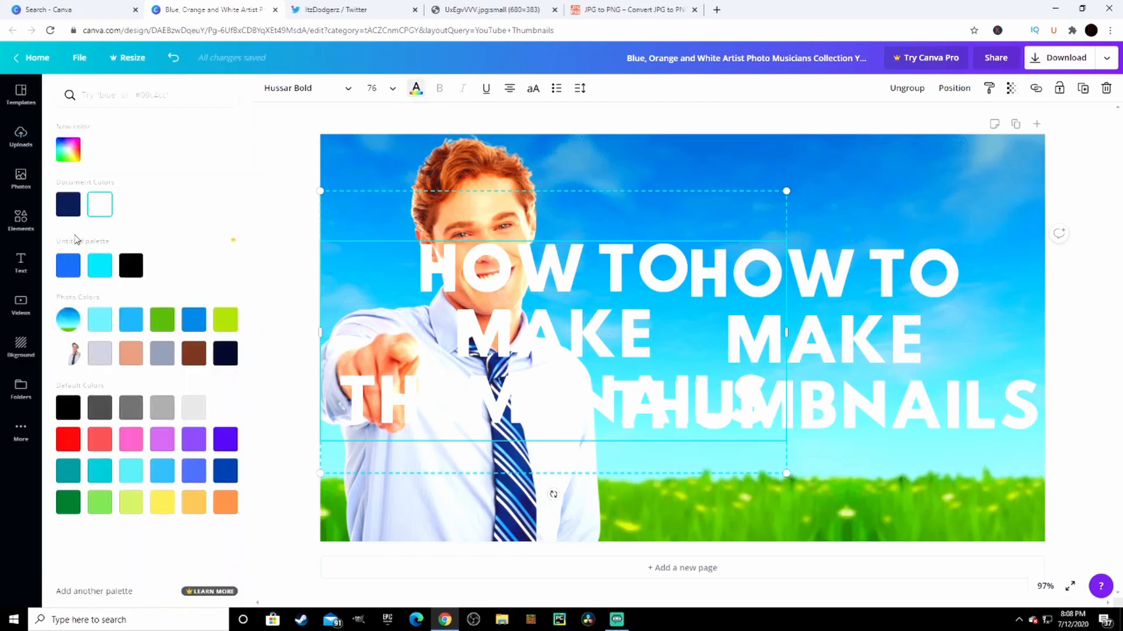
mouse_move(131, 265)
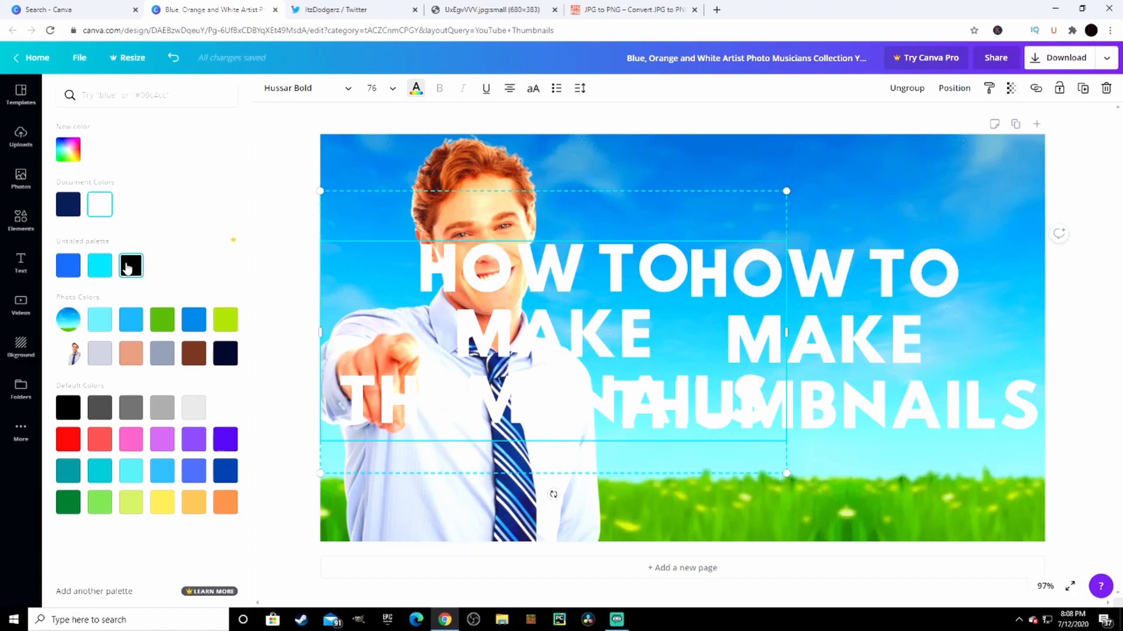
Colour the copied title black and align it slightly offset over the white title
click(131, 265)
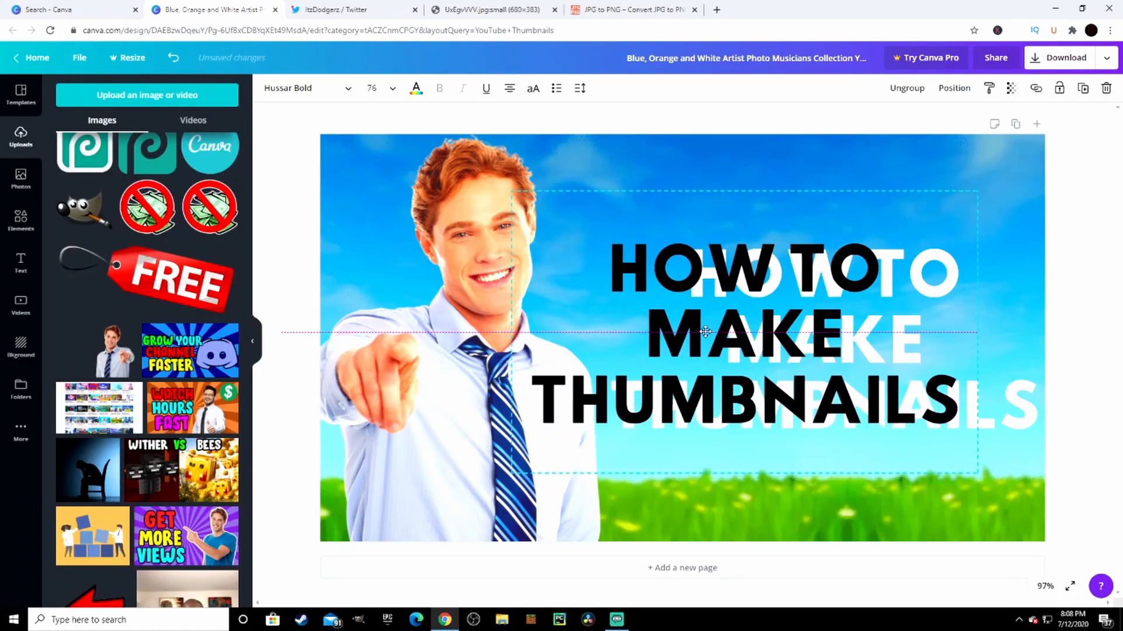
drag(705, 331, 759, 331)
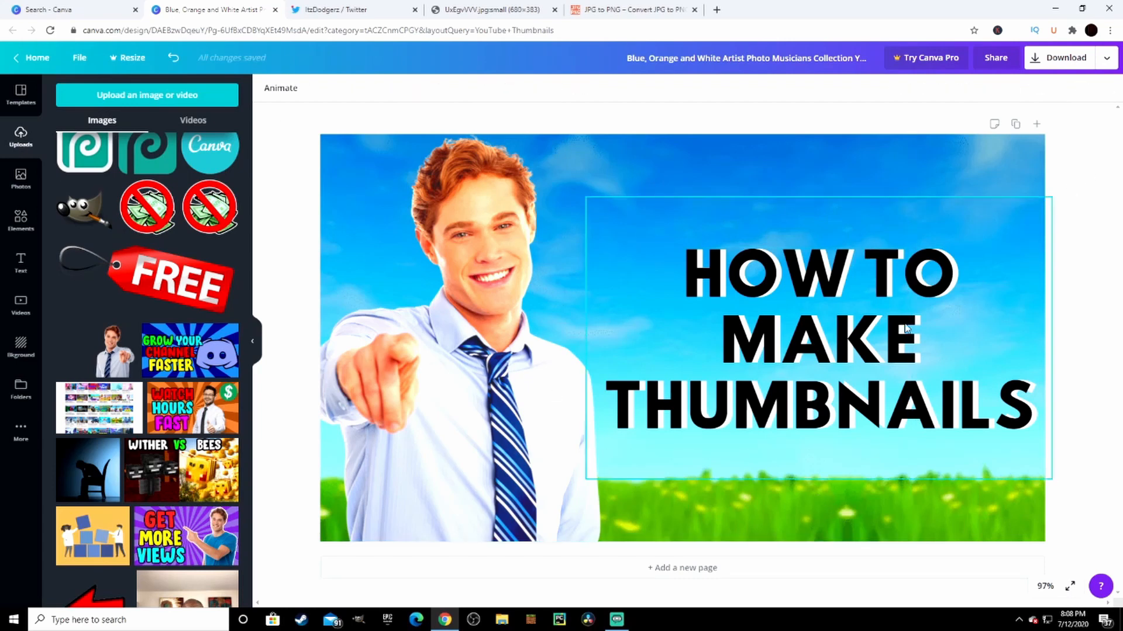
mouse_move(749, 367)
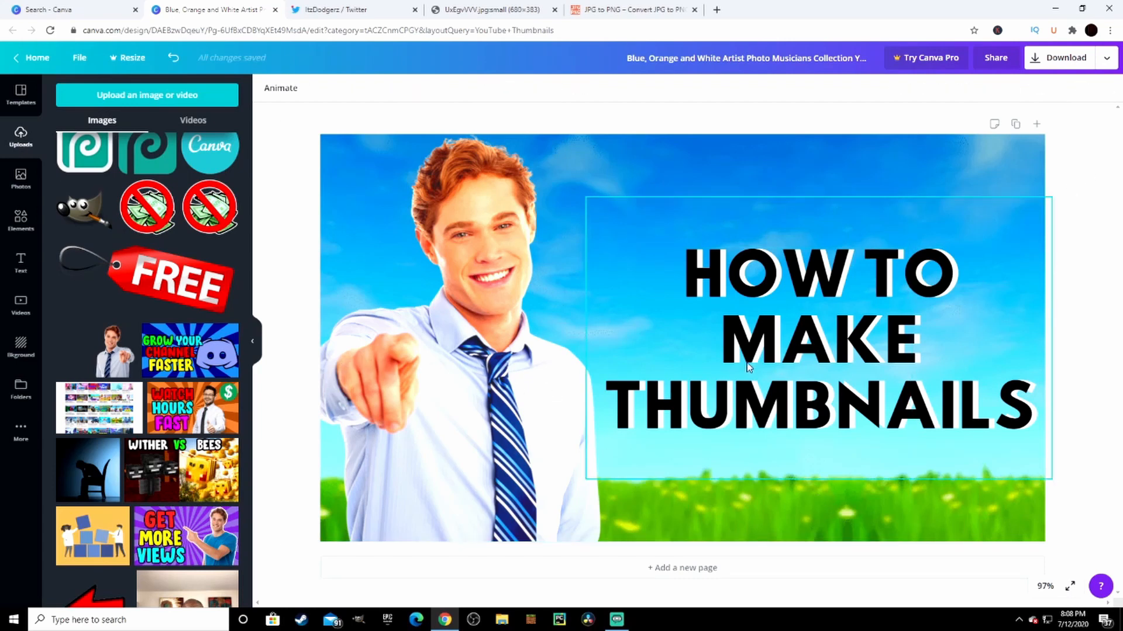
mouse_move(899, 297)
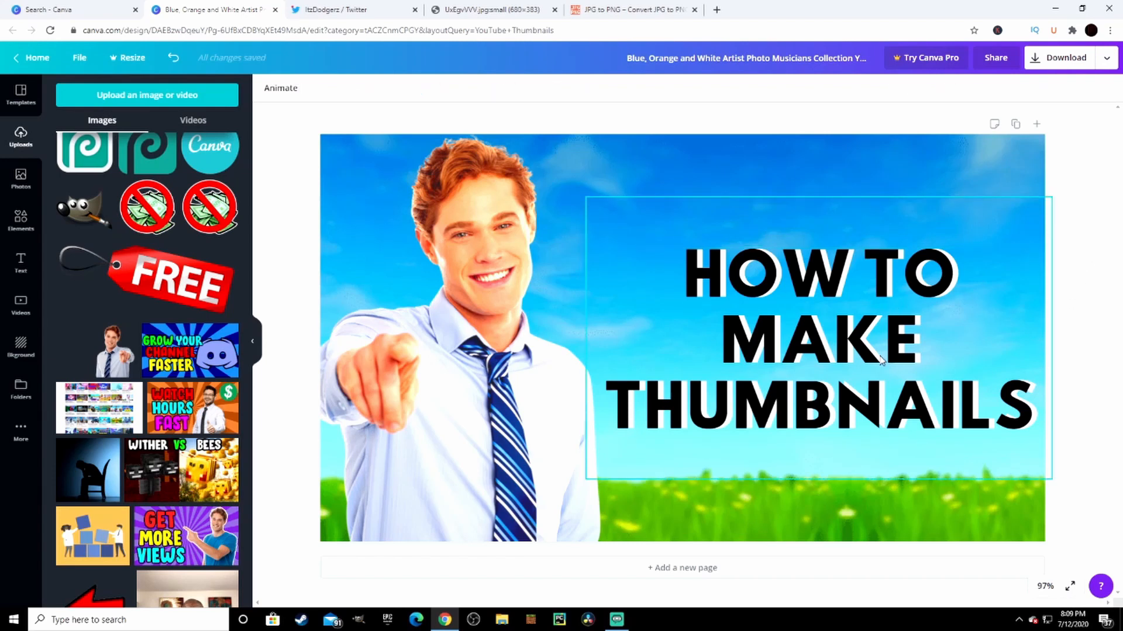
mouse_move(852, 333)
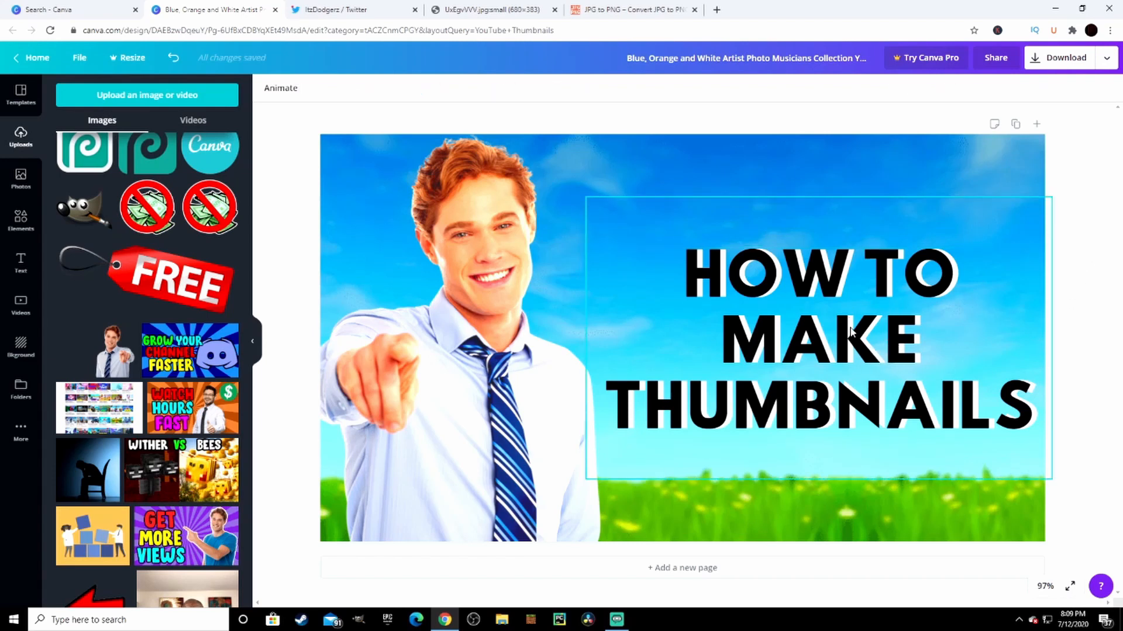
click(817, 337)
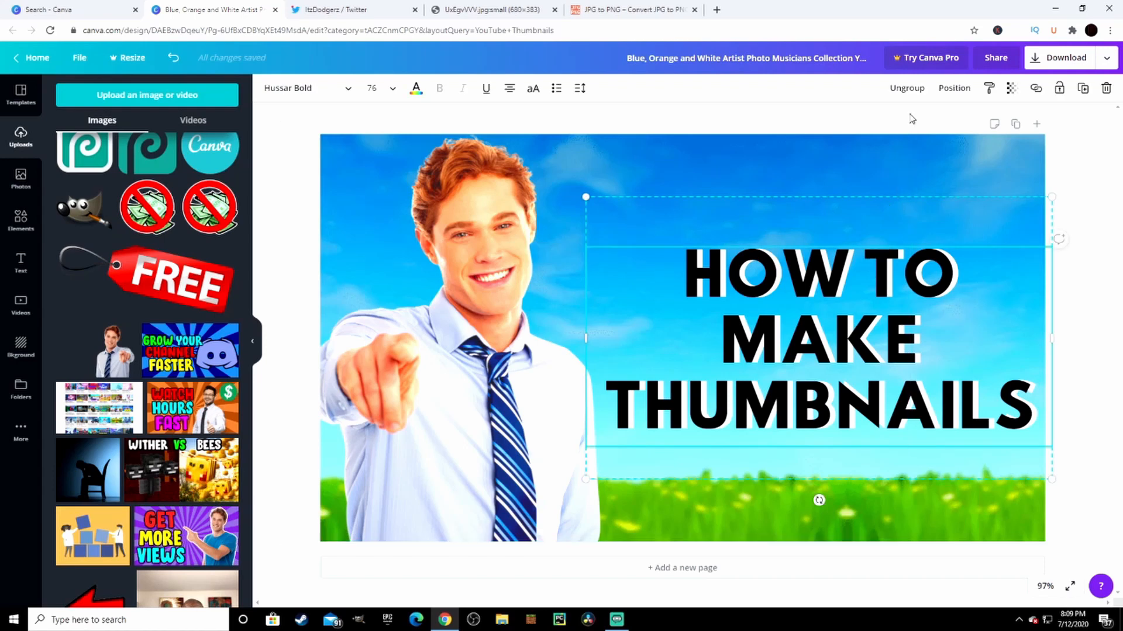
Send the black title copy backward so the white title sits on top
click(954, 87)
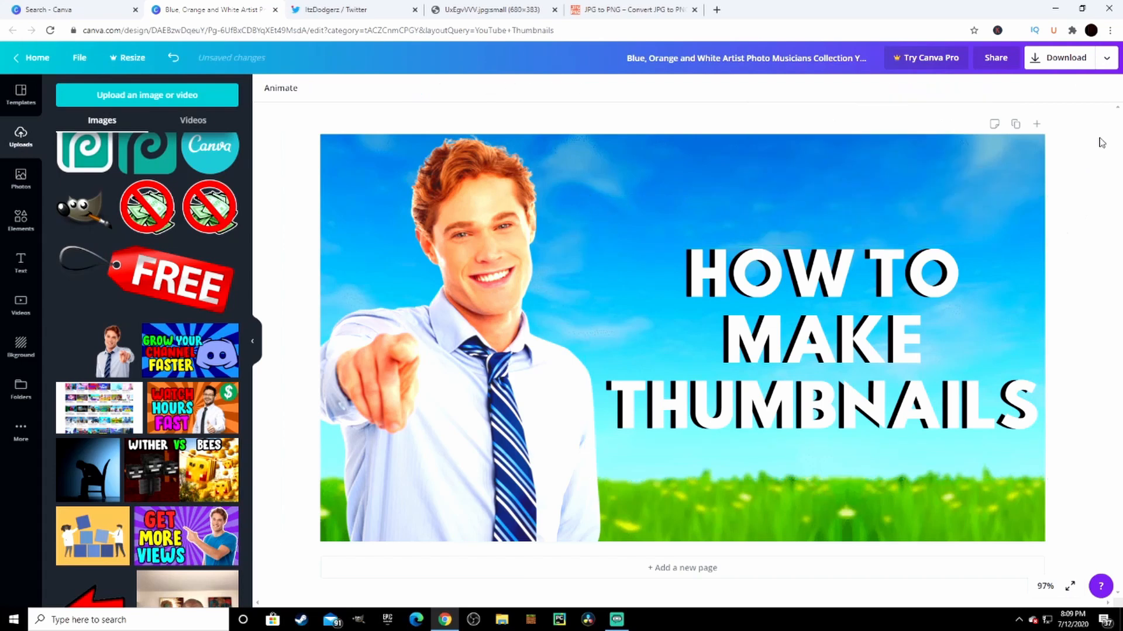
mouse_move(1068, 140)
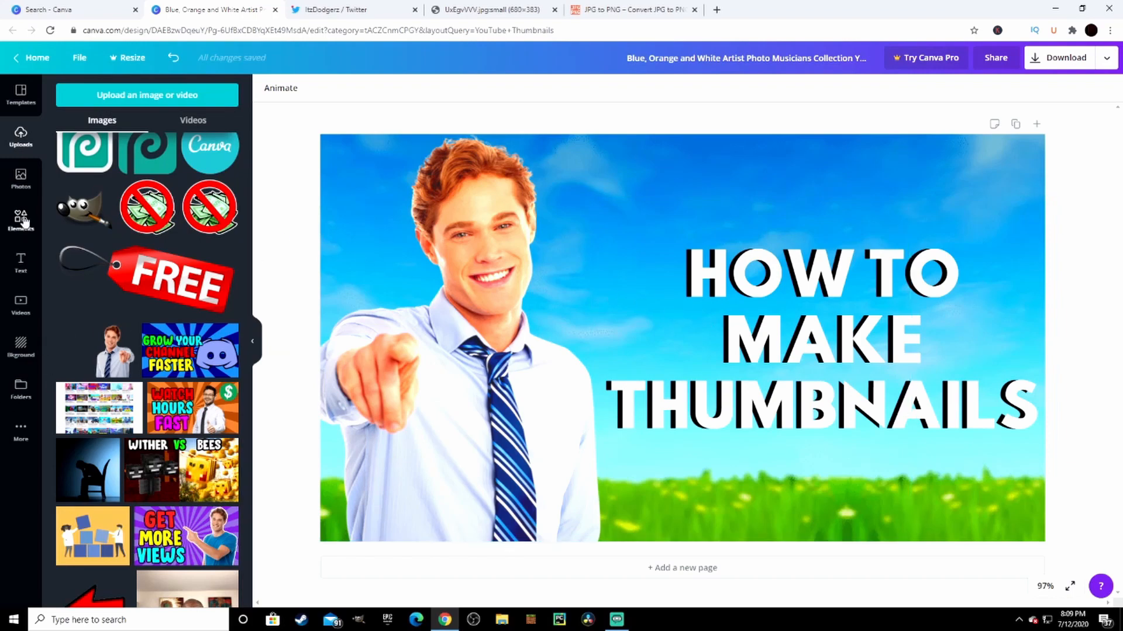
click(20, 218)
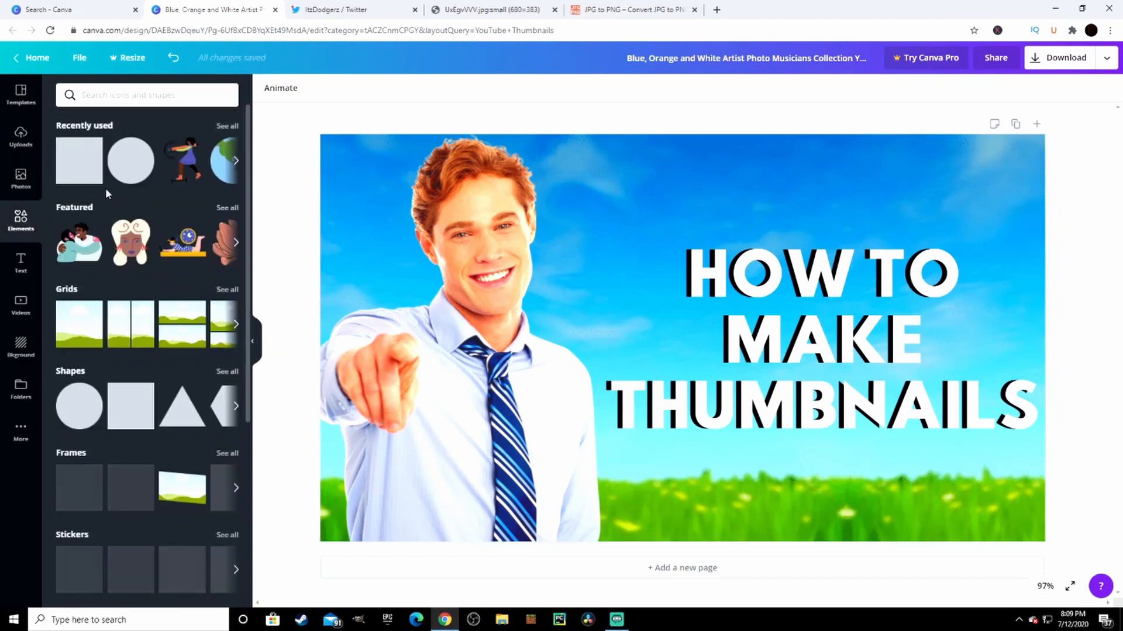
click(129, 406)
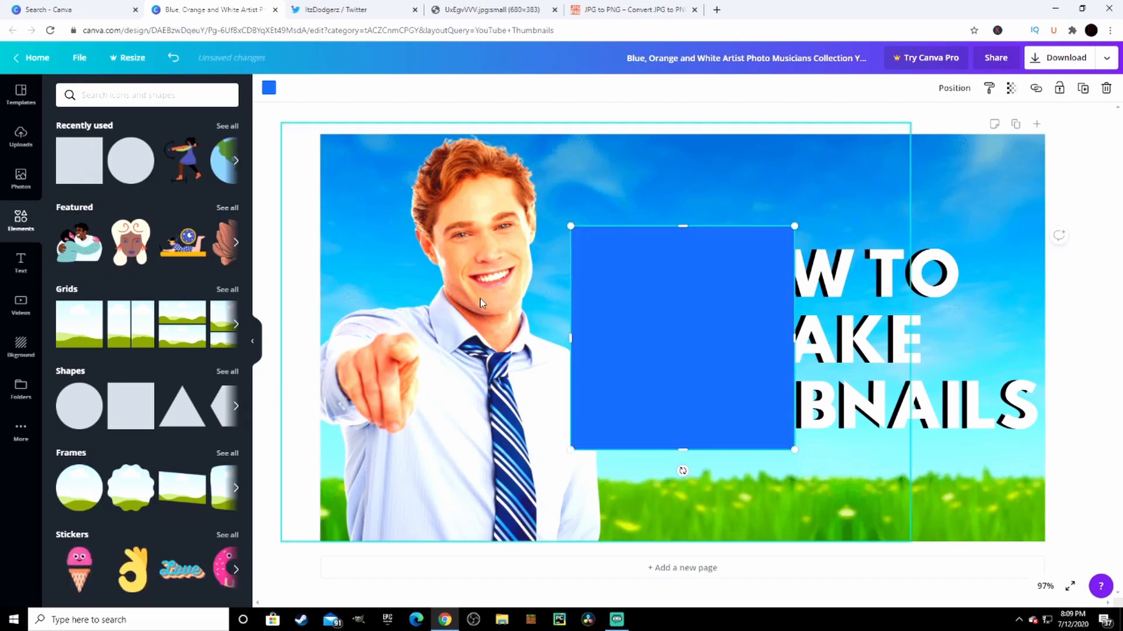
drag(683, 337, 560, 333)
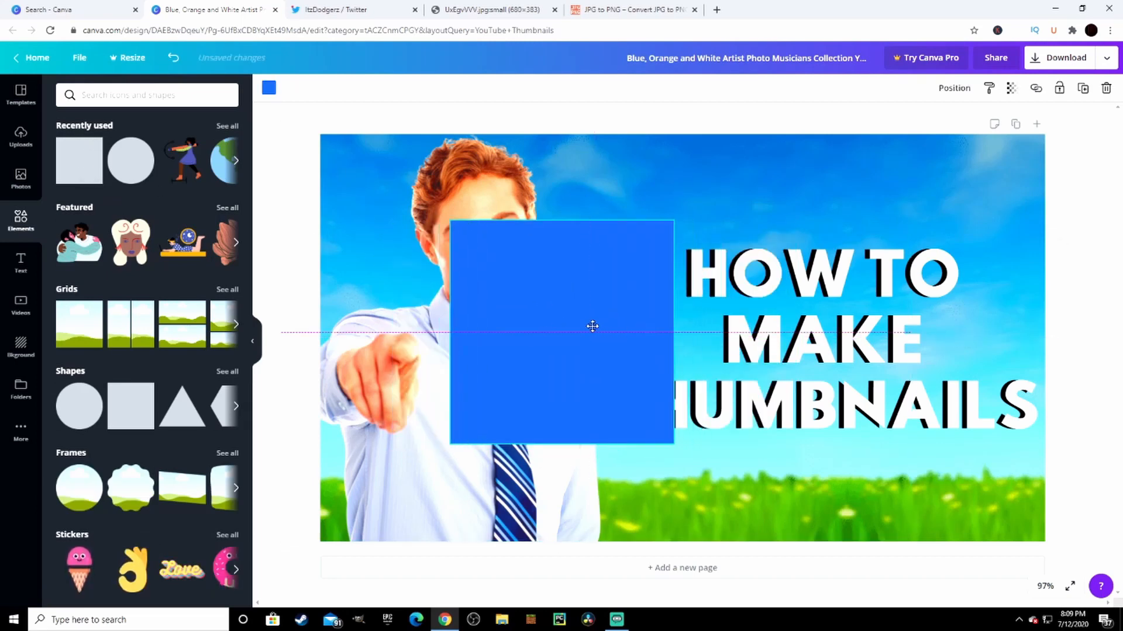
click(561, 332)
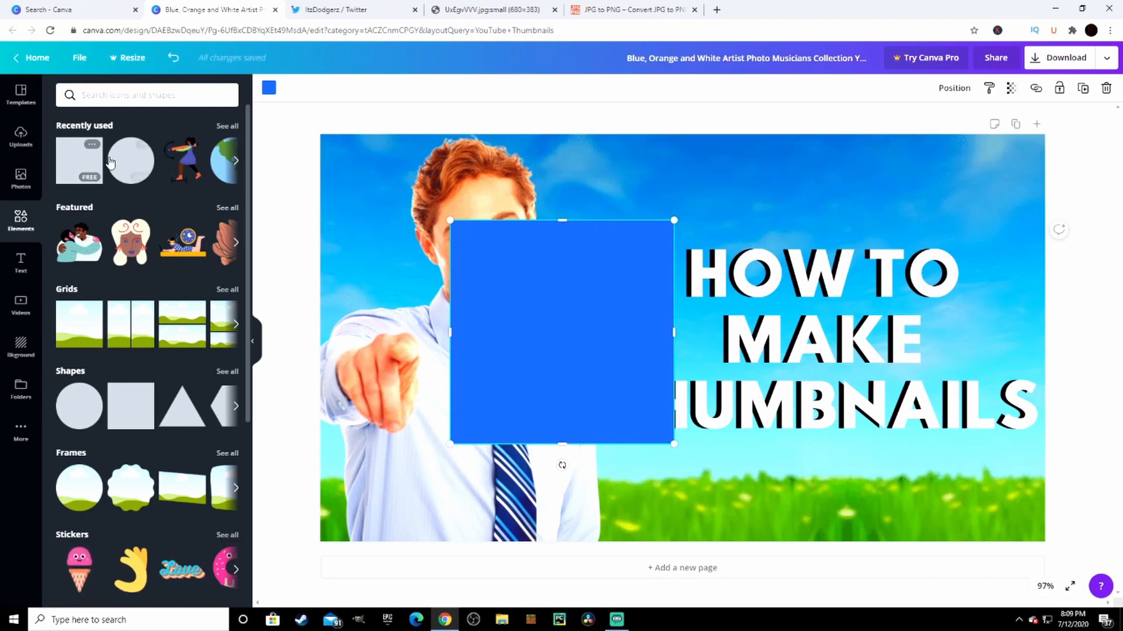
scroll(down, 3)
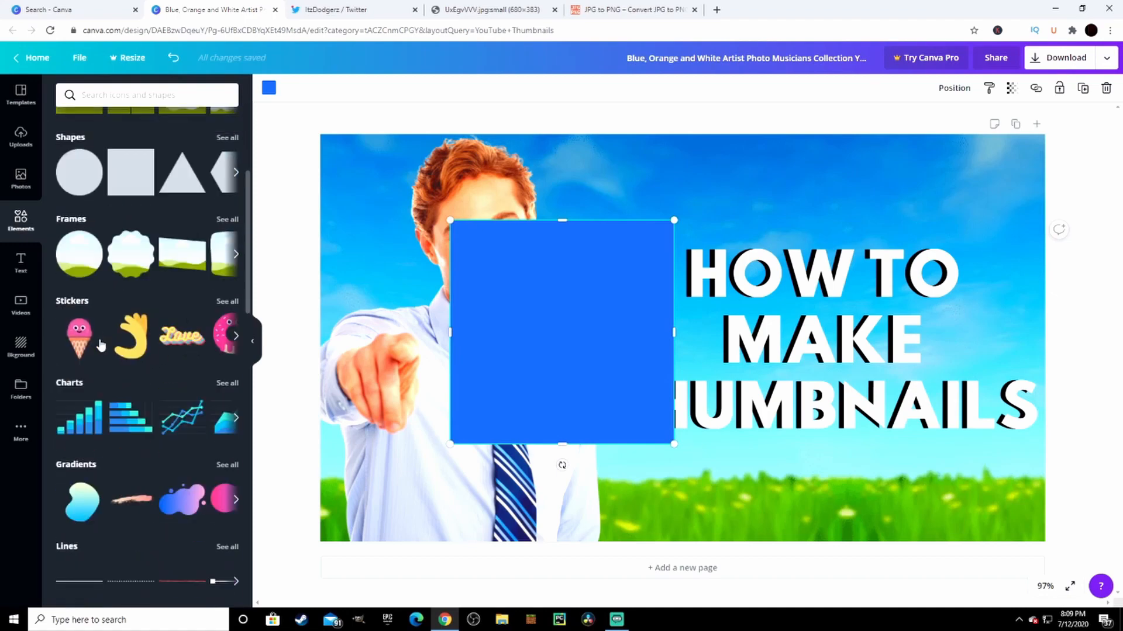
scroll(down, 3)
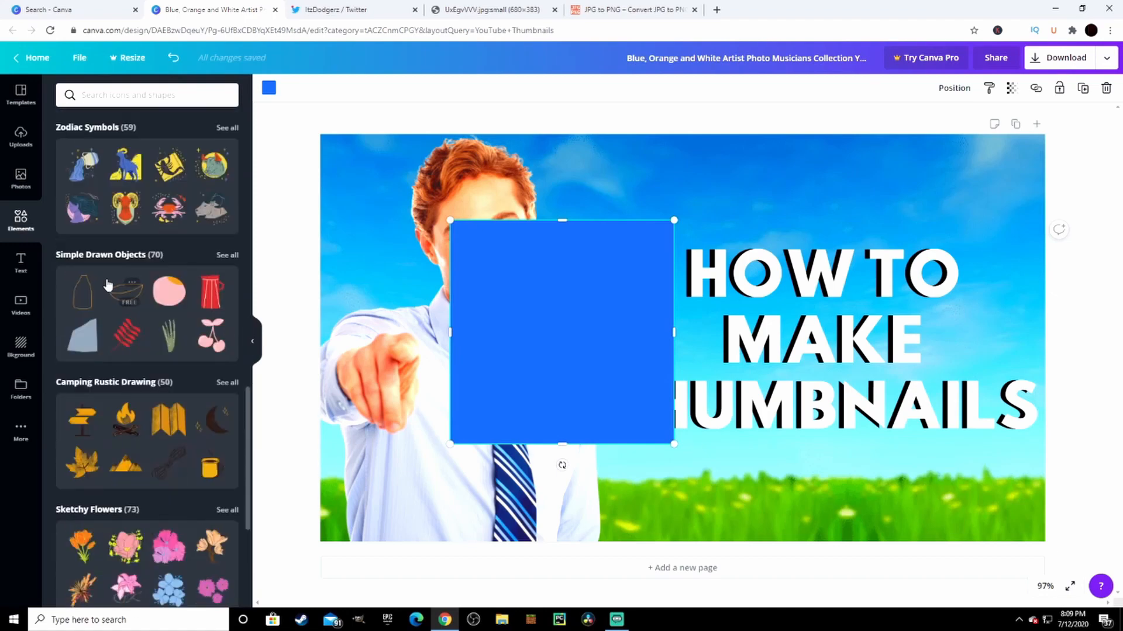
click(21, 345)
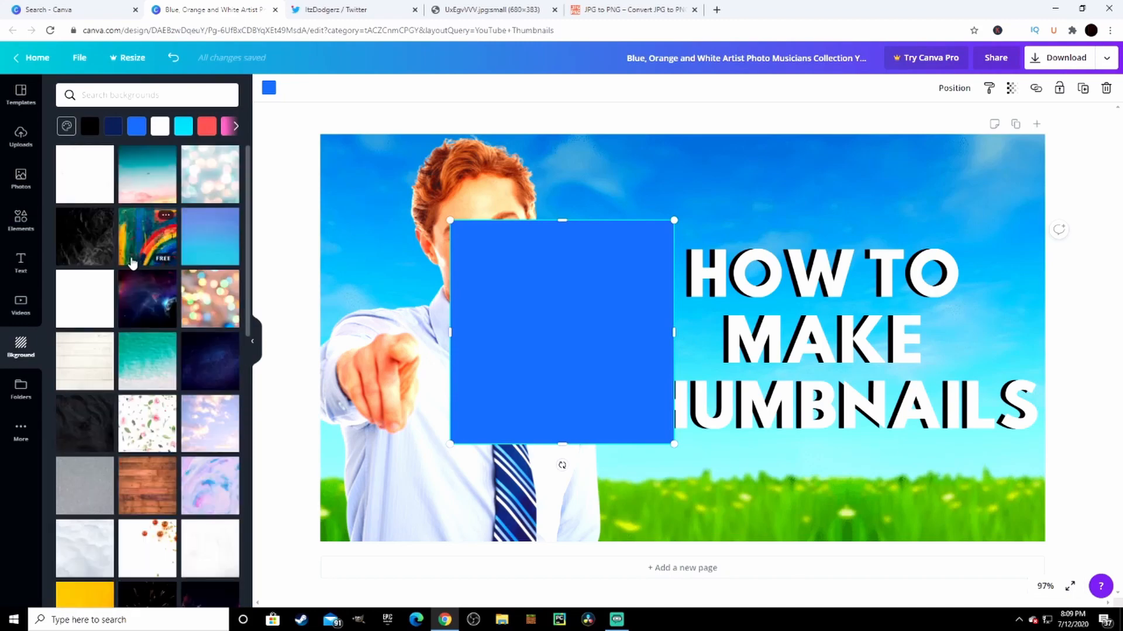
scroll(down, 3)
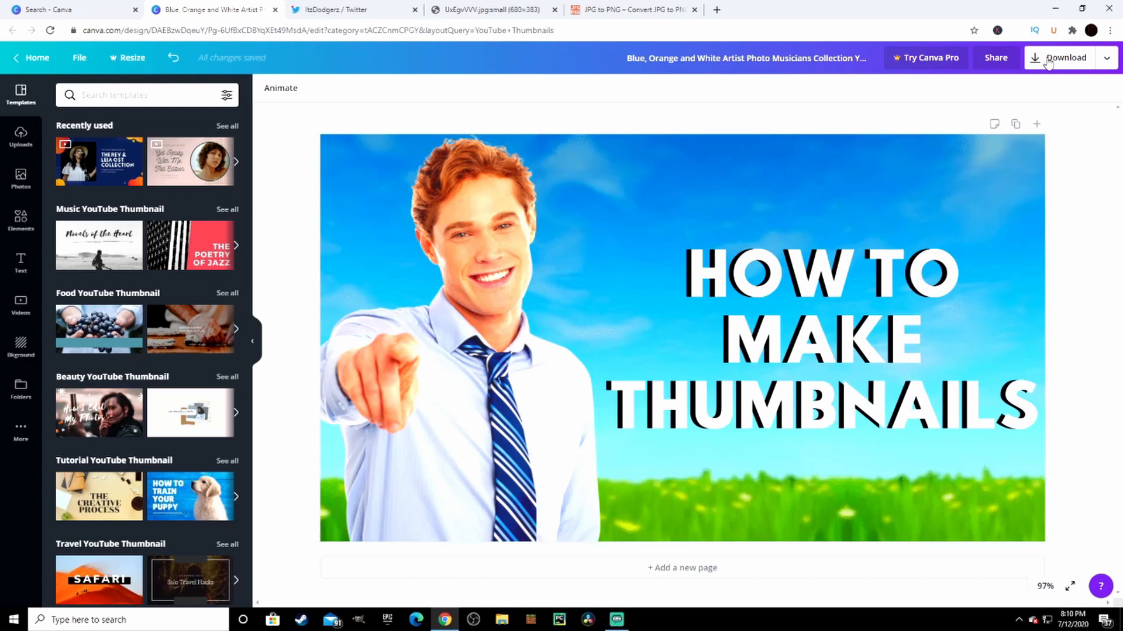
Open the Download panel with PNG as the file type
click(1065, 57)
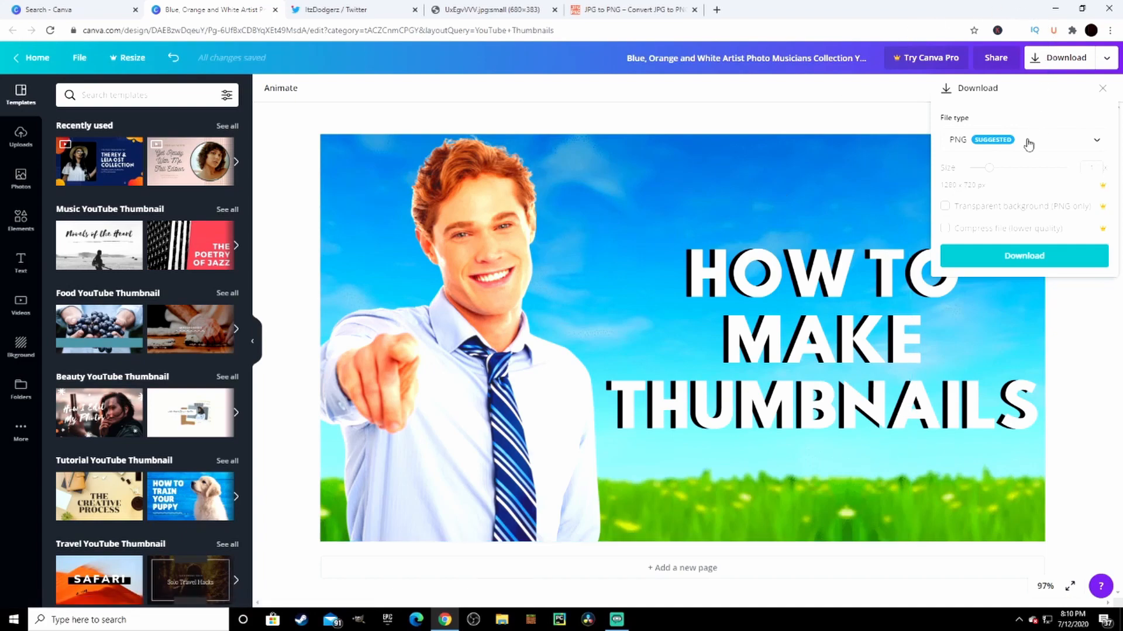
mouse_move(990, 243)
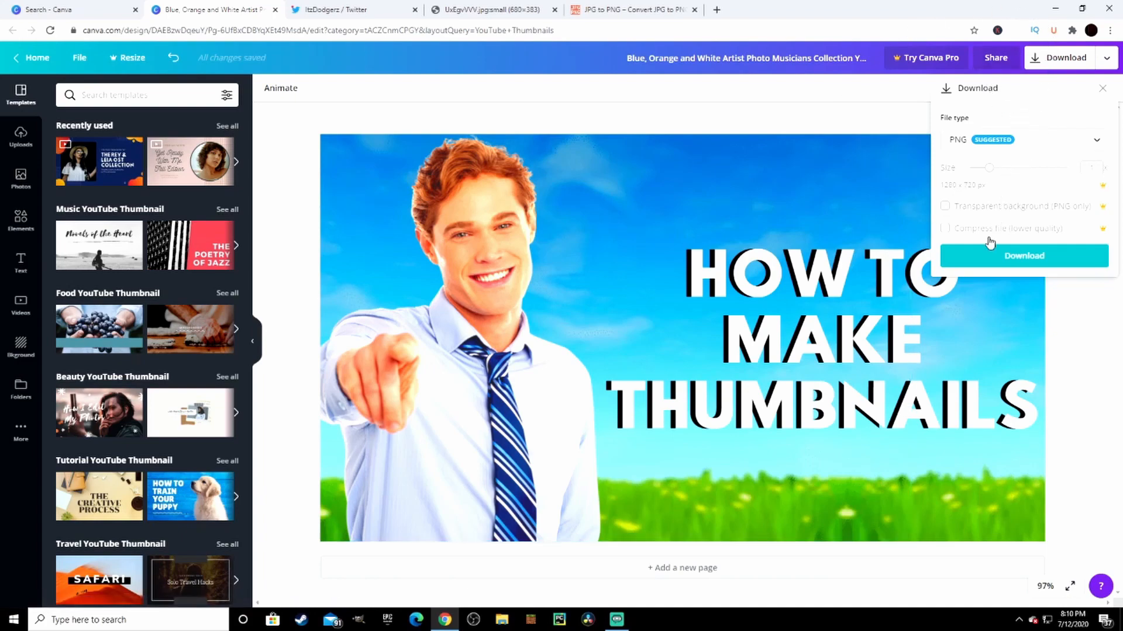